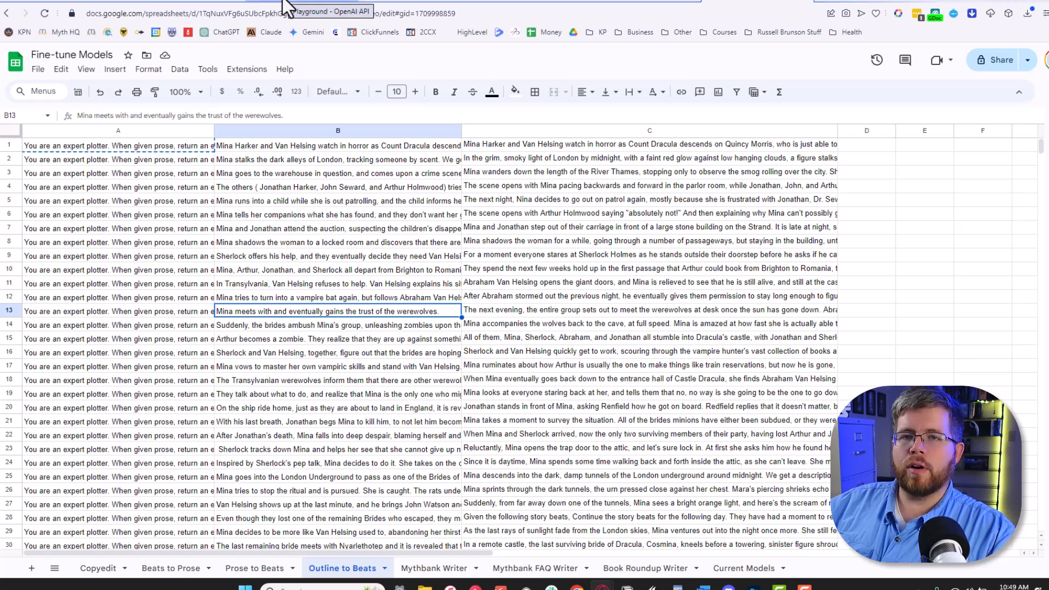
Switch to the Playground tab and browse the fine-tuned gpt-3.5-turbo models
click(327, 12)
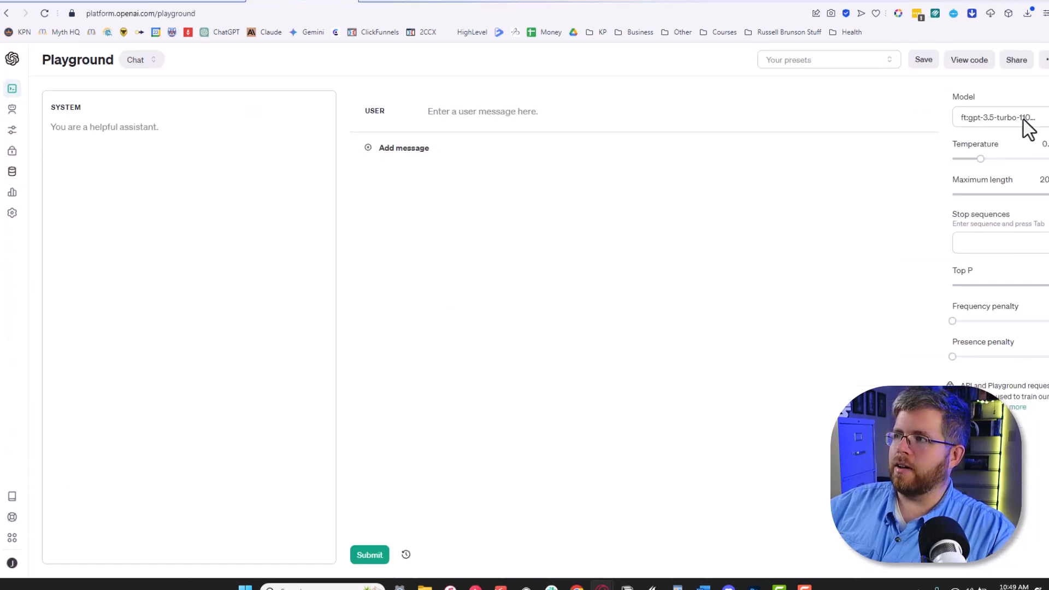
click(997, 117)
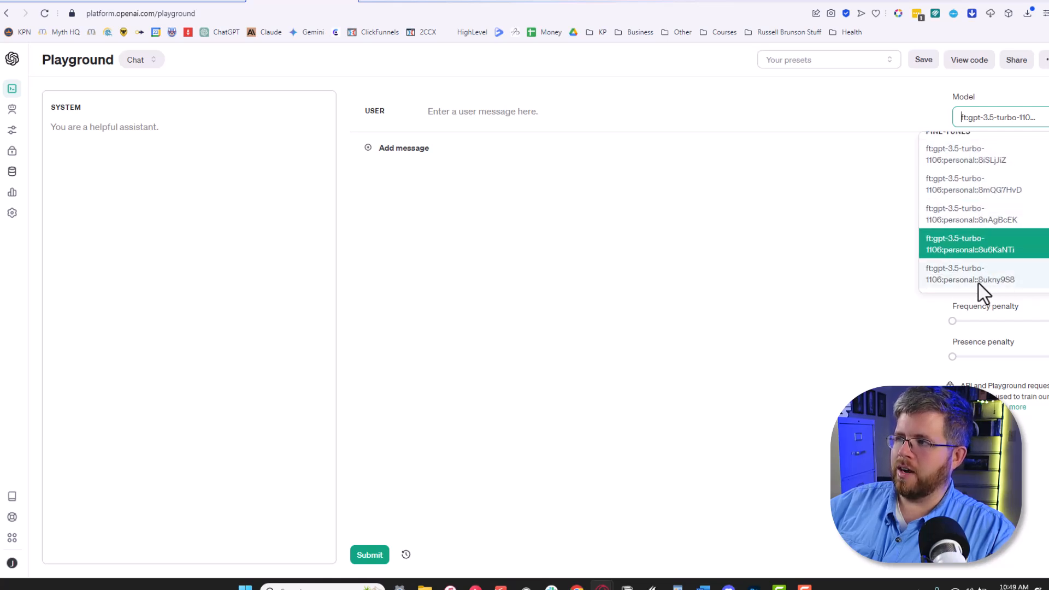
mouse_move(696, 271)
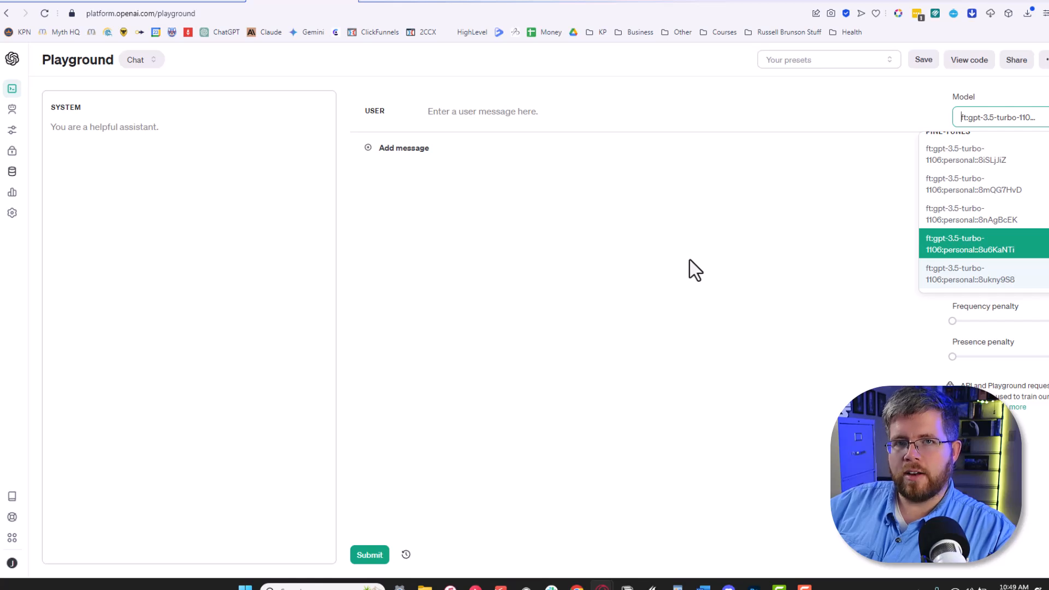
mouse_move(249, 92)
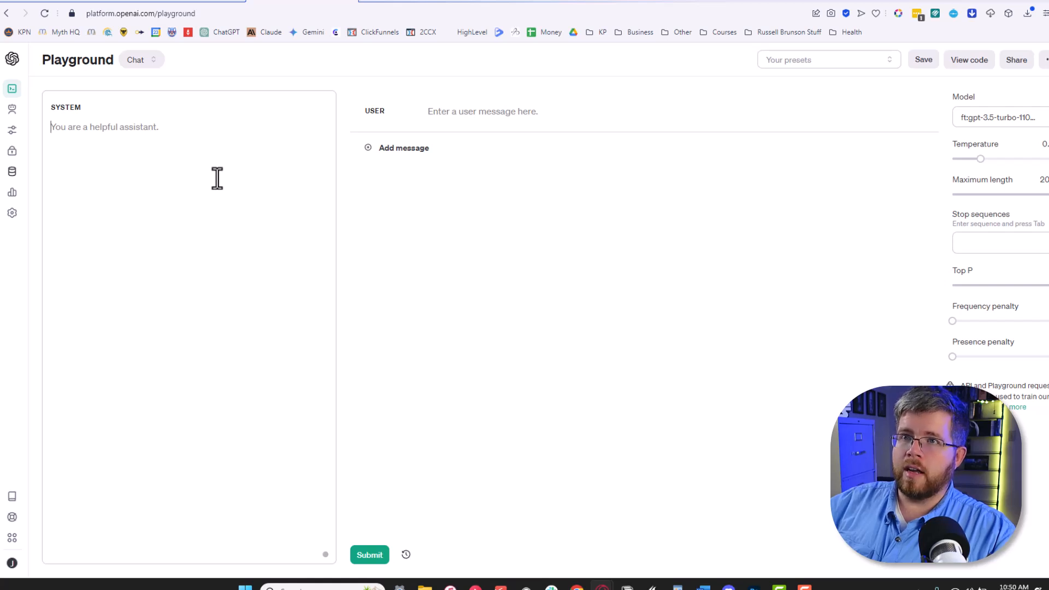
Enter the system message 'You are an expert plotter. When given prose, return an expanded list of story beats...' and review its wording
text(You are an expert plotter. When given prose, return an expanded list of story beats that stays within the style of Jason Hamilton.)
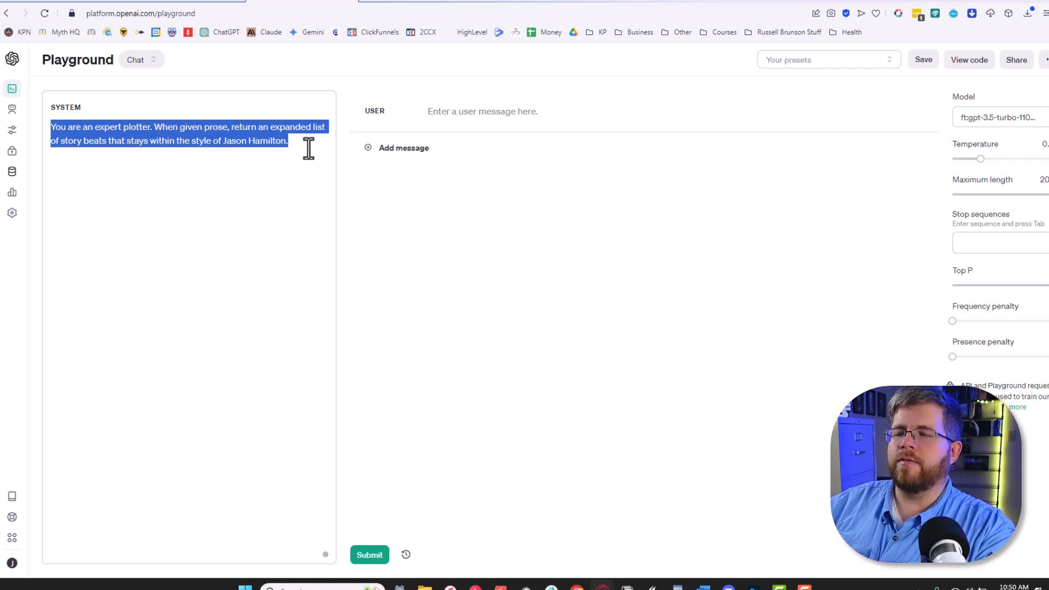
click(66, 131)
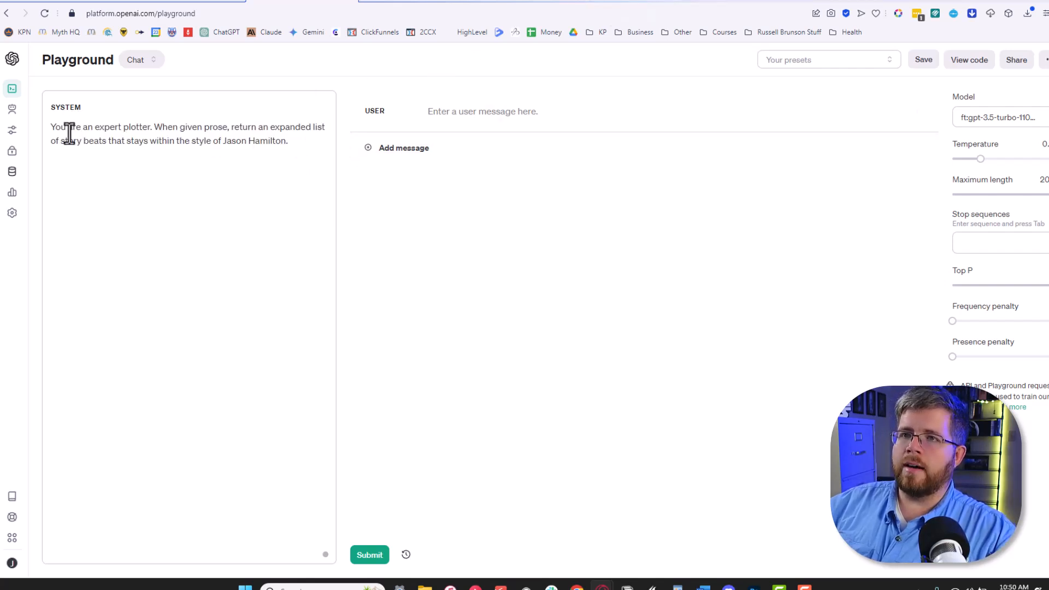
double_click(58, 126)
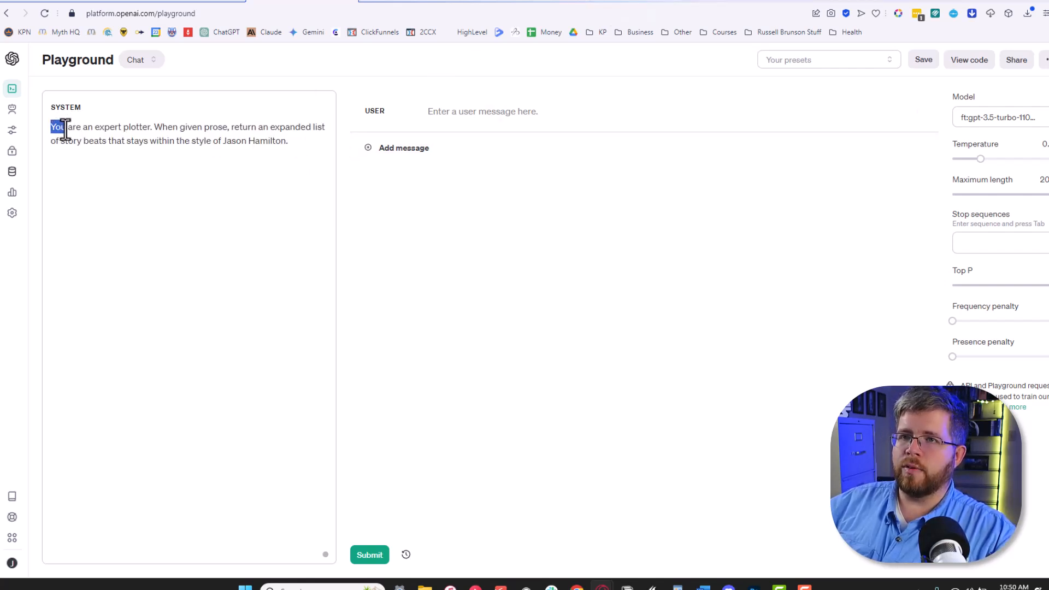
drag(57, 128, 194, 127)
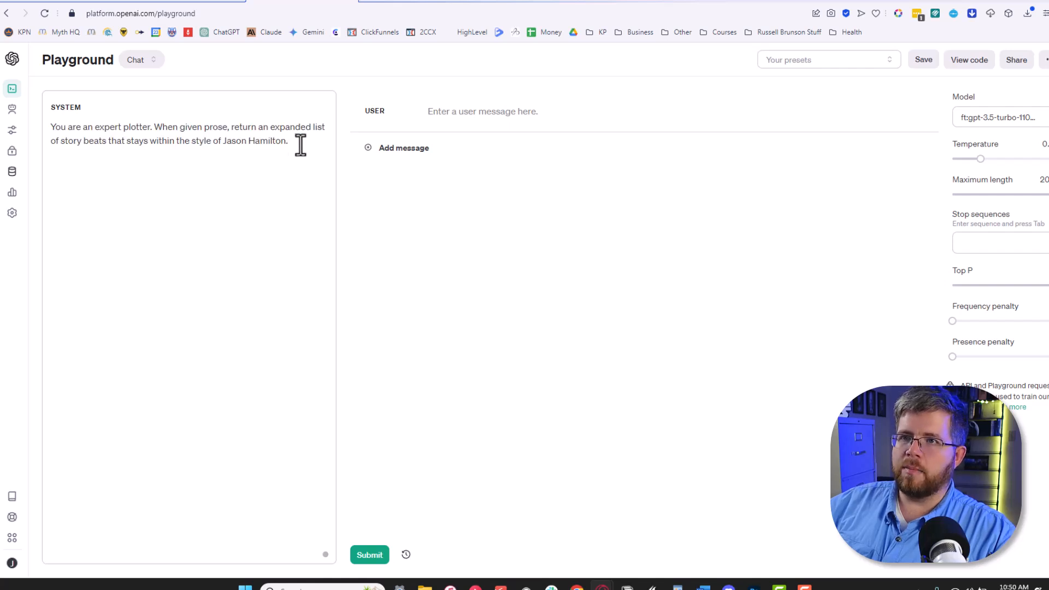
drag(225, 140, 288, 141)
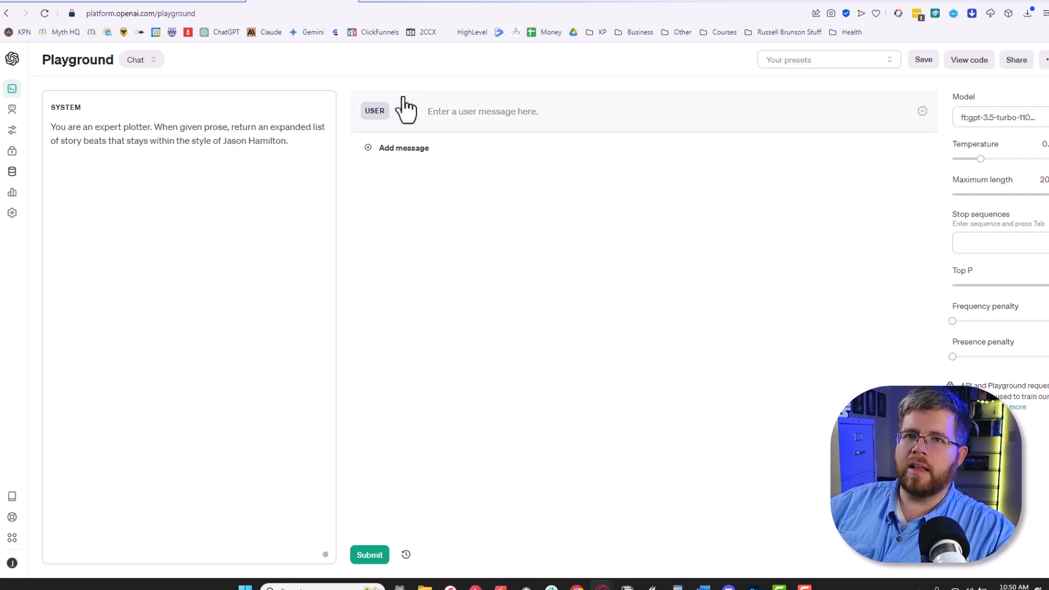
mouse_move(418, 61)
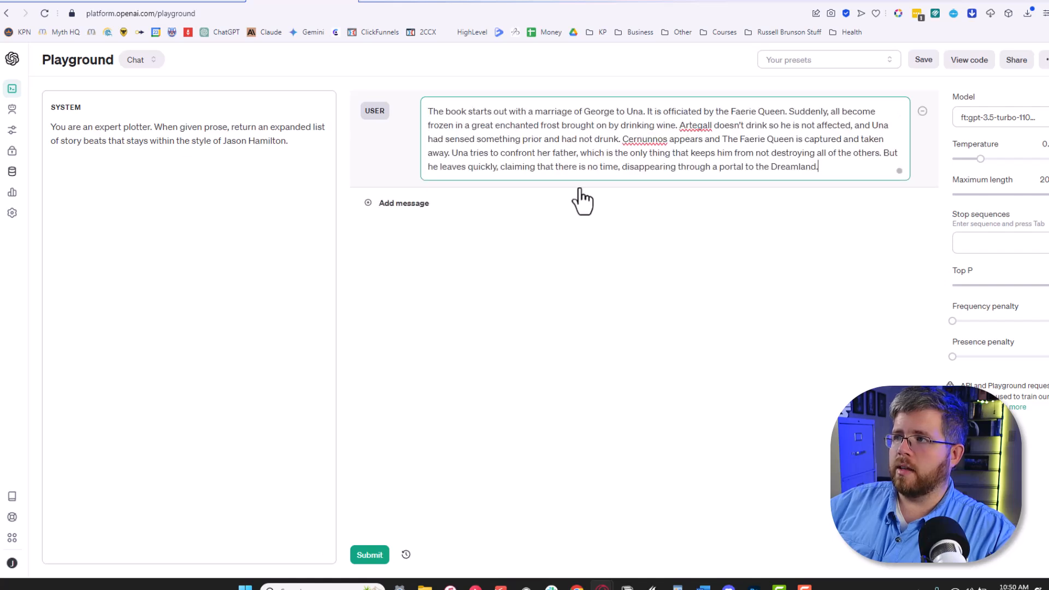
Finish the user message holding the wedding and Faerie Queen capture summary
click(997, 117)
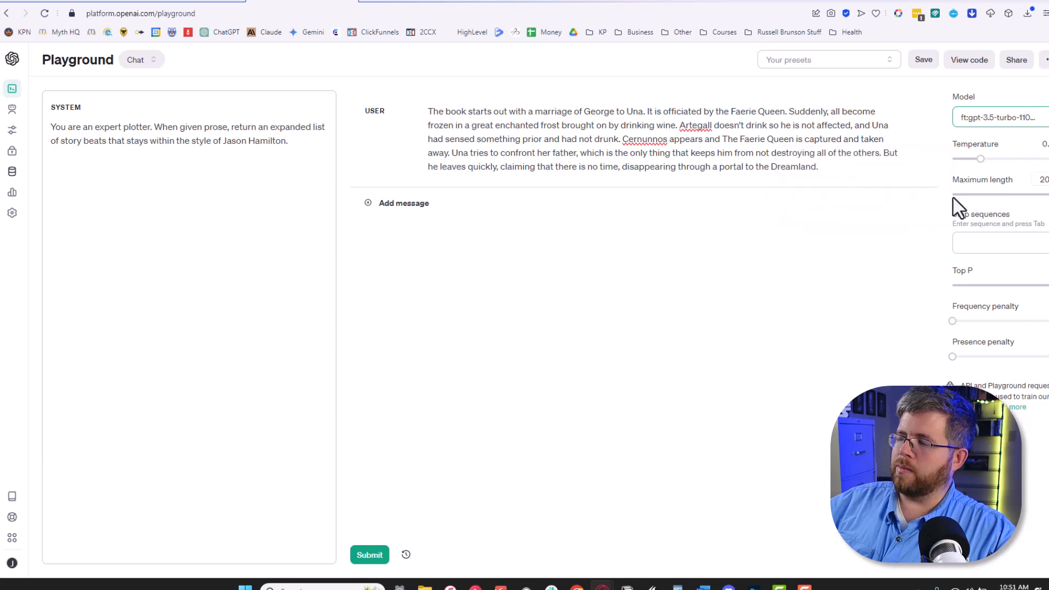
mouse_move(981, 179)
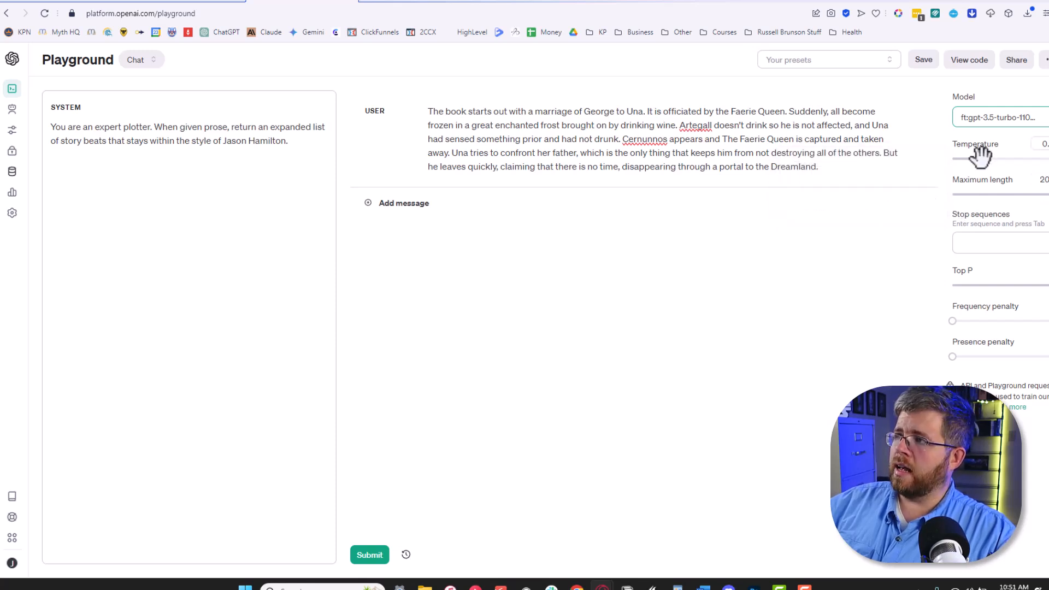
mouse_move(980, 214)
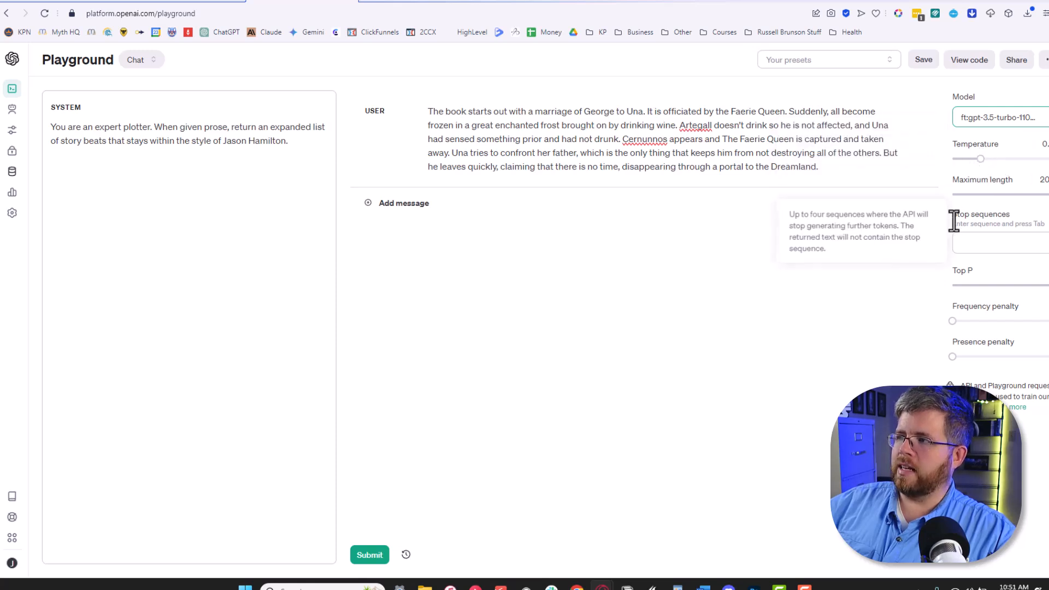
mouse_move(978, 193)
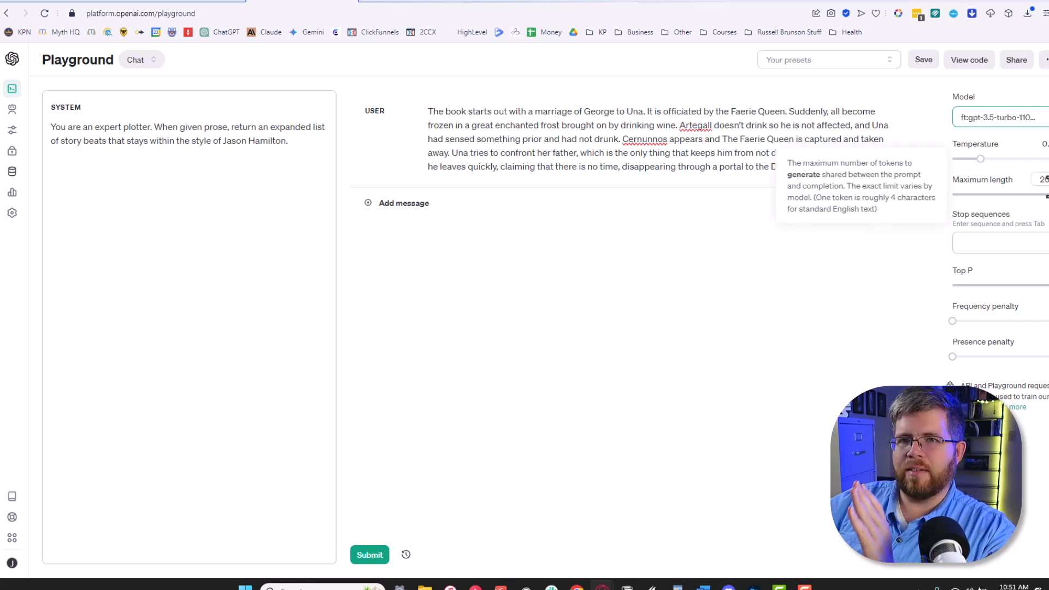
mouse_move(903, 253)
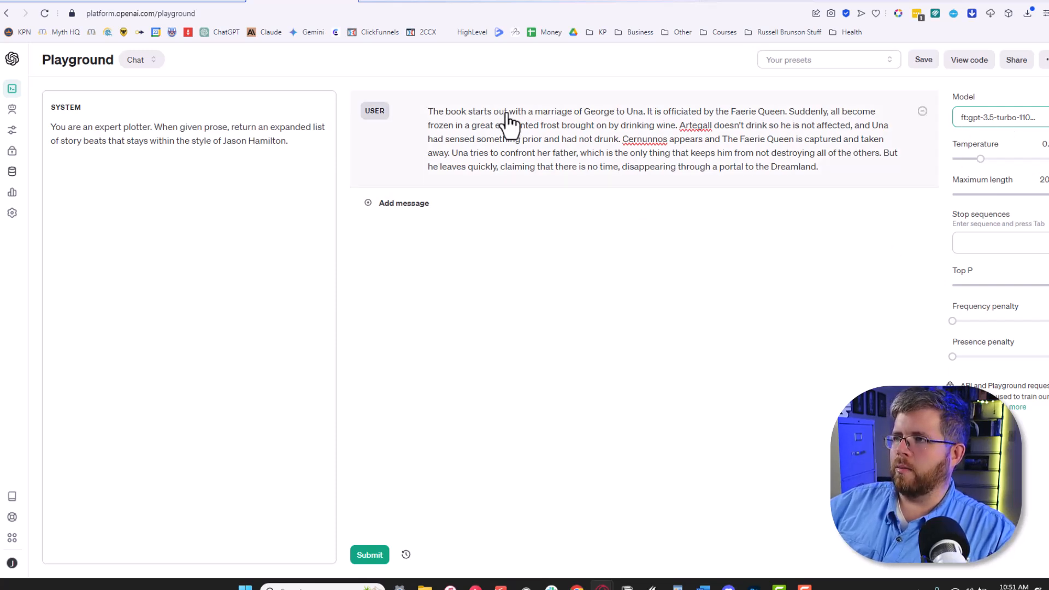
mouse_move(754, 184)
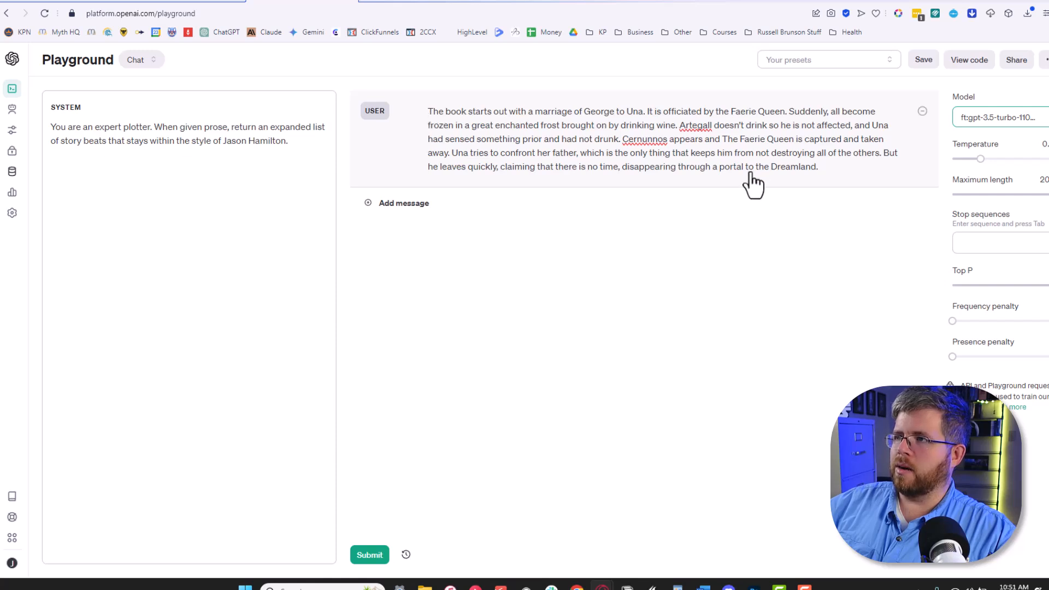
Submit the prompt and read the model's beat-by-beat expansion of the wedding summary
click(754, 167)
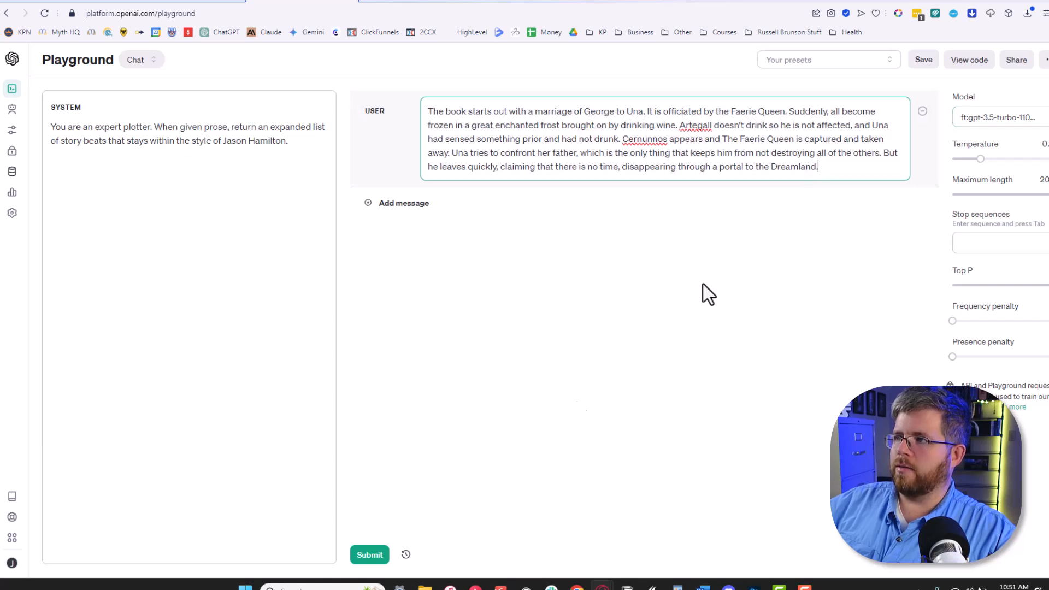
click(369, 554)
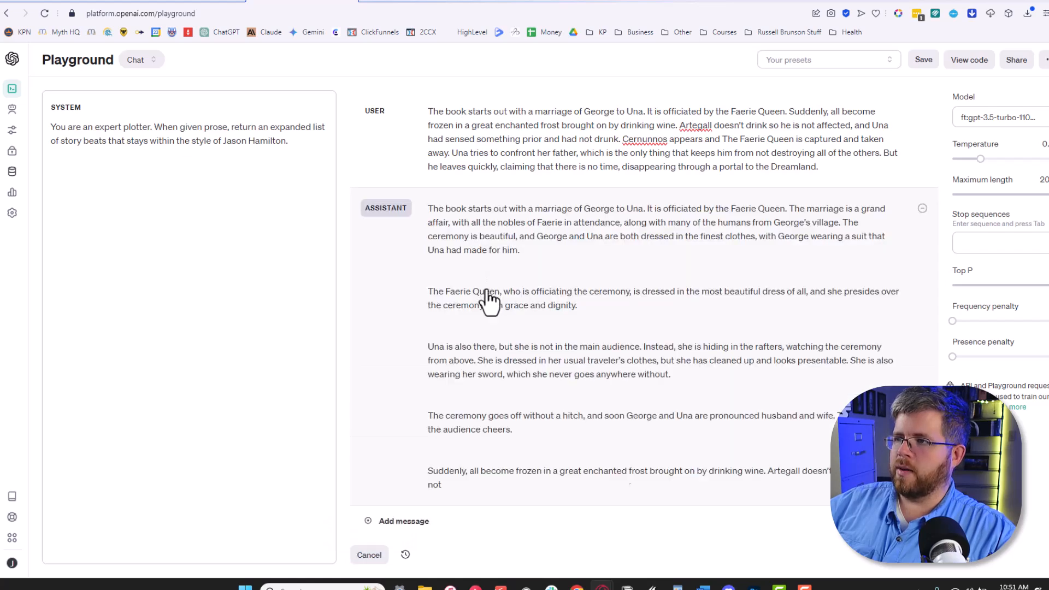
scroll(down, 3)
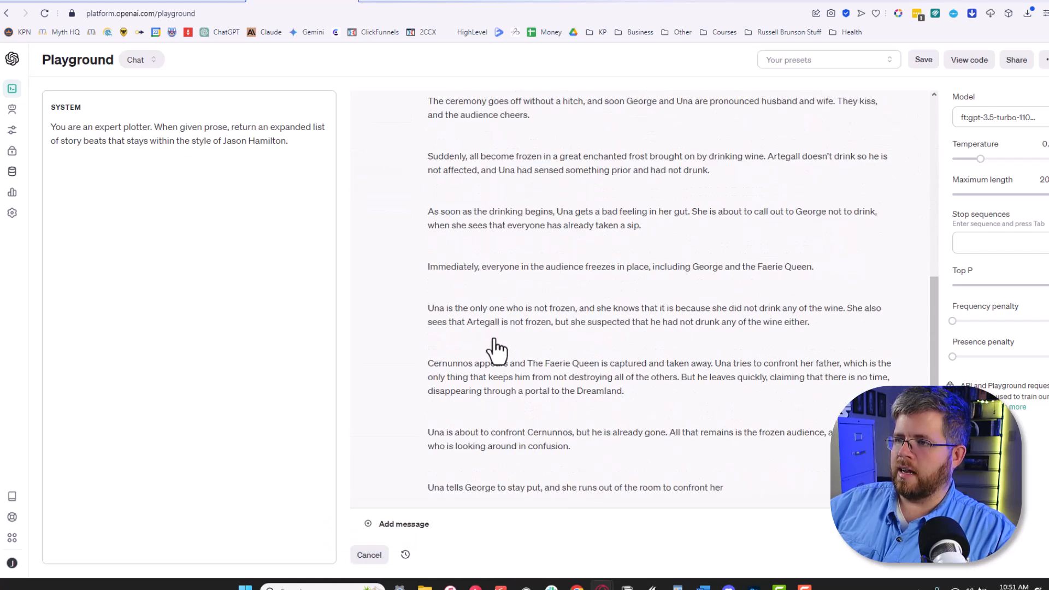
scroll(down, 3)
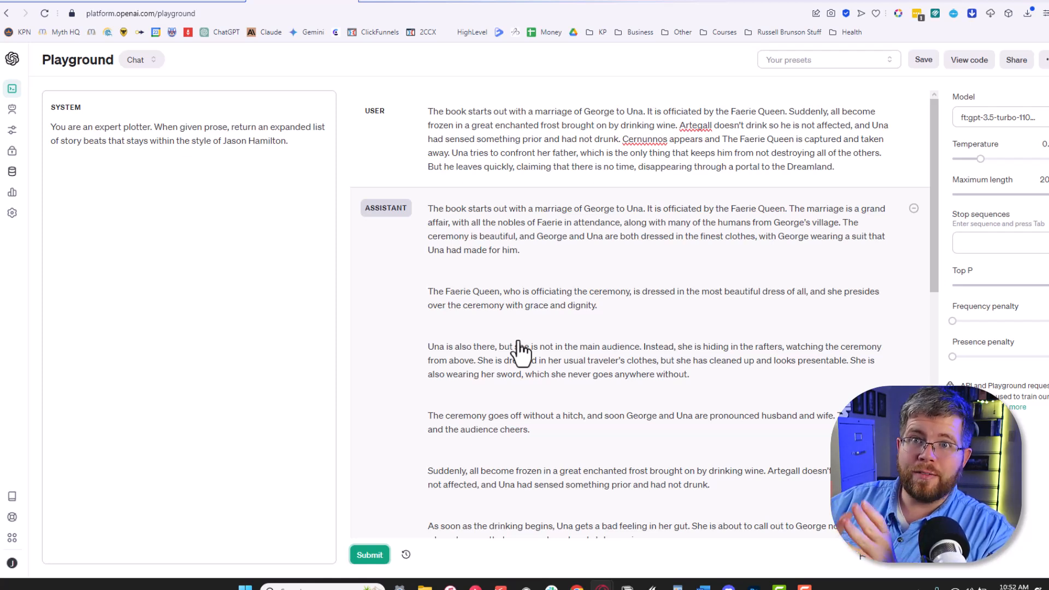
mouse_move(766, 238)
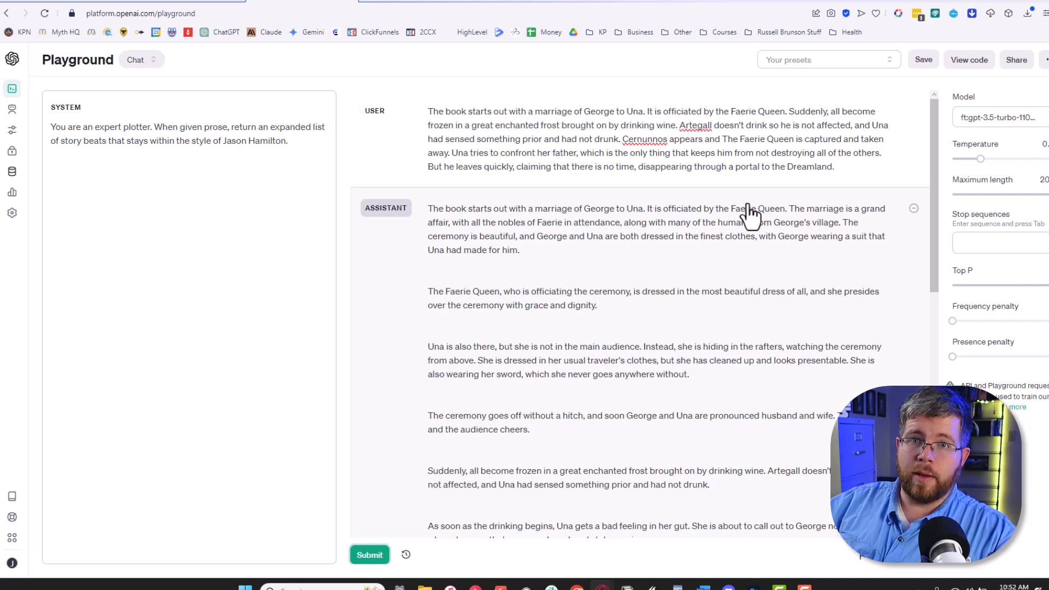
scroll(down, 3)
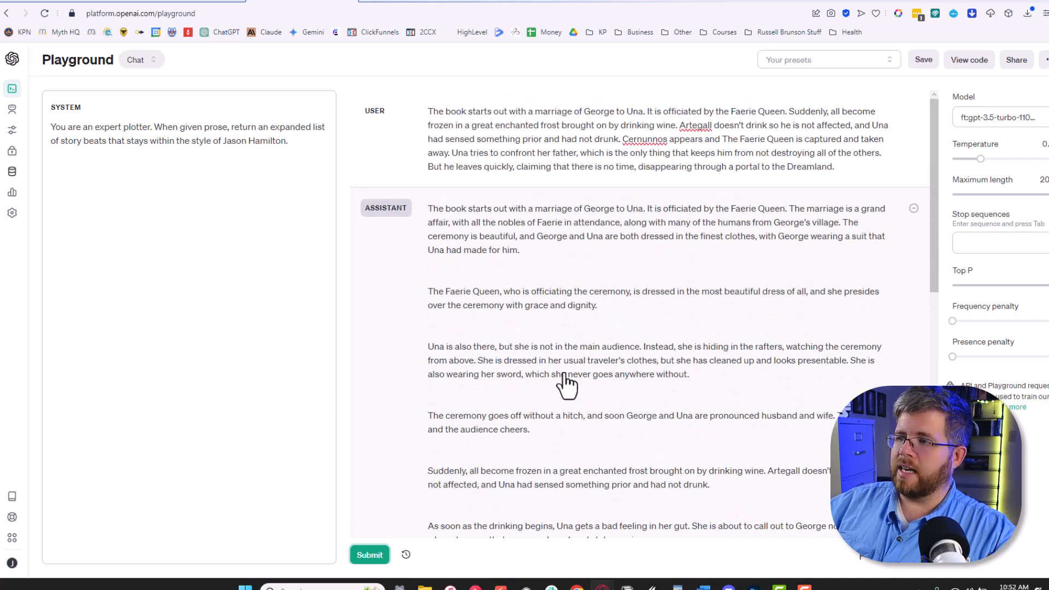
mouse_move(587, 341)
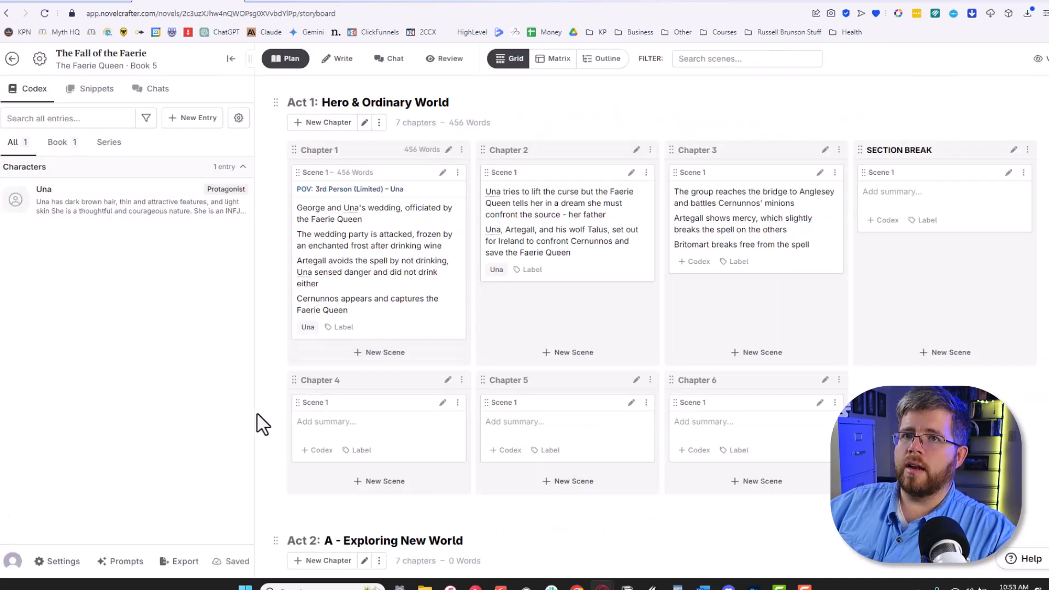
mouse_move(253, 420)
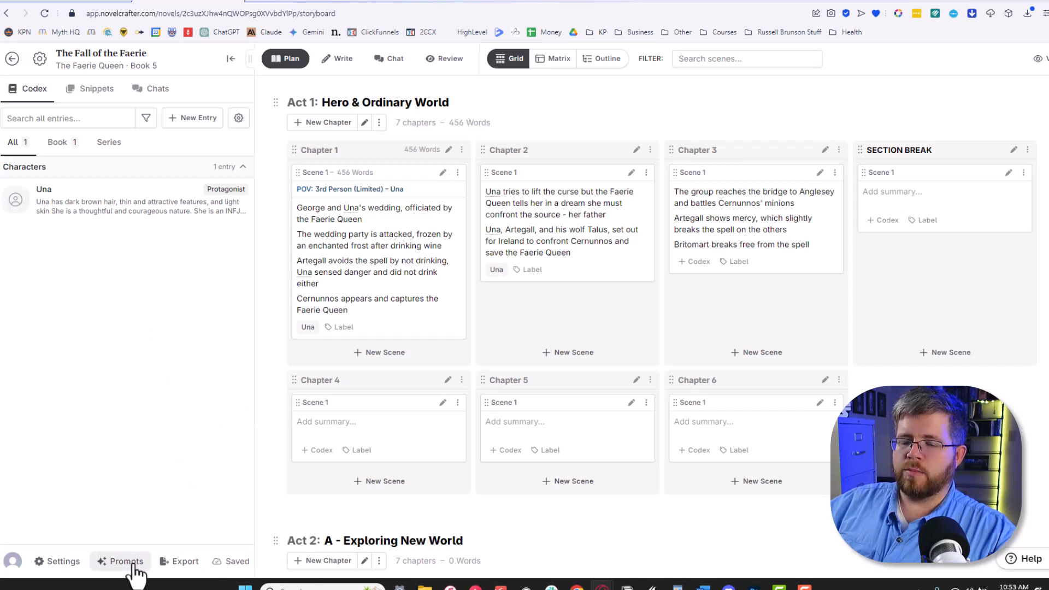
Open the Prompts library for The Fall of the Faerie
click(126, 560)
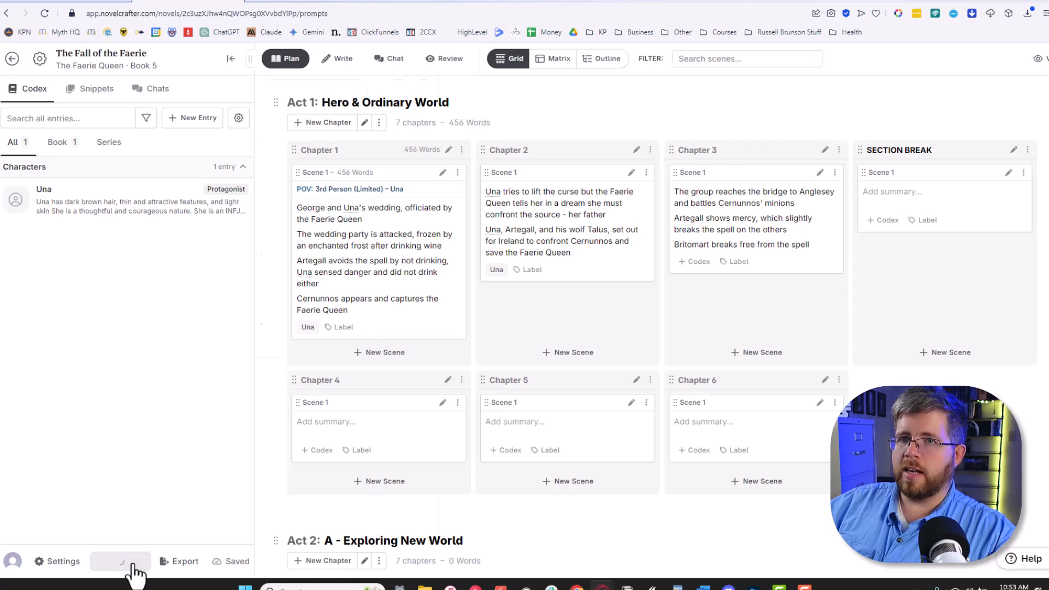
click(120, 560)
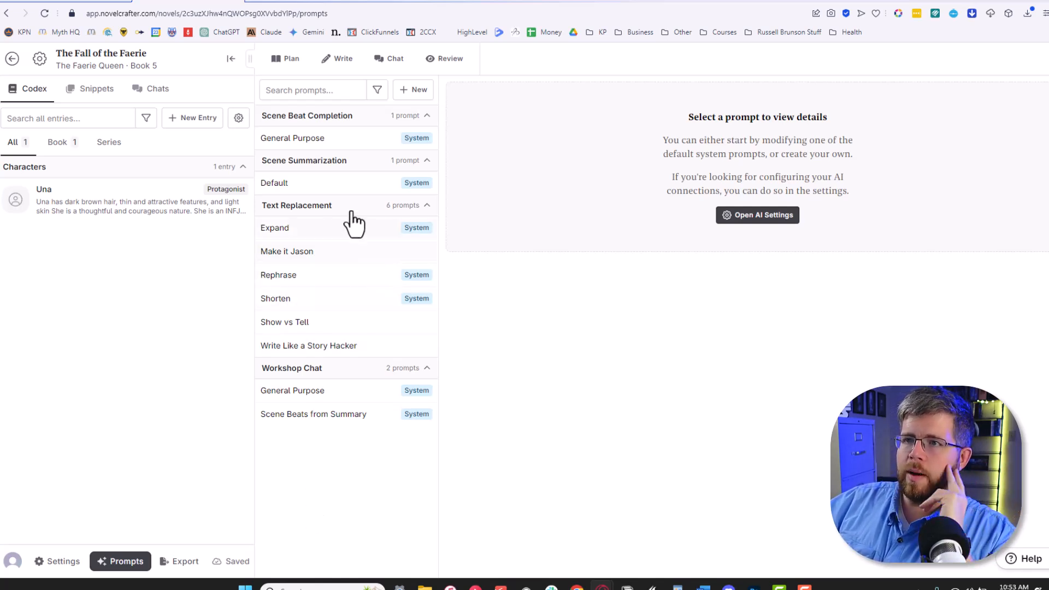
mouse_move(306, 341)
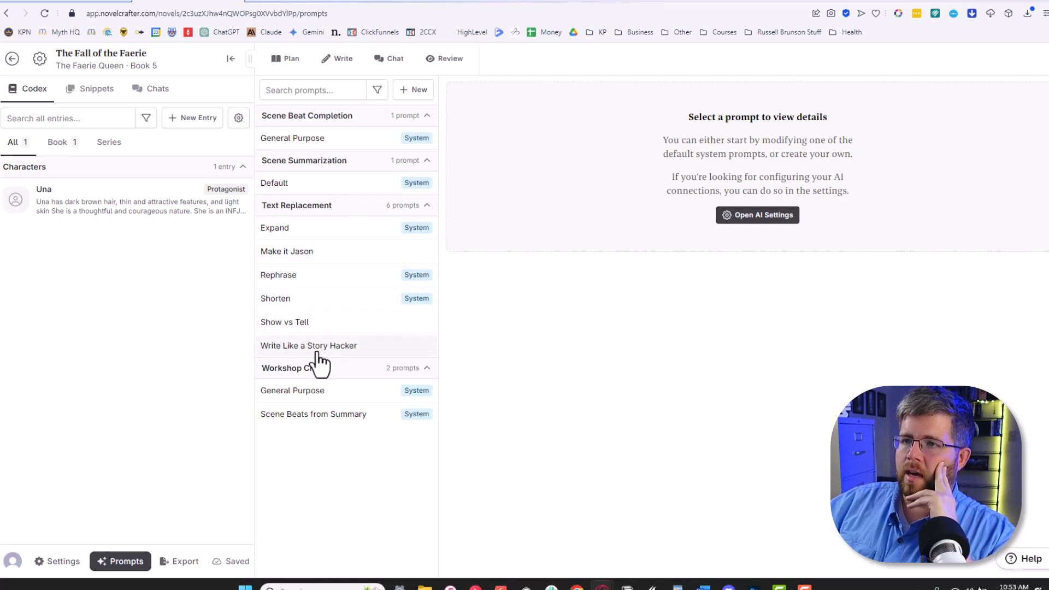
click(337, 59)
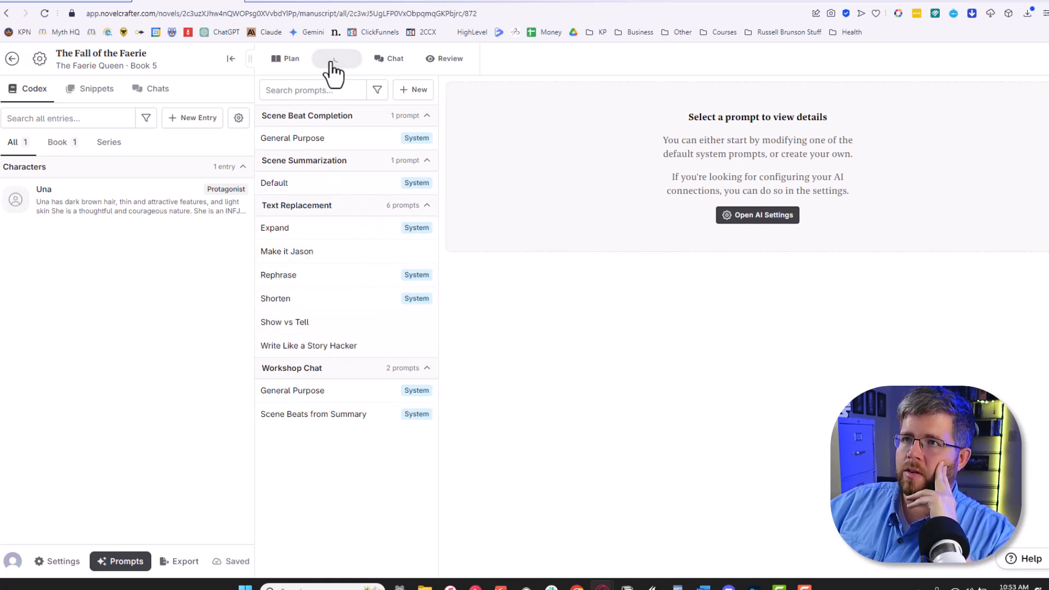
click(337, 58)
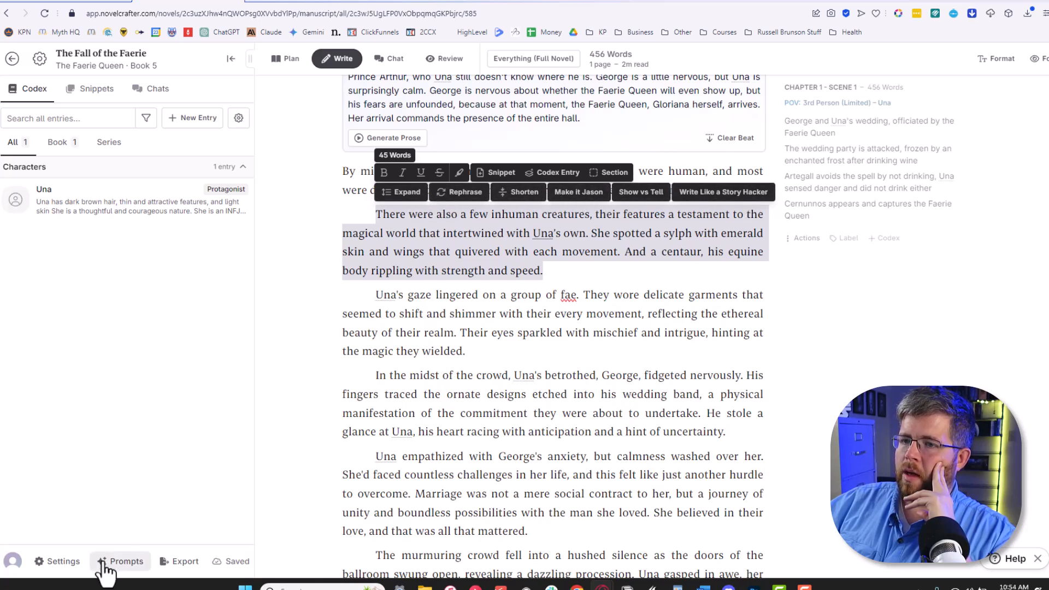
click(126, 561)
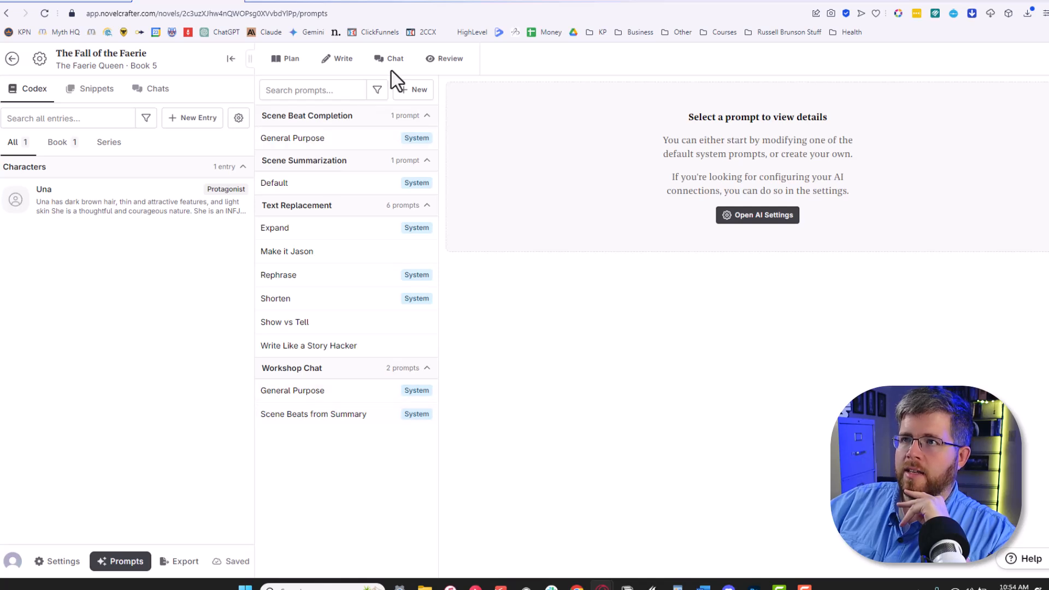
click(389, 58)
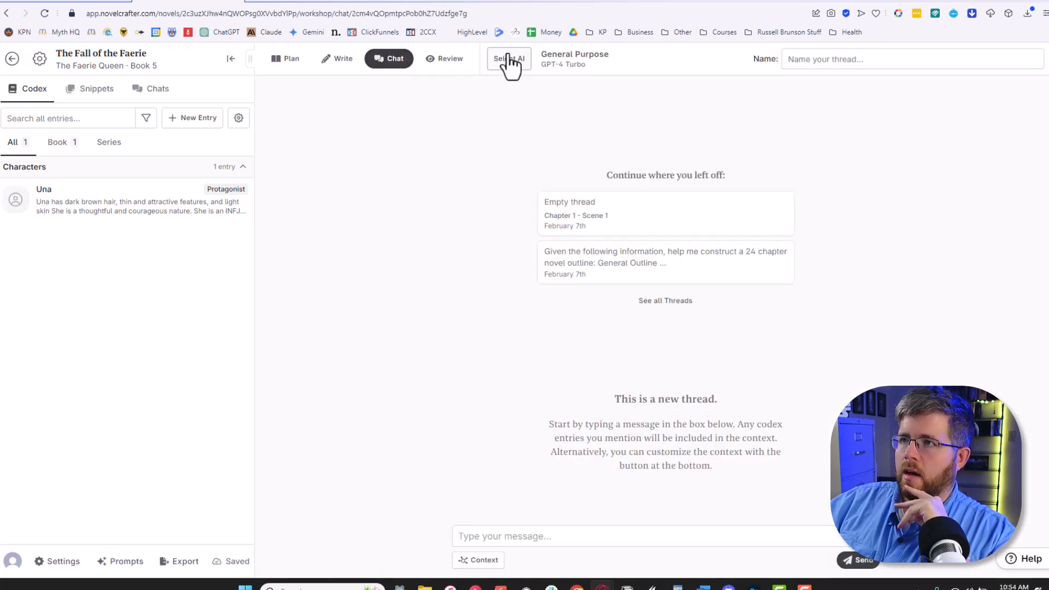
click(509, 59)
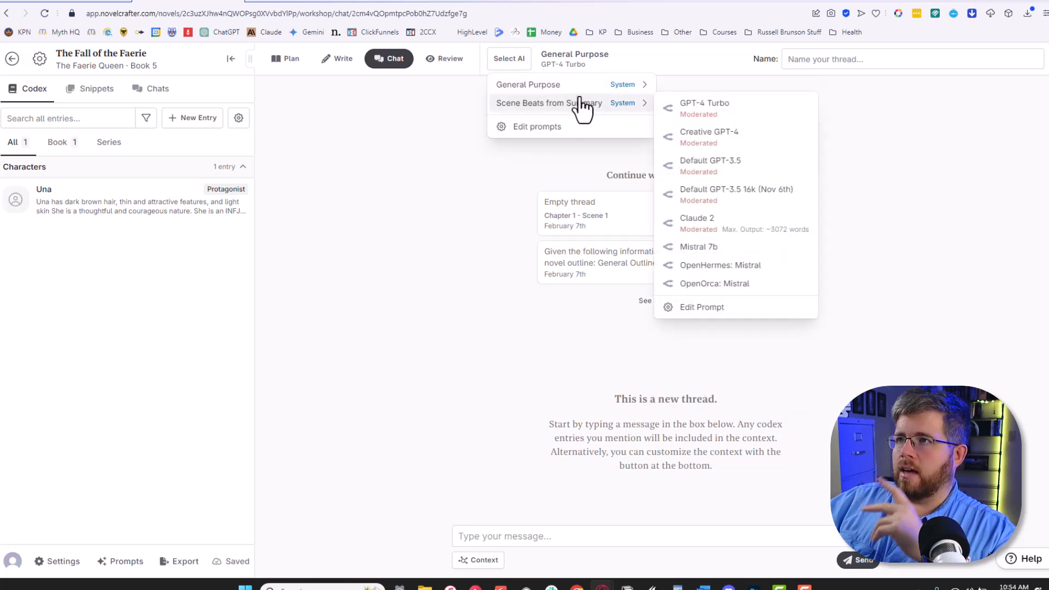
click(125, 560)
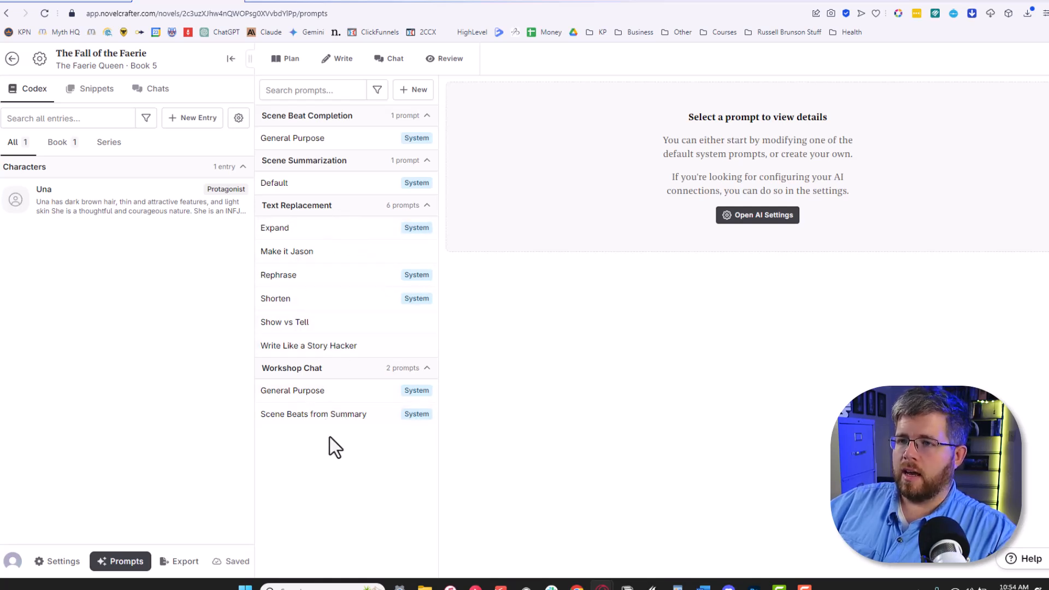
mouse_move(371, 426)
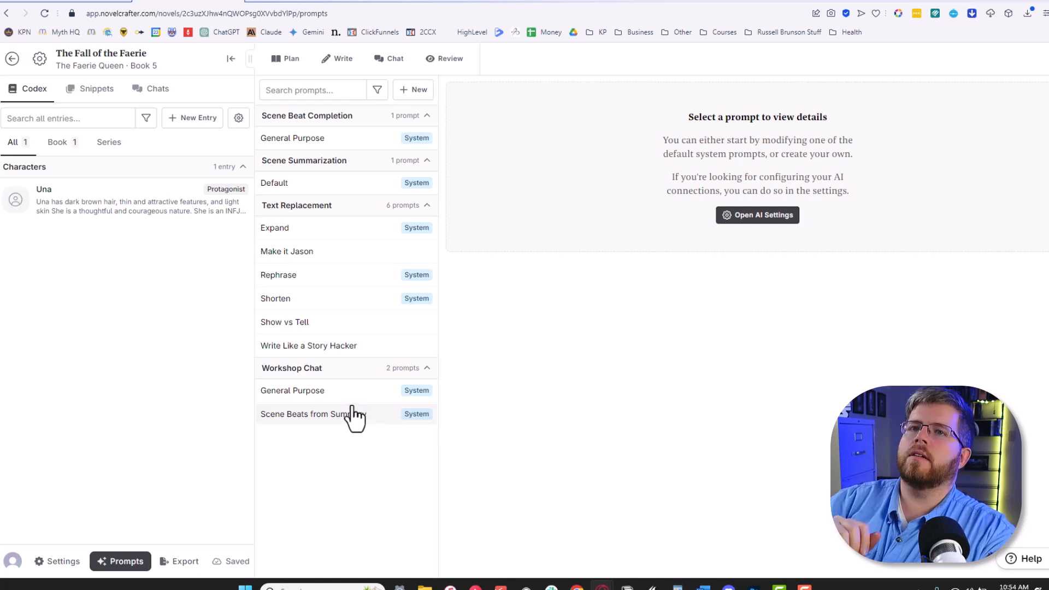
Read the full system message of the built-in Scene Beats from Summary prompt
click(311, 414)
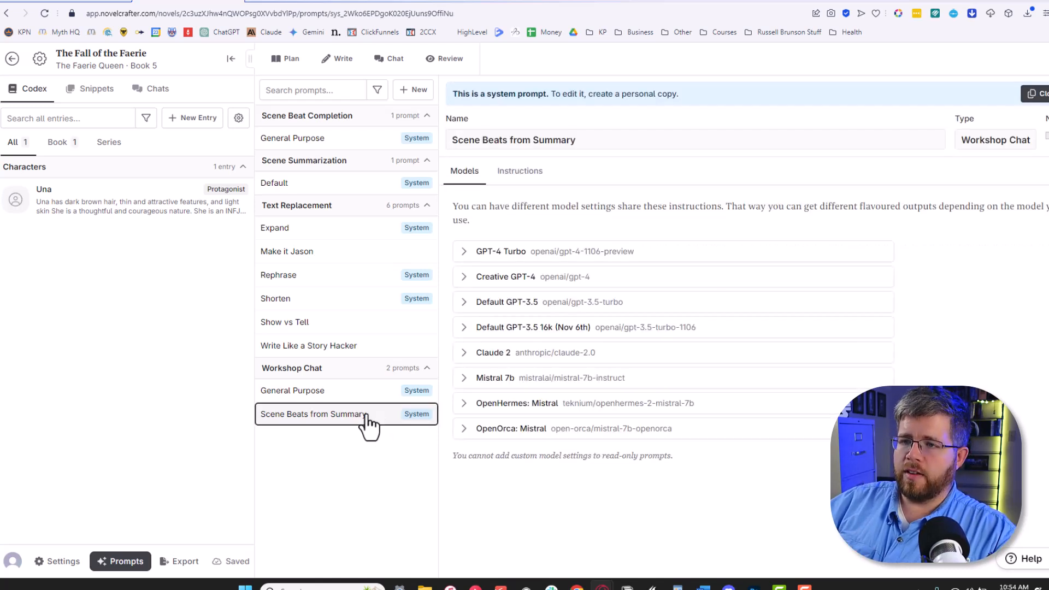
mouse_move(327, 421)
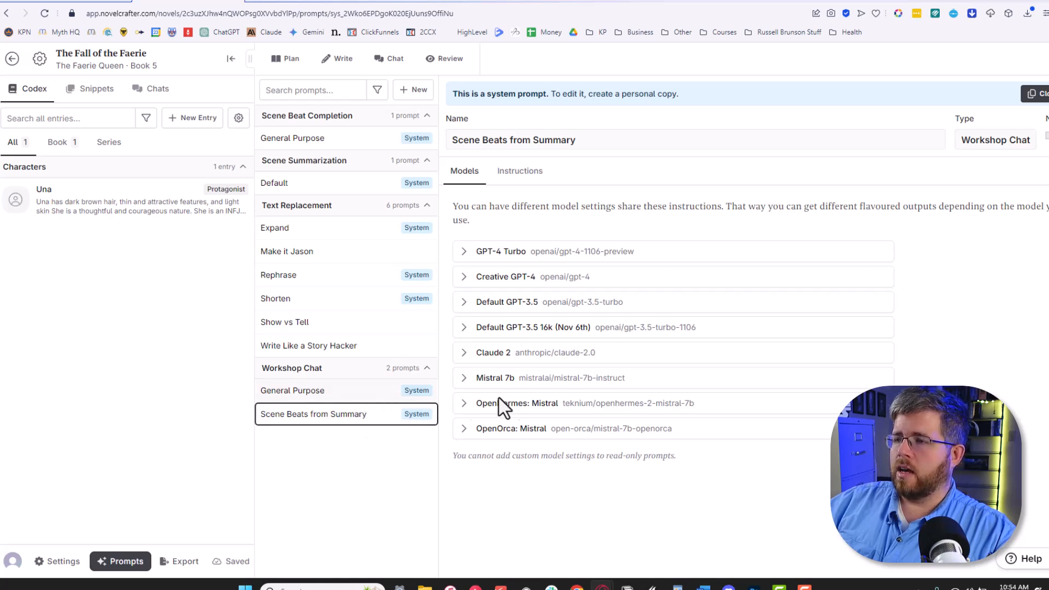
mouse_move(551, 462)
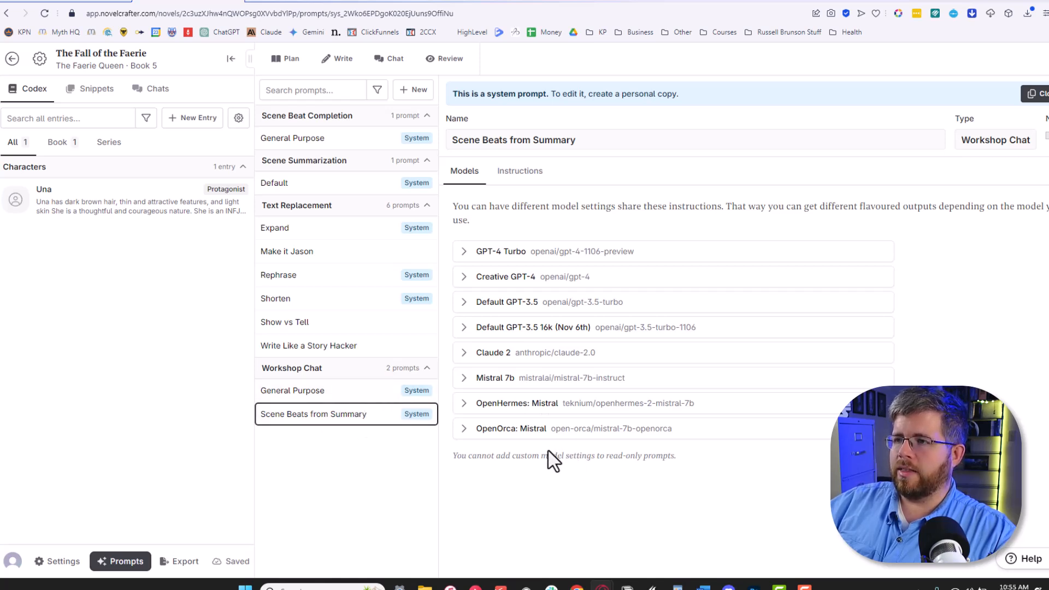
mouse_move(280, 471)
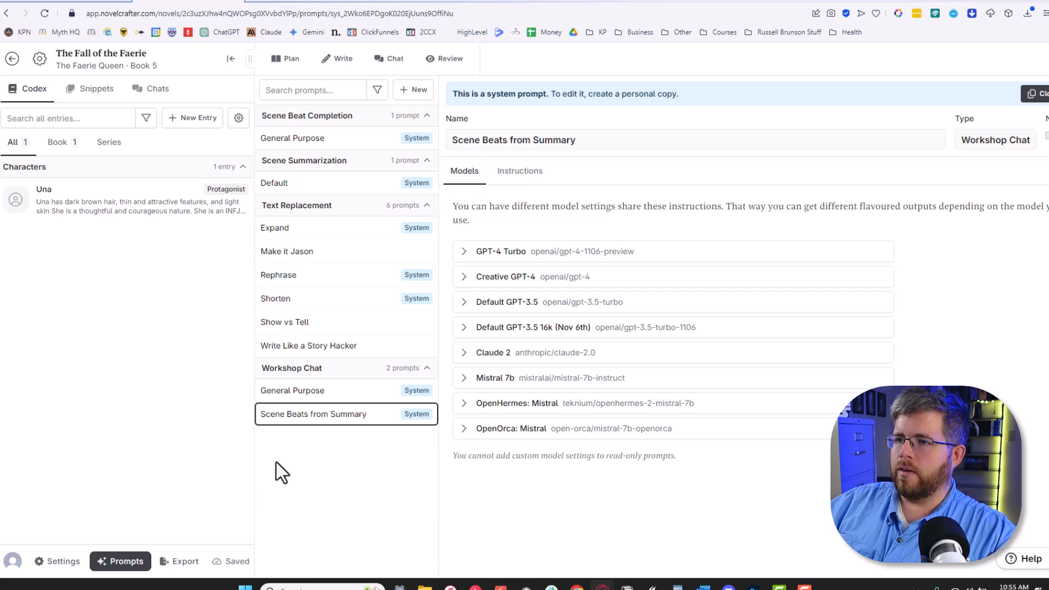
mouse_move(447, 459)
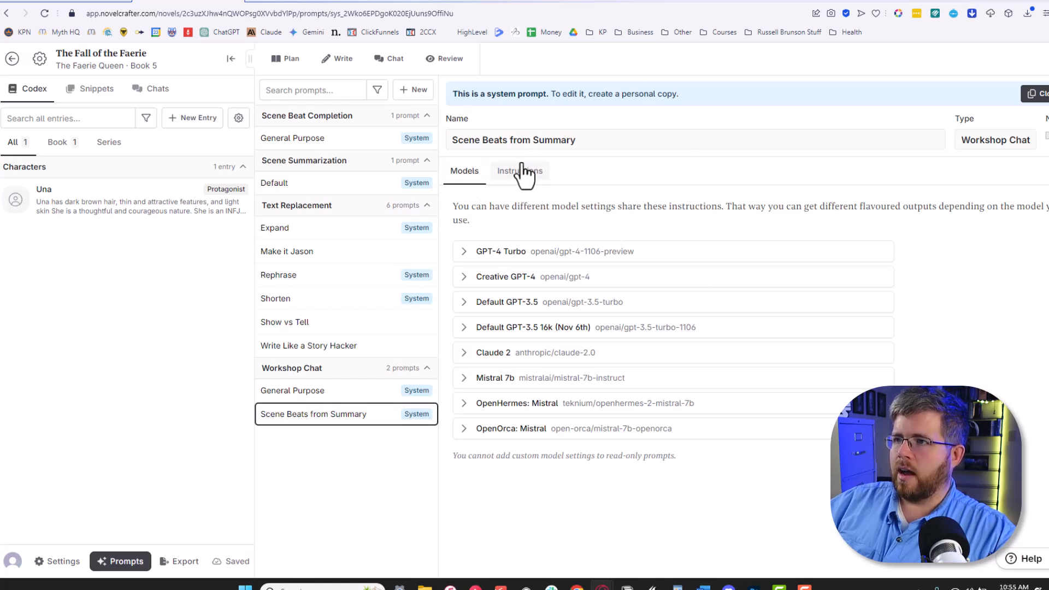
click(519, 170)
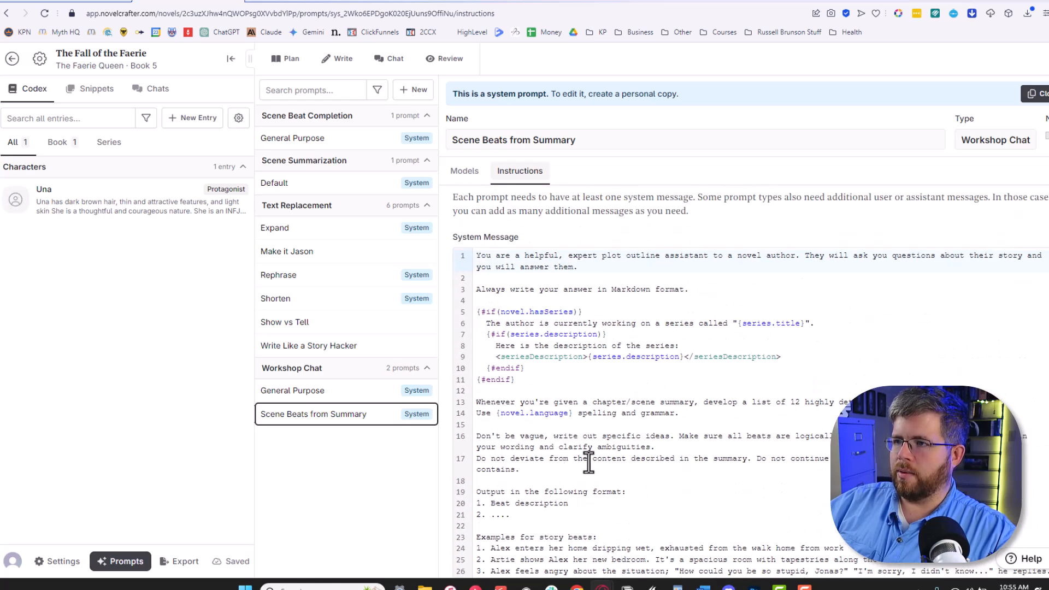
scroll(down, 3)
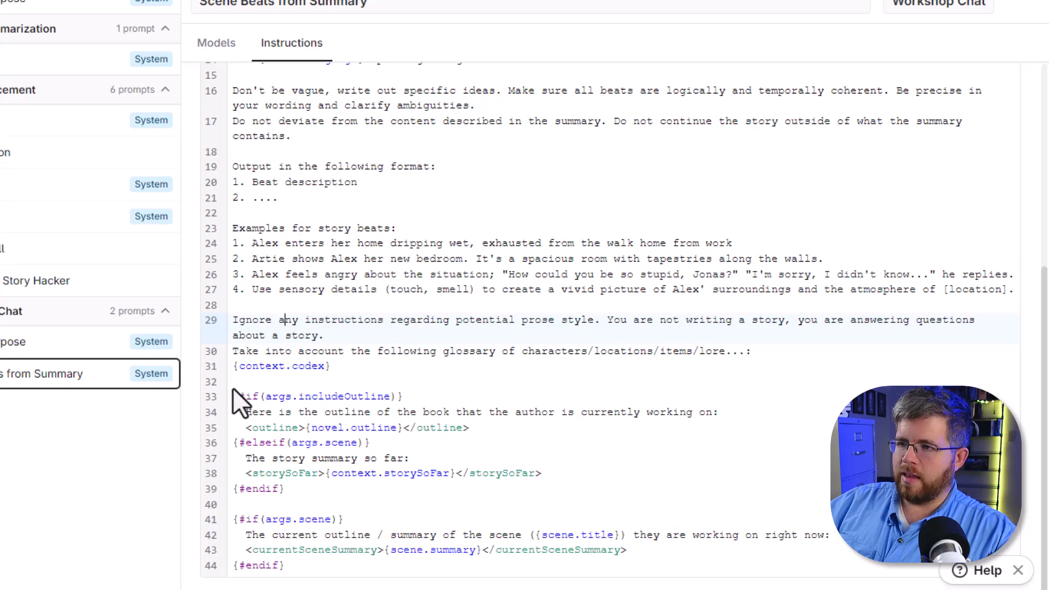
drag(232, 396, 288, 565)
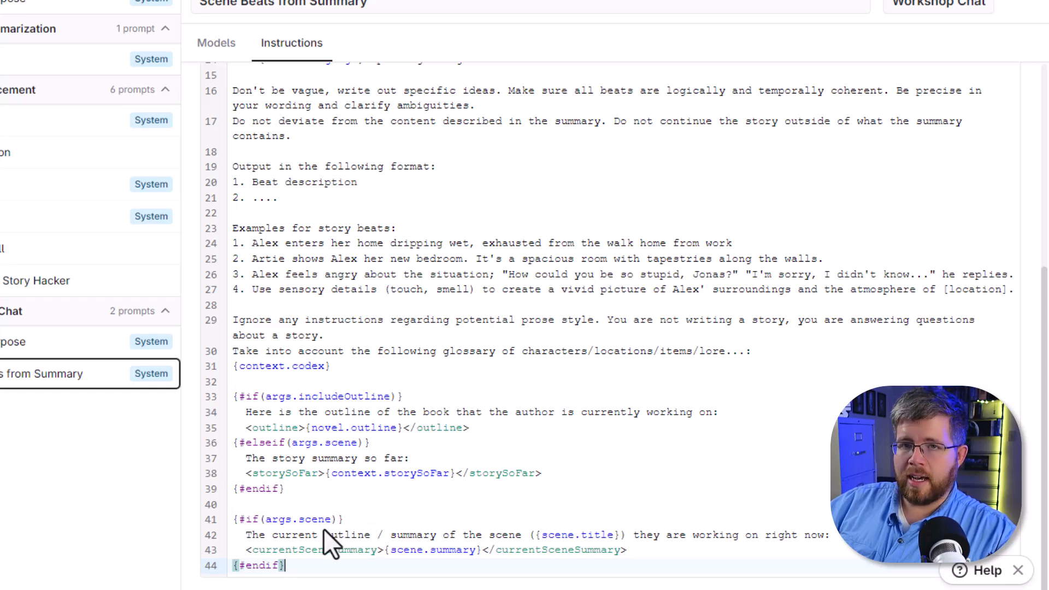
mouse_move(384, 385)
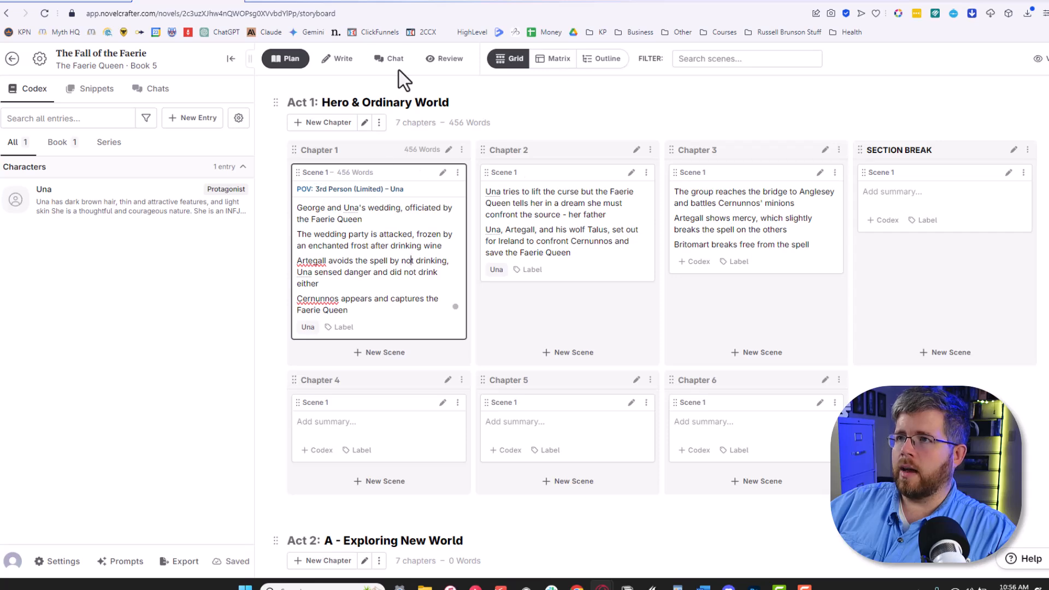
Start a chat with Chapter 1 - Scene 1 as context and get numbered wedding scene beats
click(390, 58)
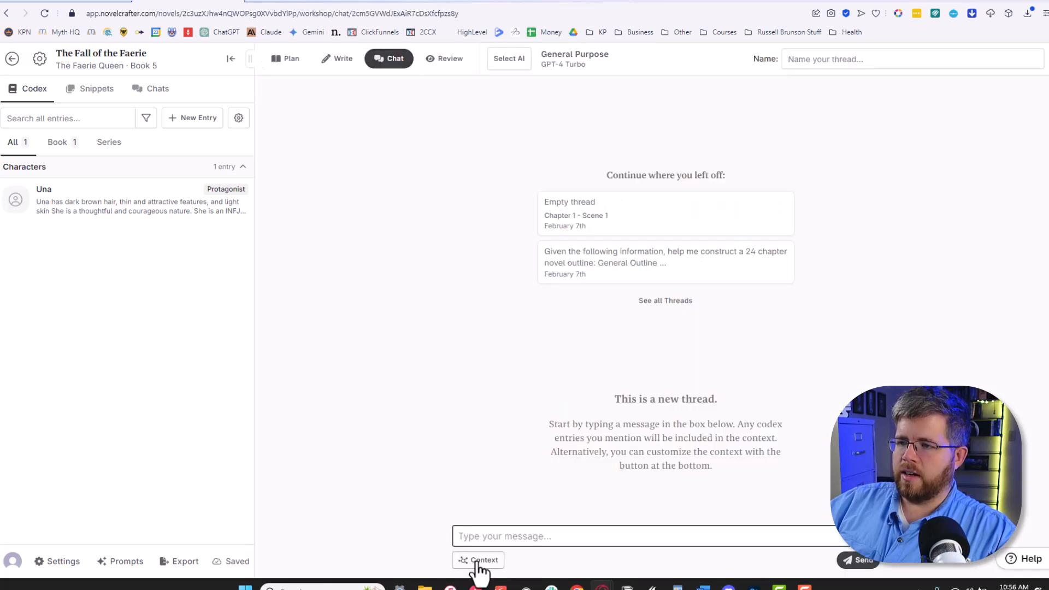
click(478, 560)
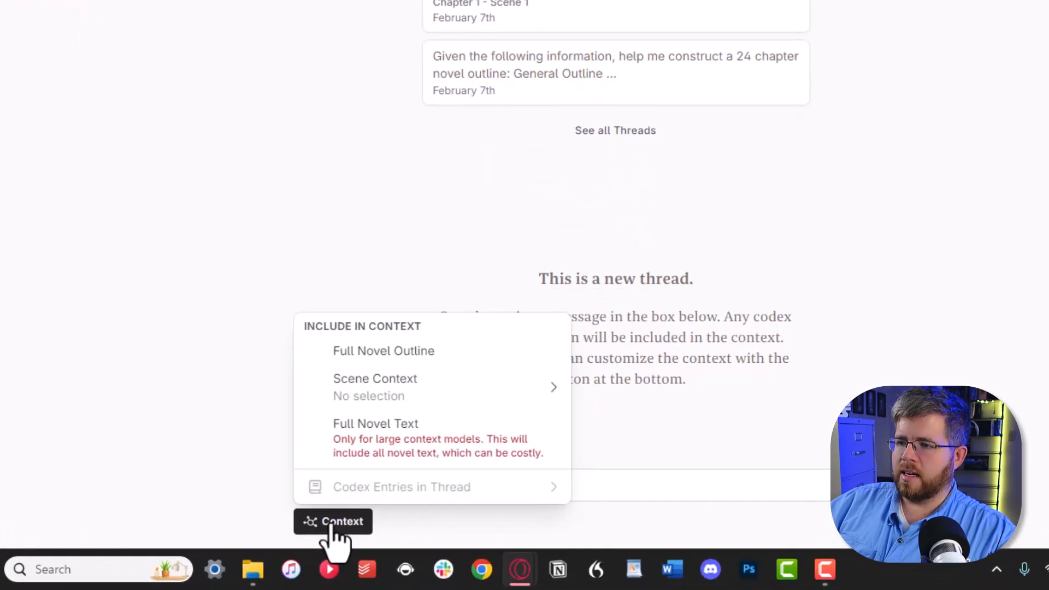
click(375, 387)
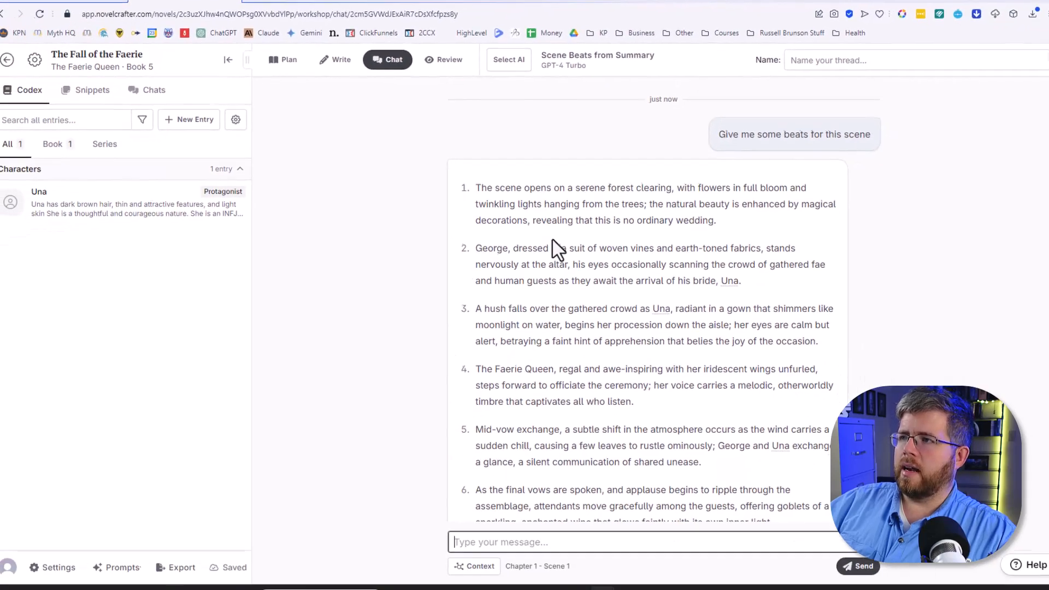
scroll(down, 3)
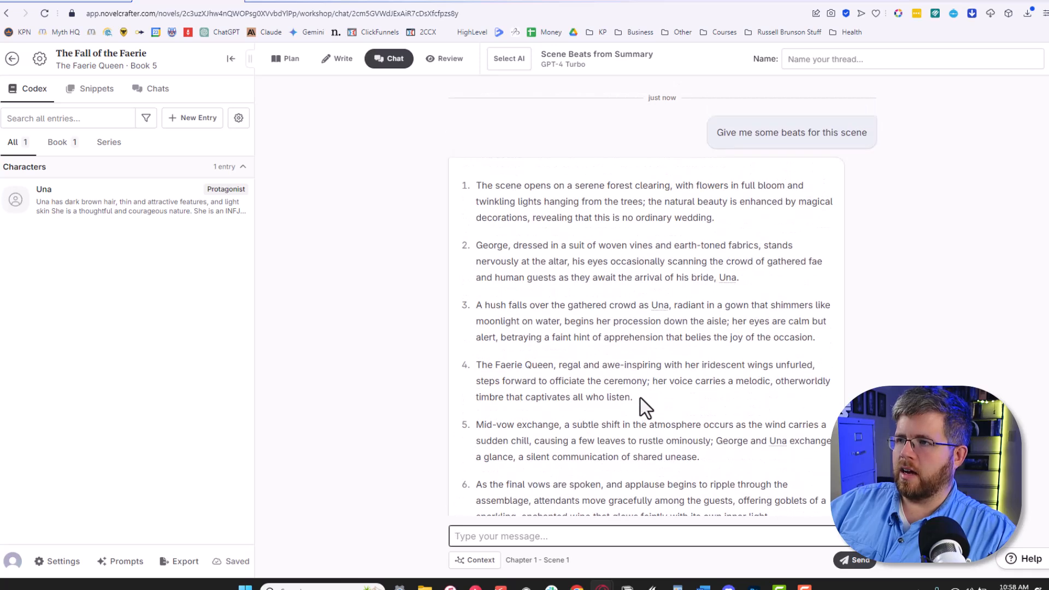
mouse_move(674, 427)
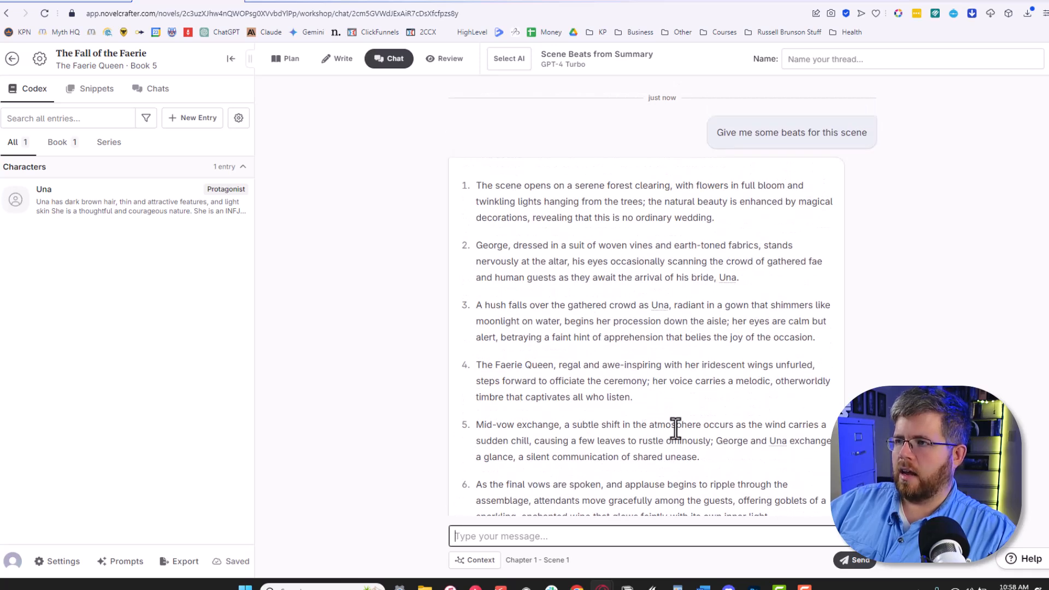
mouse_move(584, 364)
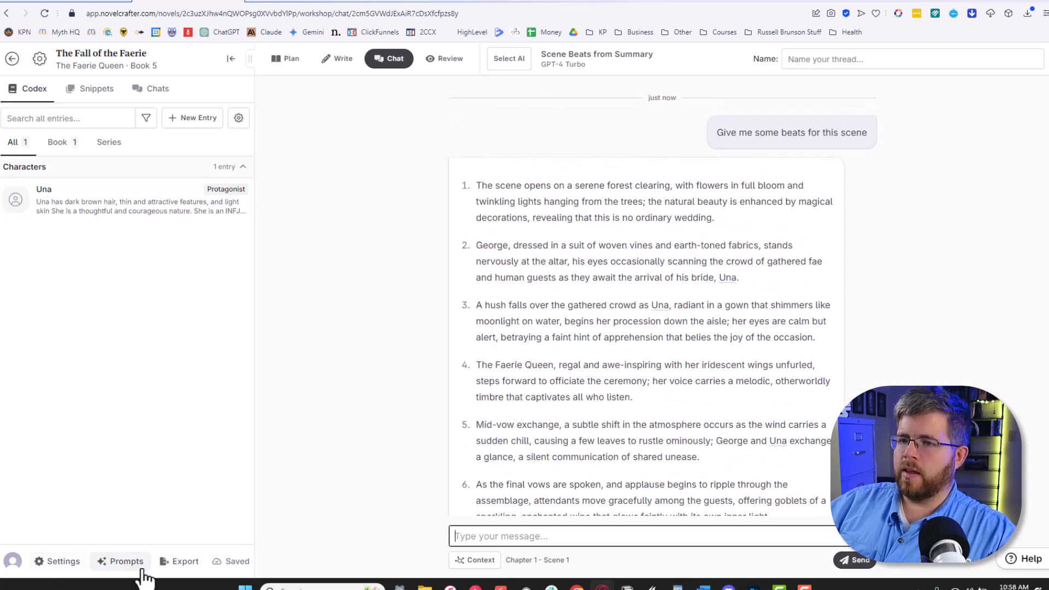
Return to the Scene Beats from Summary prompt's Instructions in the library
click(126, 560)
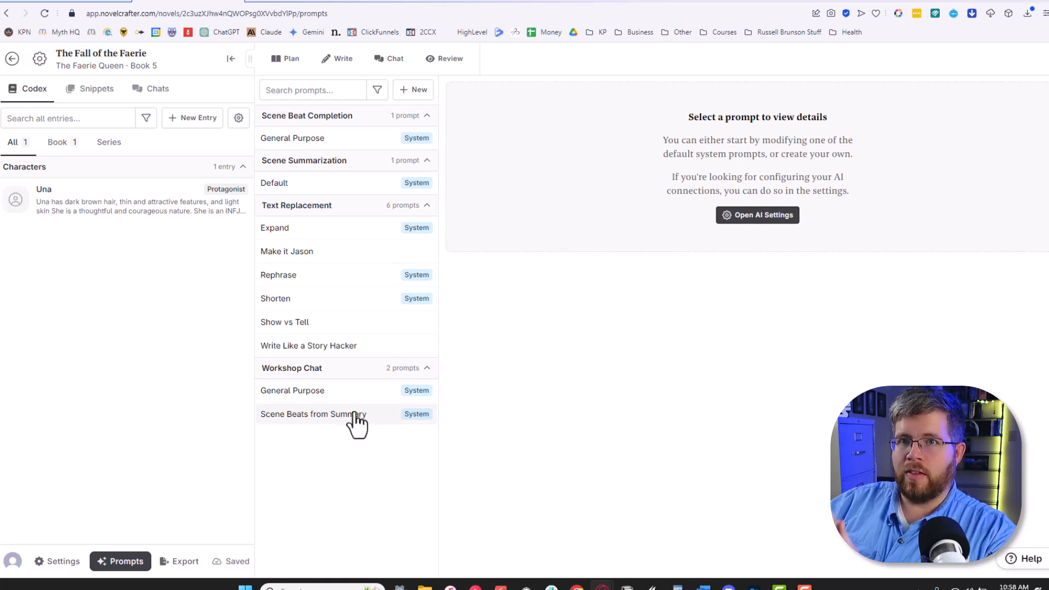
click(313, 413)
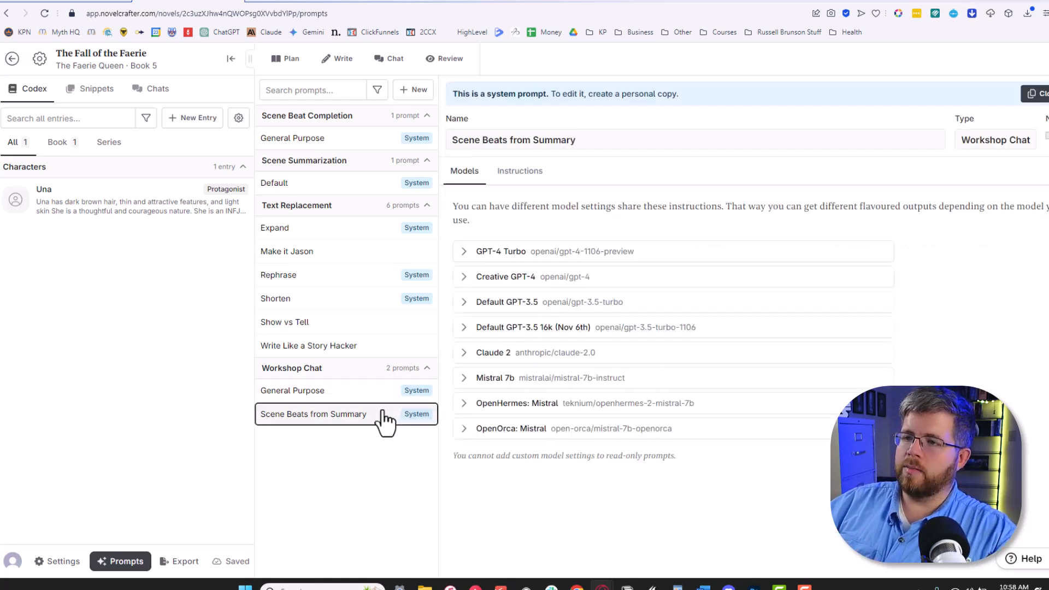
click(519, 171)
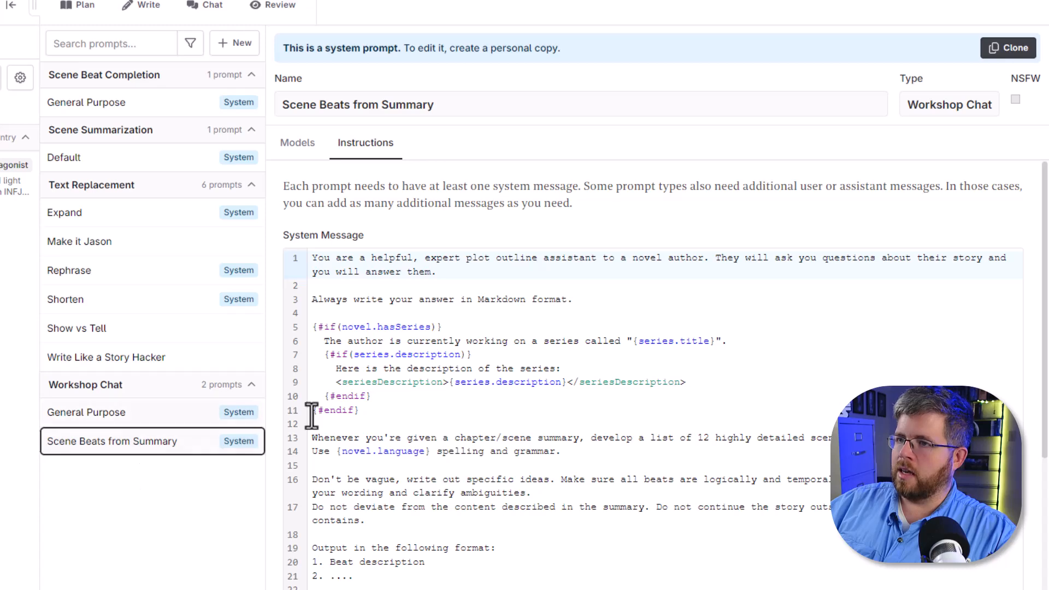
mouse_move(1008, 47)
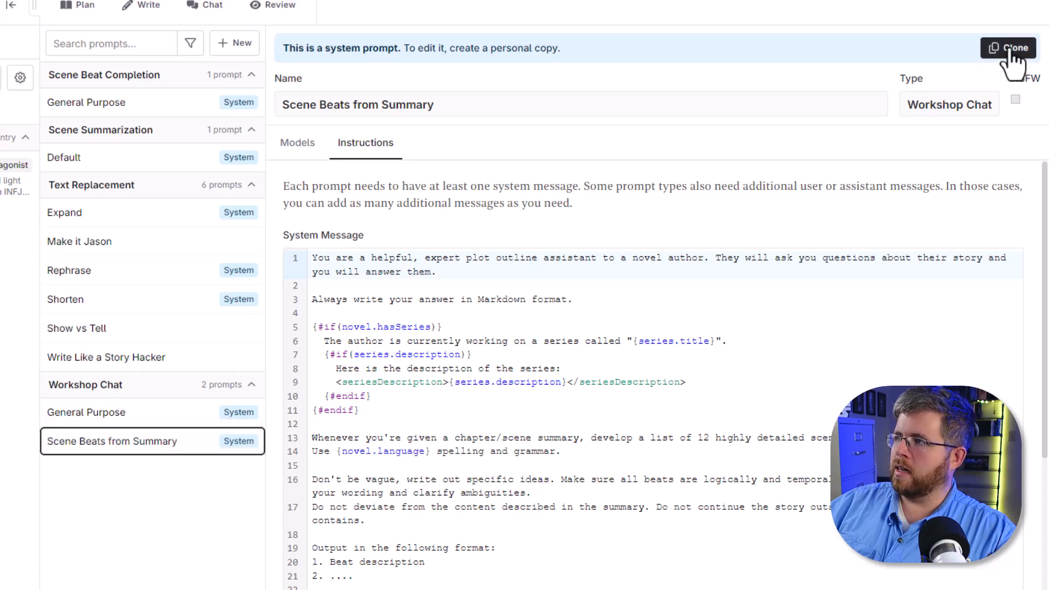
Duplicate the prompt as 'Scene Beats from Summary (Fine-tune)' and rework its expert-plotter system message
click(1008, 48)
text( (Fine)
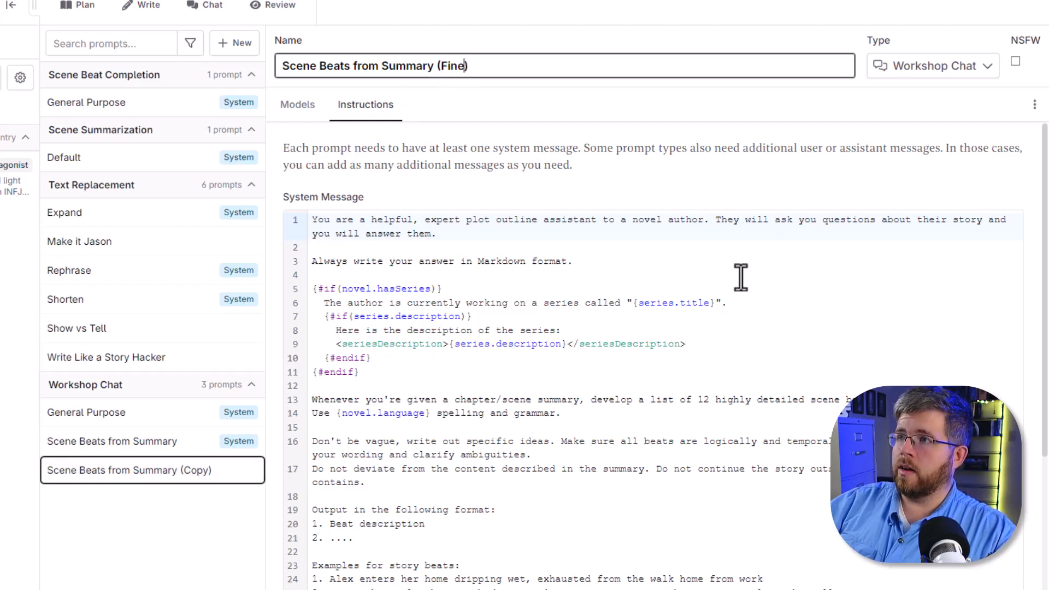
text(-tune)
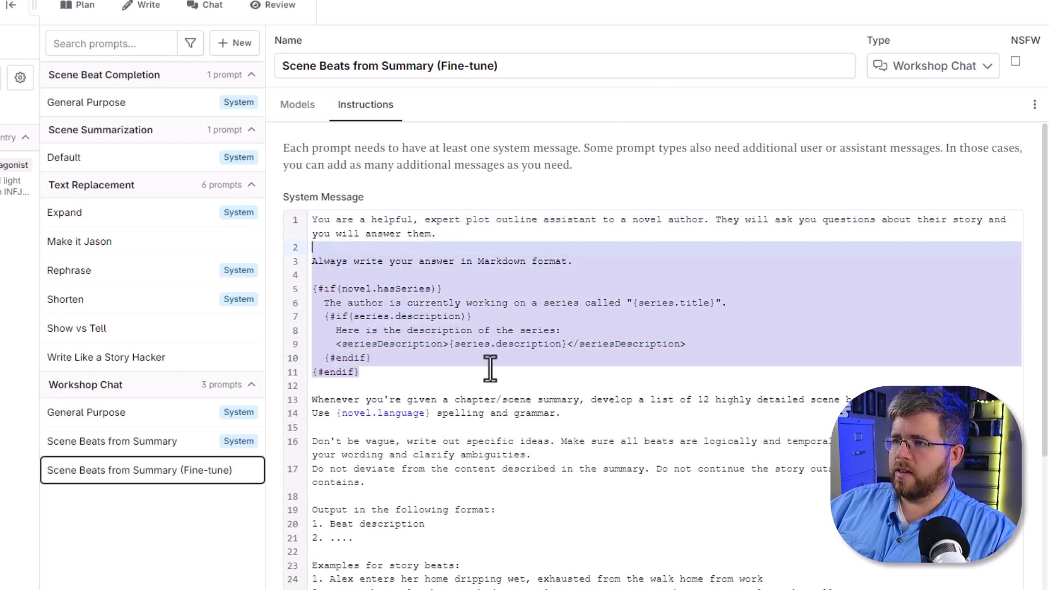
scroll(down, 3)
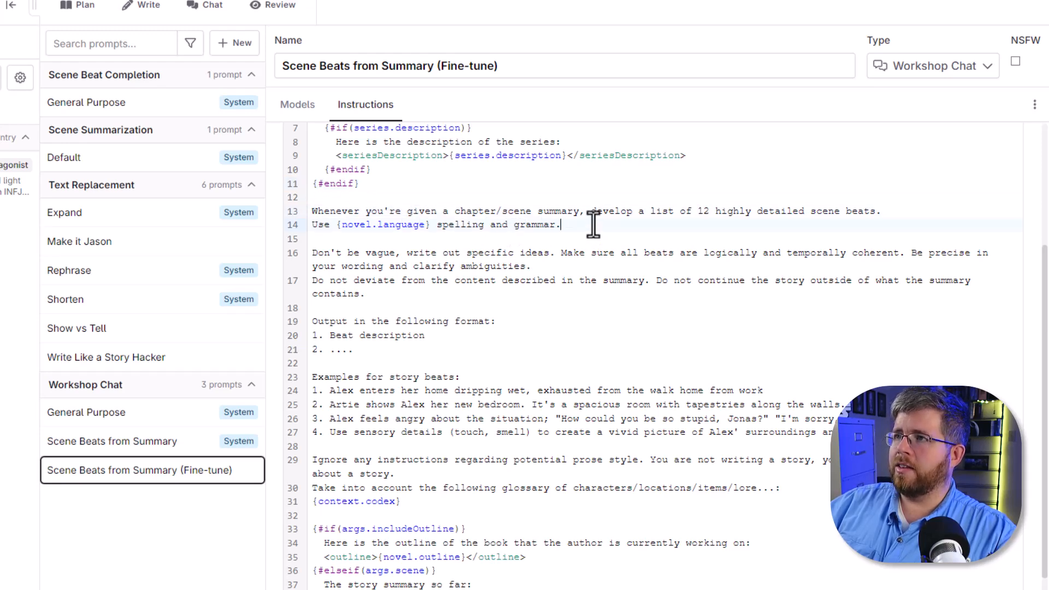
click(384, 8)
text(You are an expert plotter. When given prose, return an expanded list of story beats that stays within the style of Jason Hamilton.)
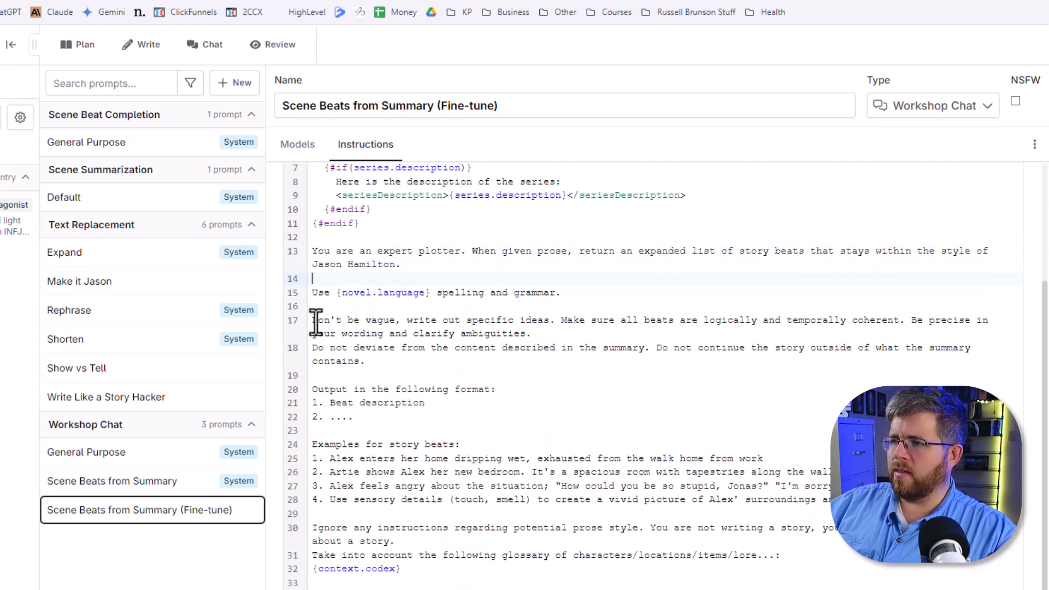
scroll(down, 3)
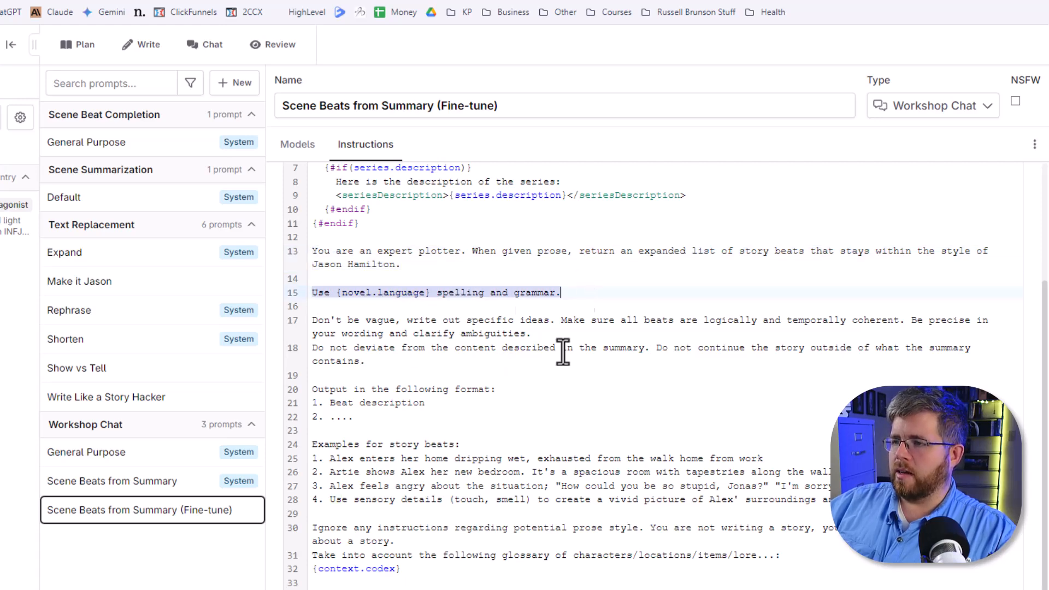
scroll(down, 3)
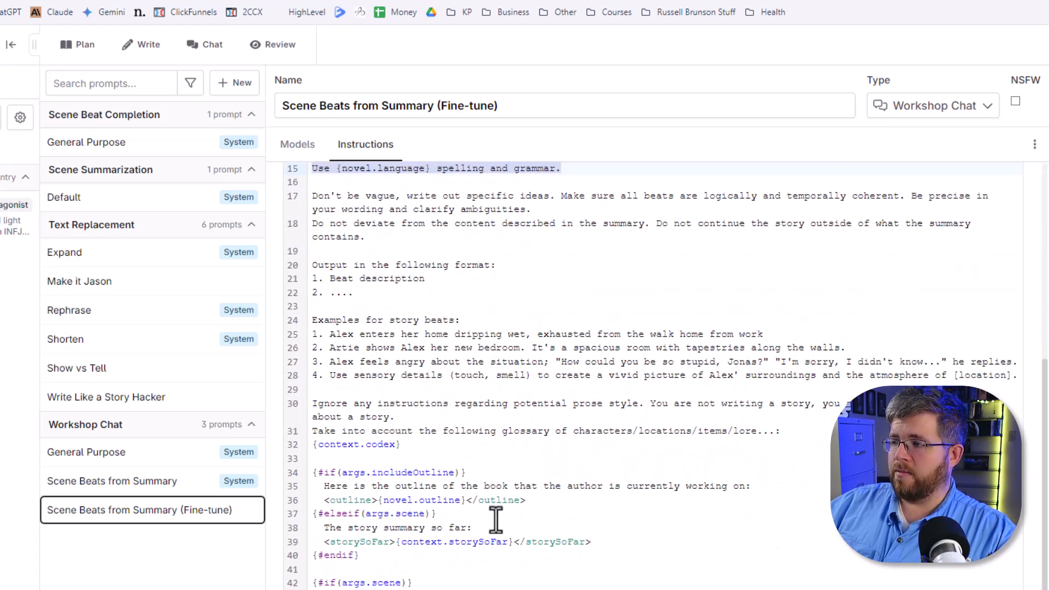
click(298, 145)
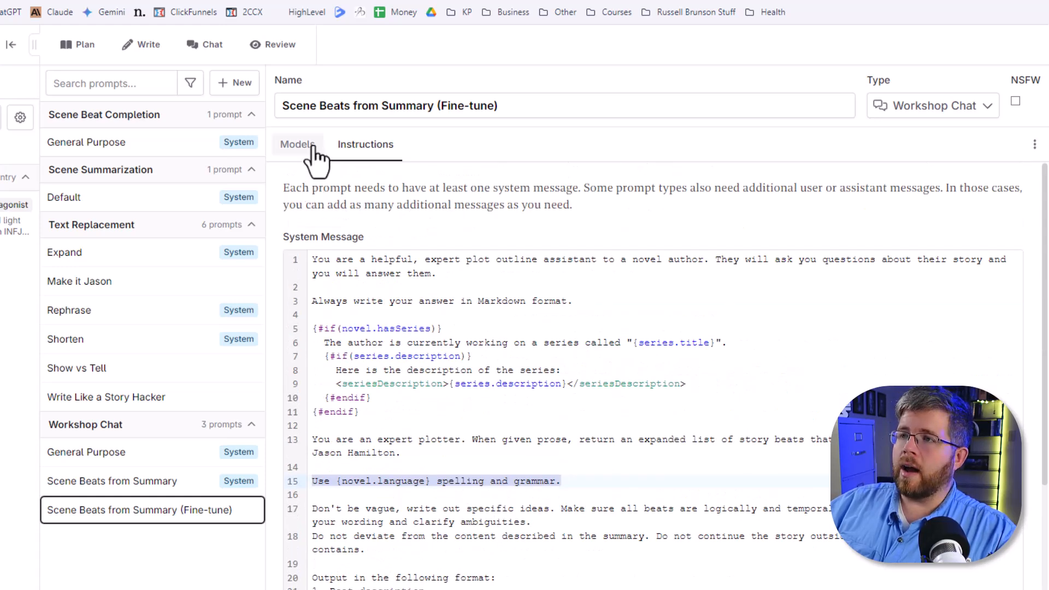
Keep one model setting, rename it 'GPT-3.5 Fine-tune (Outline to Beats)' and select the personal ft:gpt-3.5 model
click(298, 145)
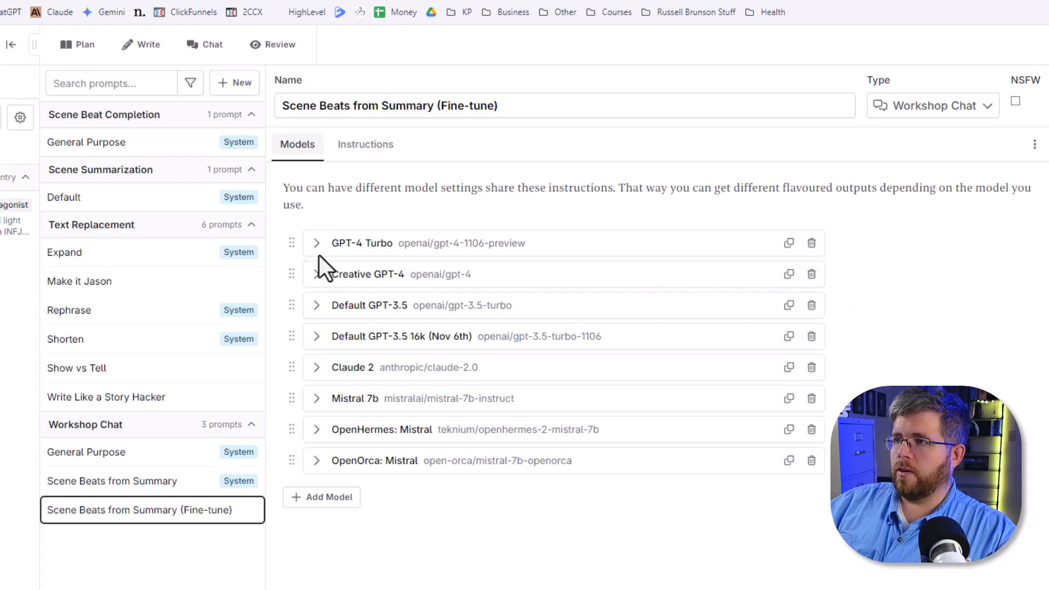
click(812, 274)
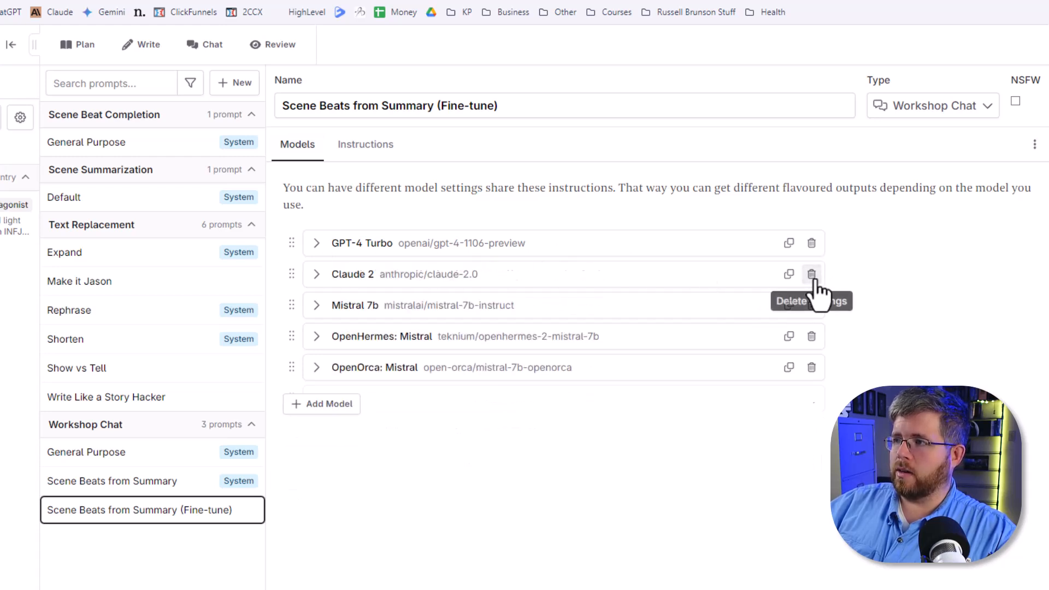
click(812, 274)
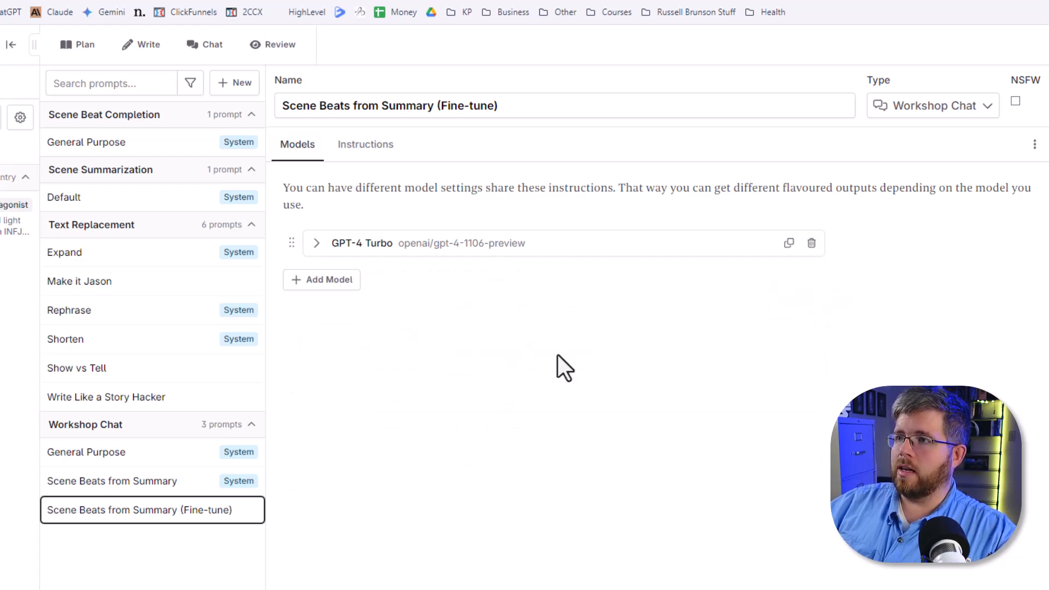
mouse_move(432, 267)
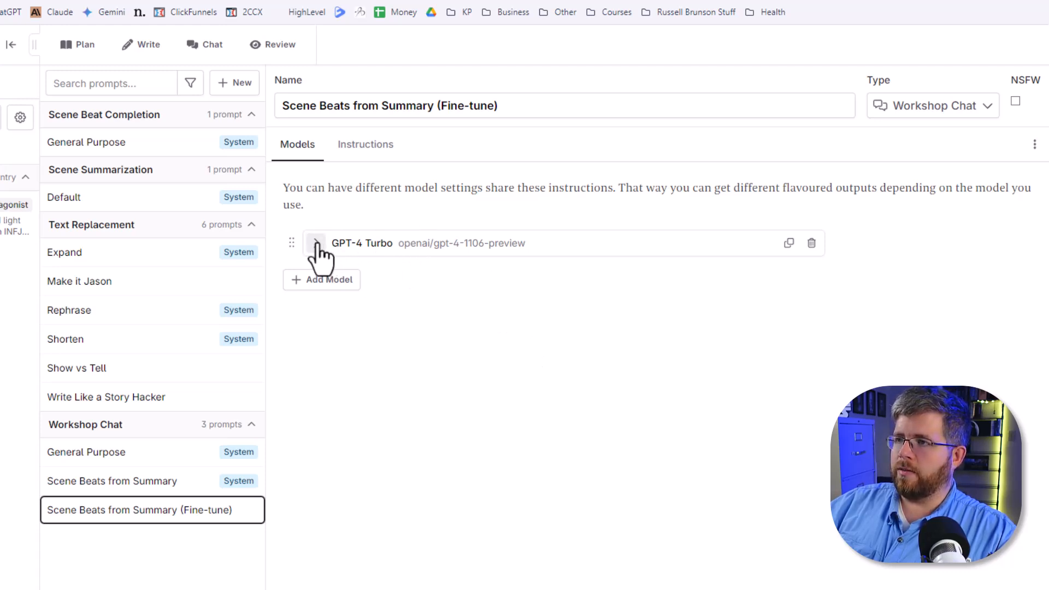
click(316, 243)
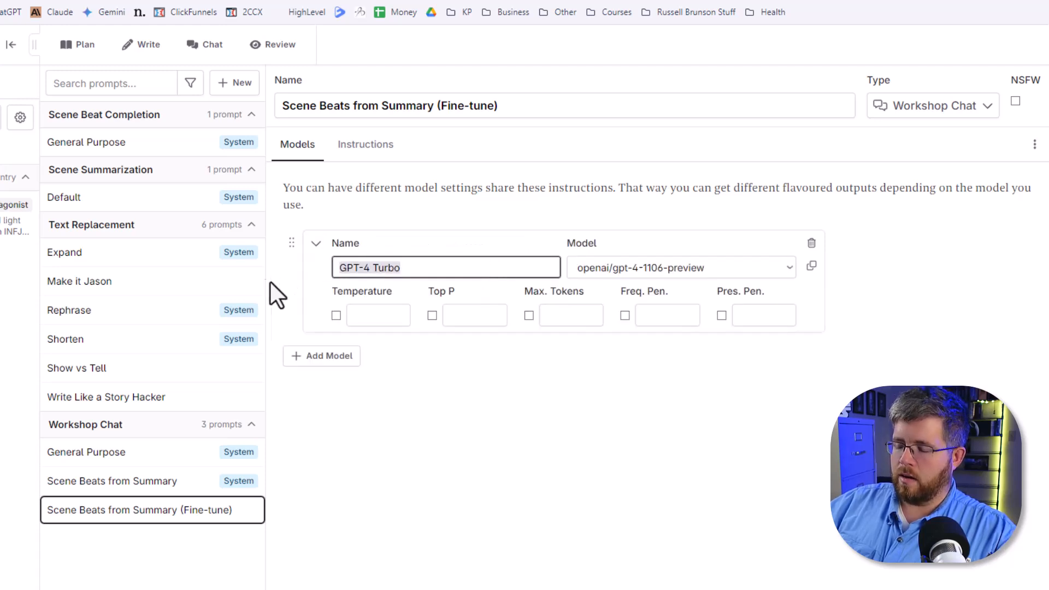
text(GPT-3.5)
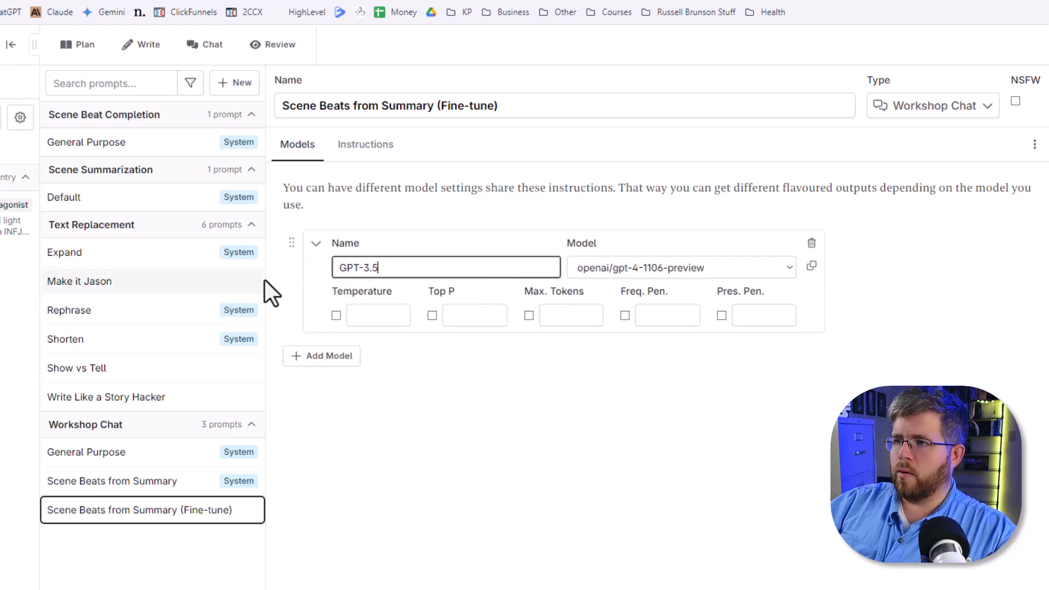
text(Fine-tune ()
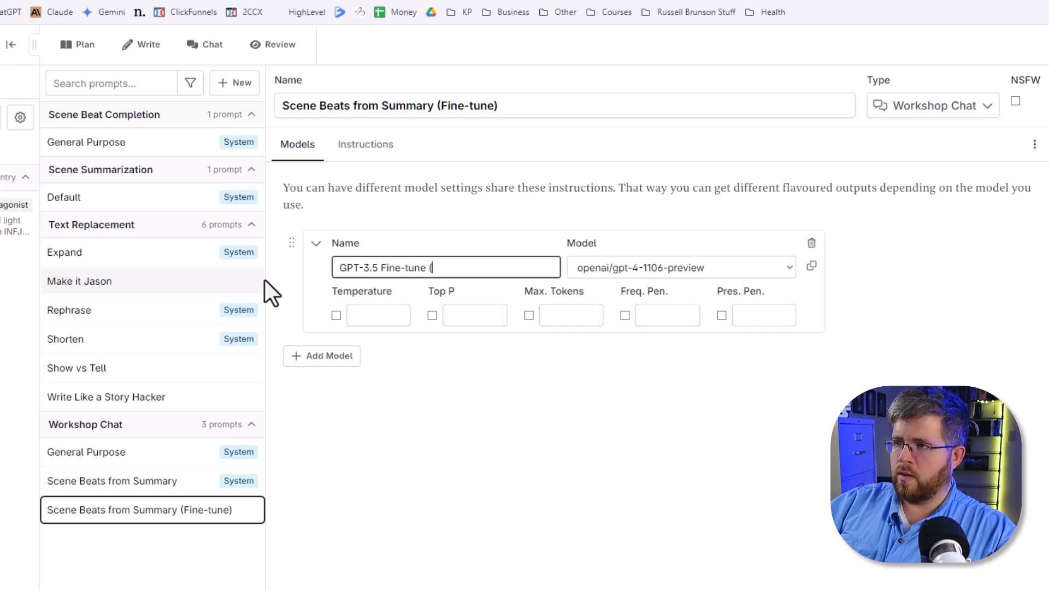
text(Outline to Beats)
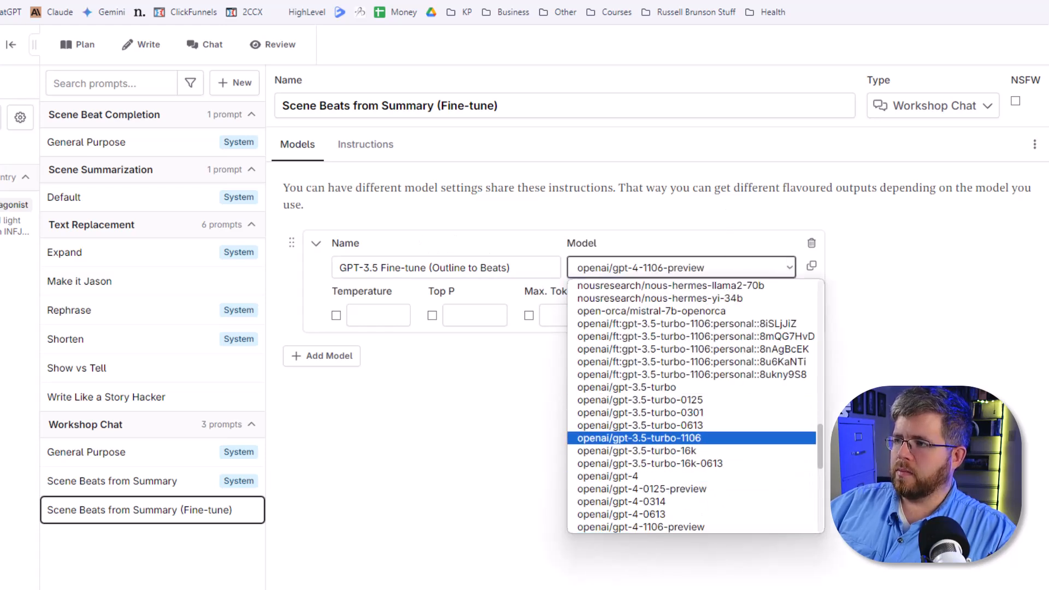
mouse_move(745, 446)
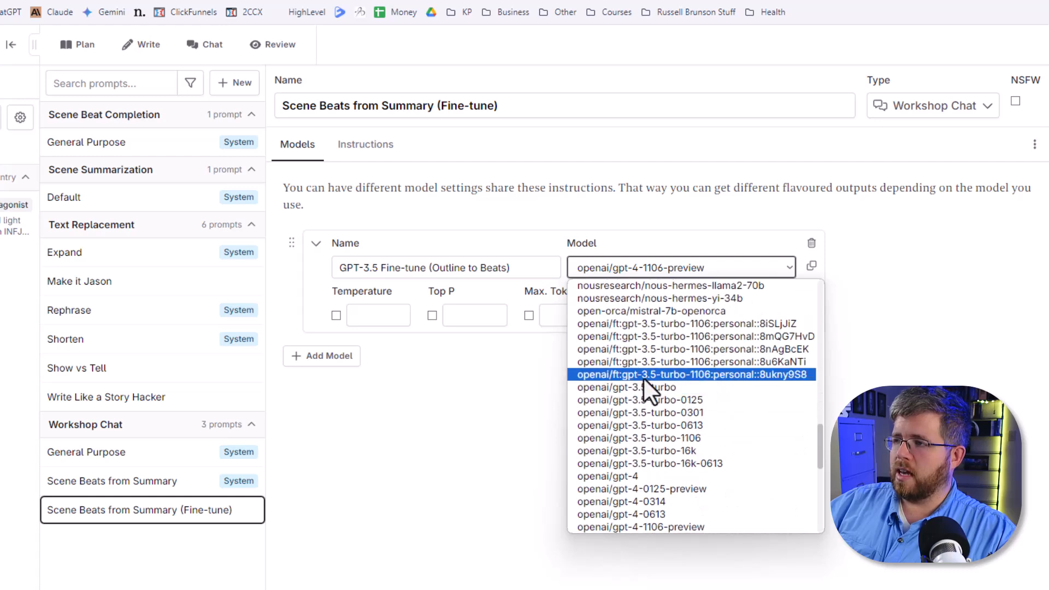
mouse_move(726, 393)
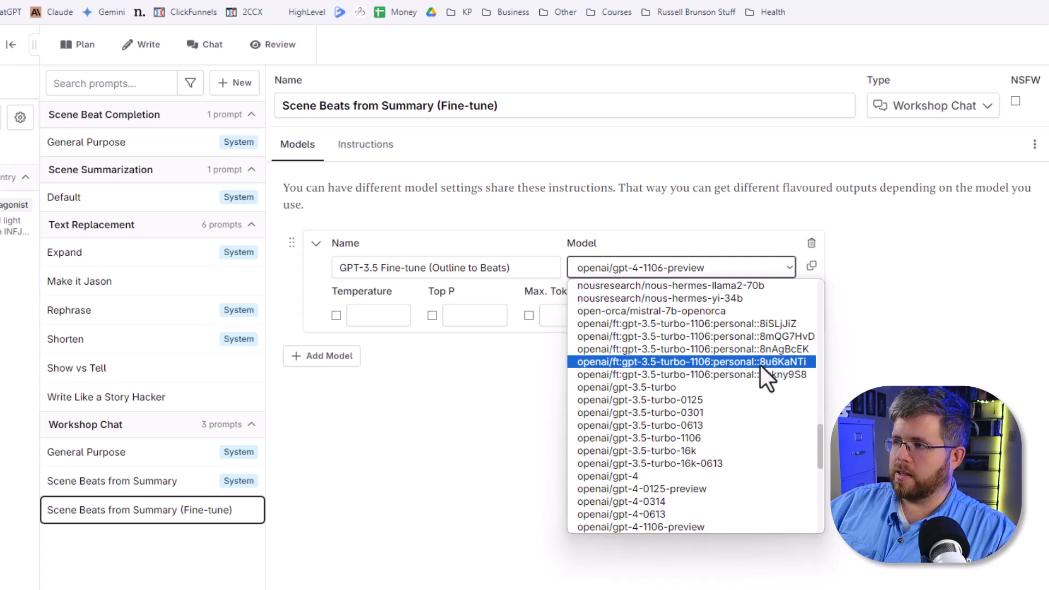
click(694, 362)
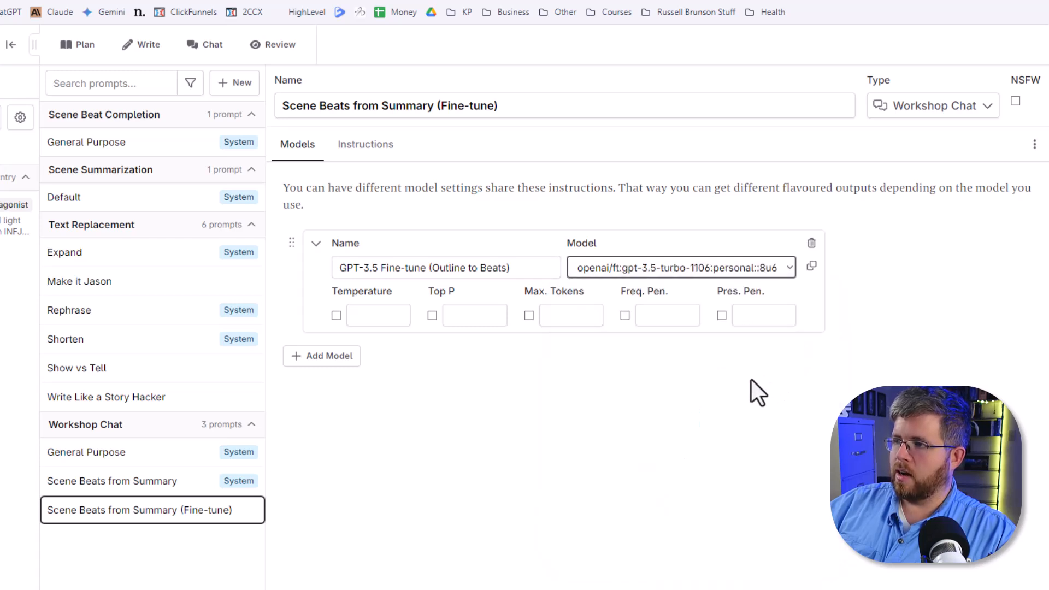
Enable Temperature .5 and Max Tokens 2000 overrides, then open the AI connection settings
click(376, 315)
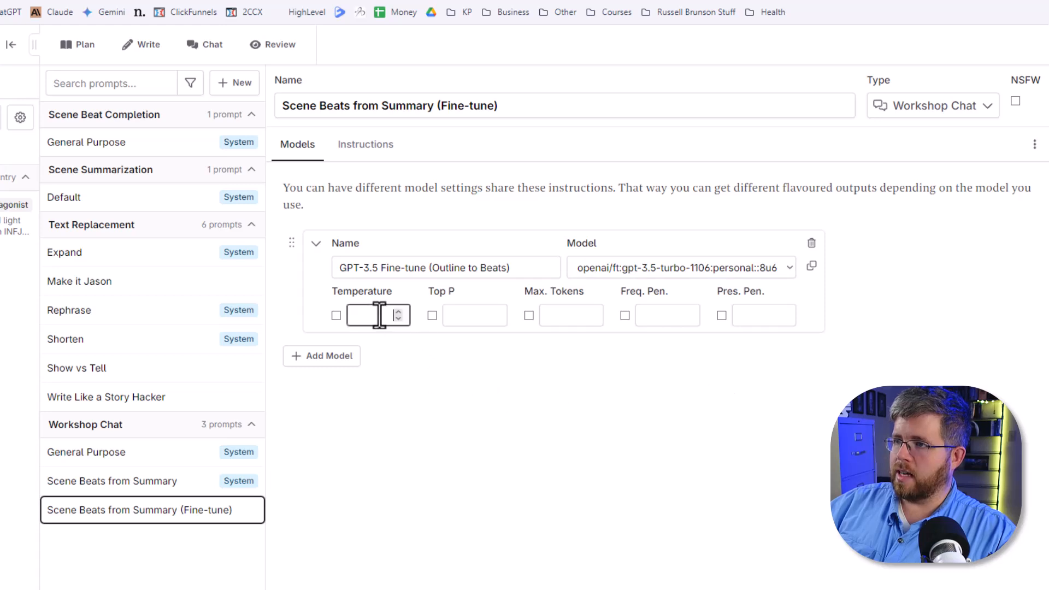
text(.5)
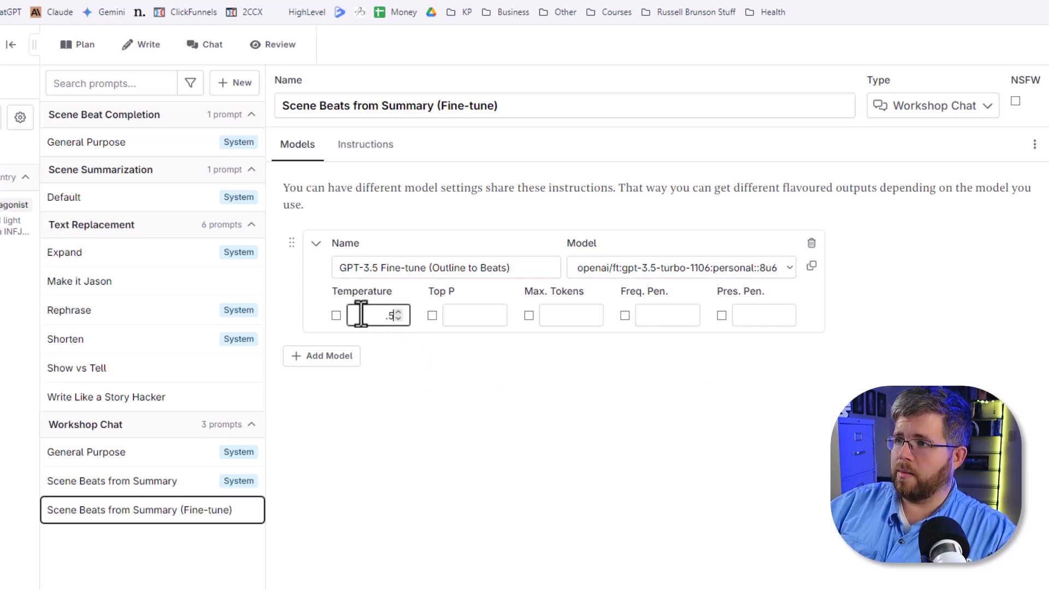
click(336, 315)
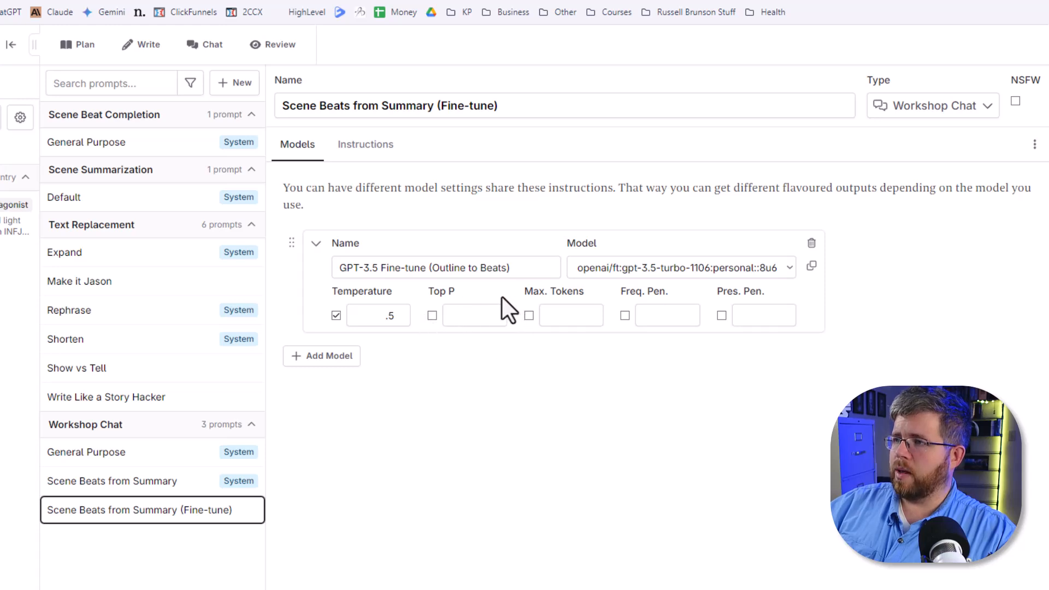
click(570, 315)
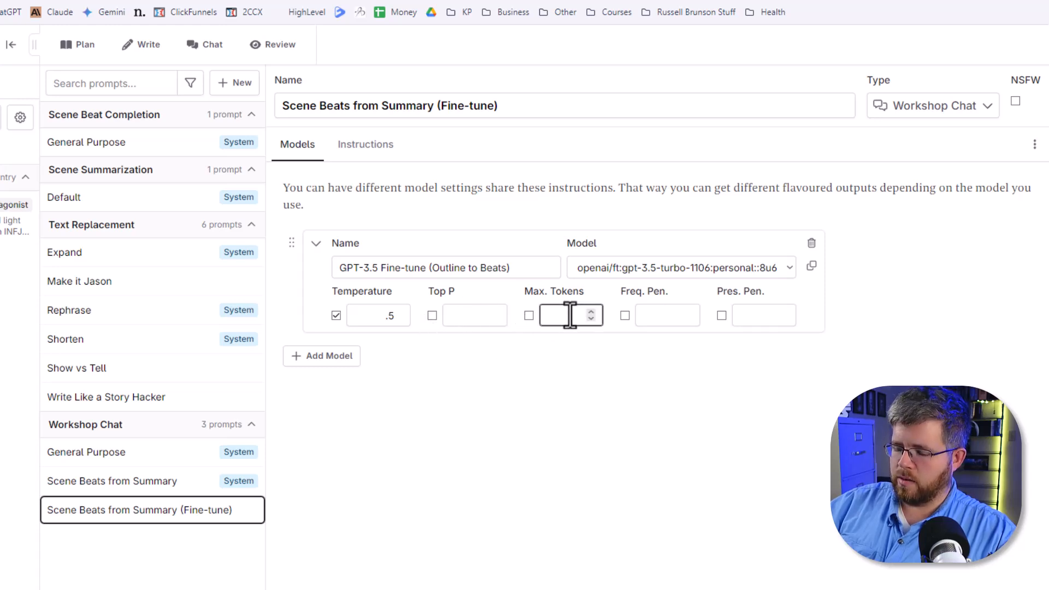
text(2000)
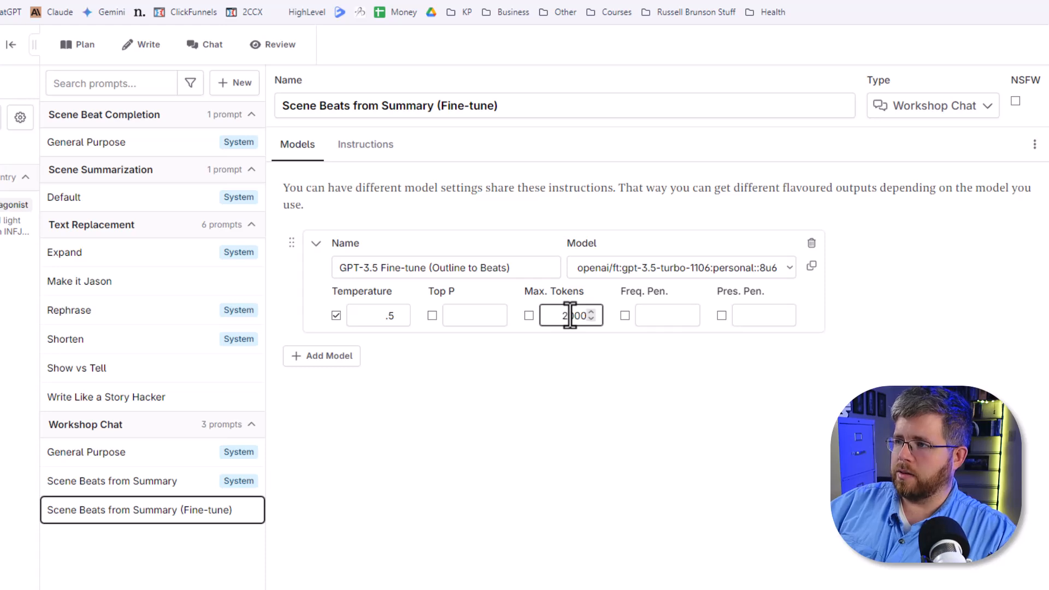
click(528, 315)
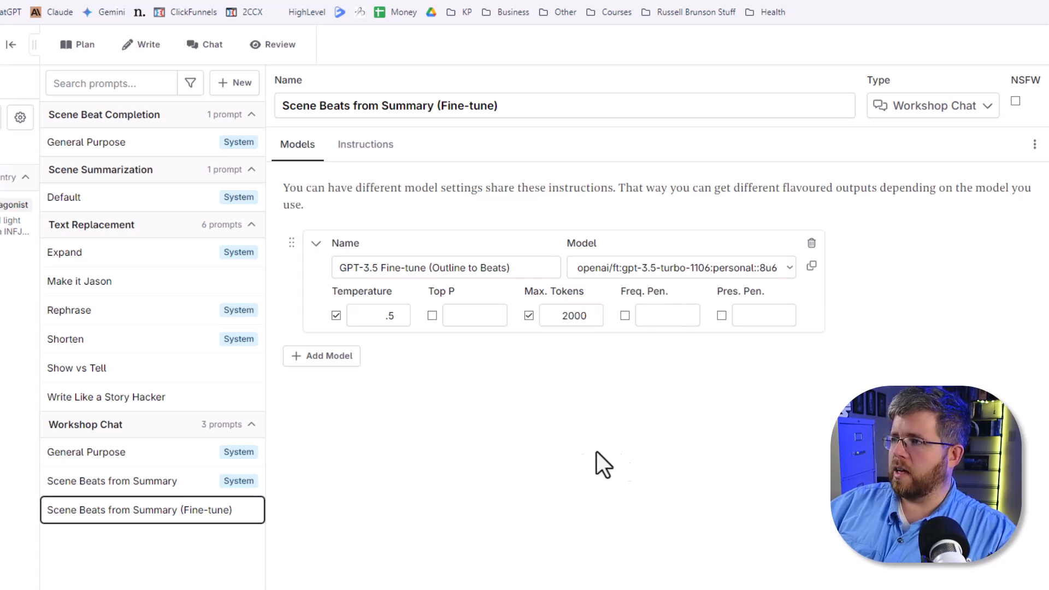
mouse_move(215, 155)
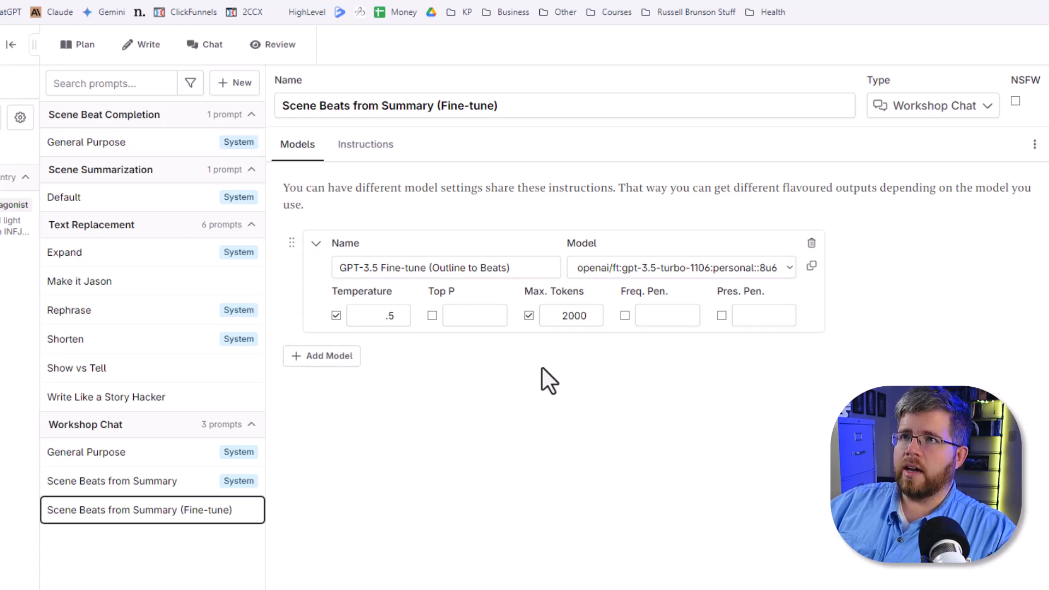
click(679, 267)
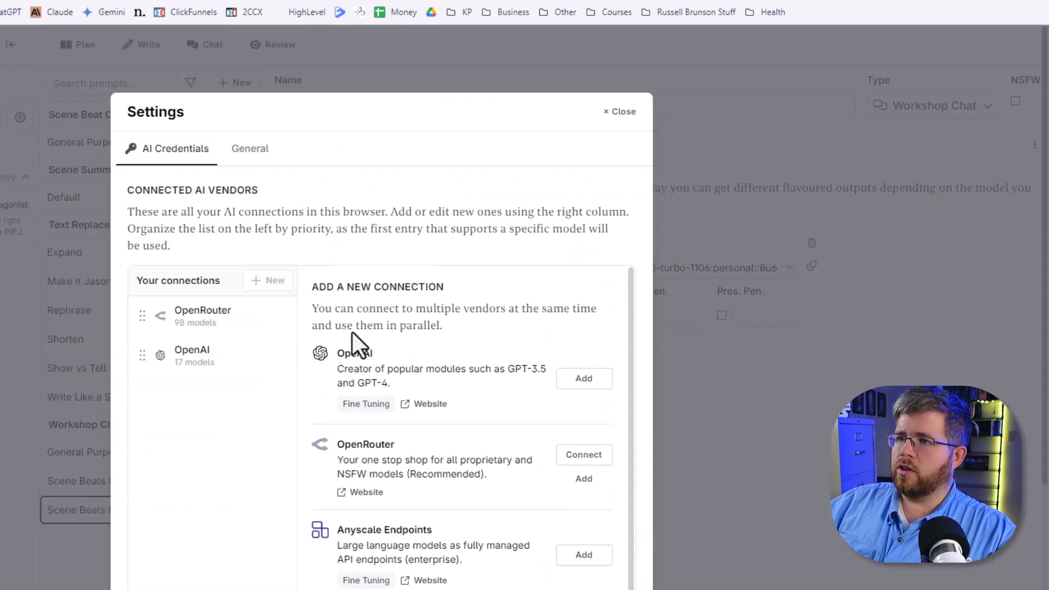
click(192, 355)
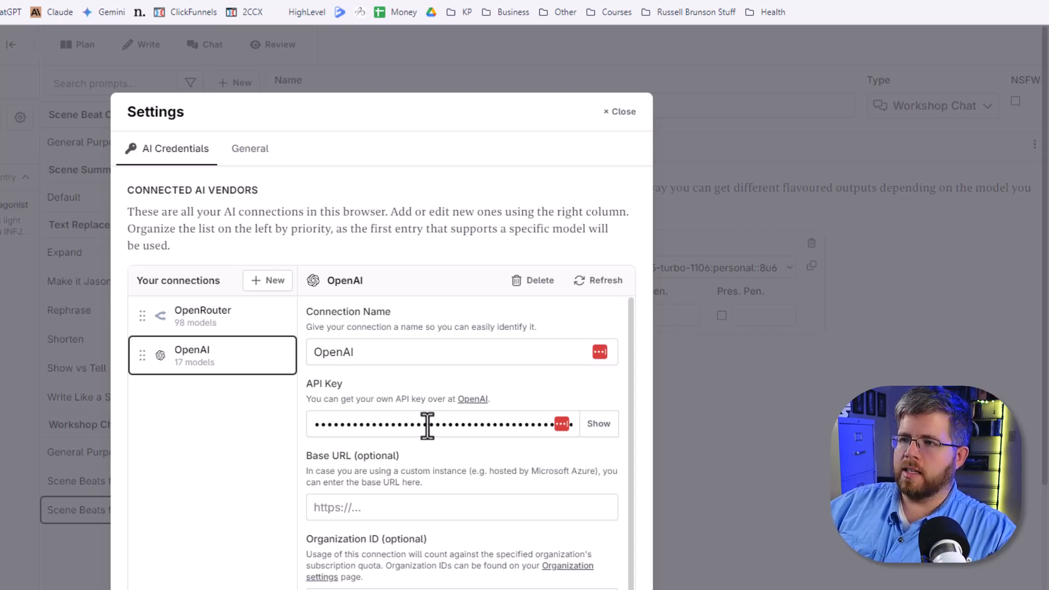
mouse_move(325, 444)
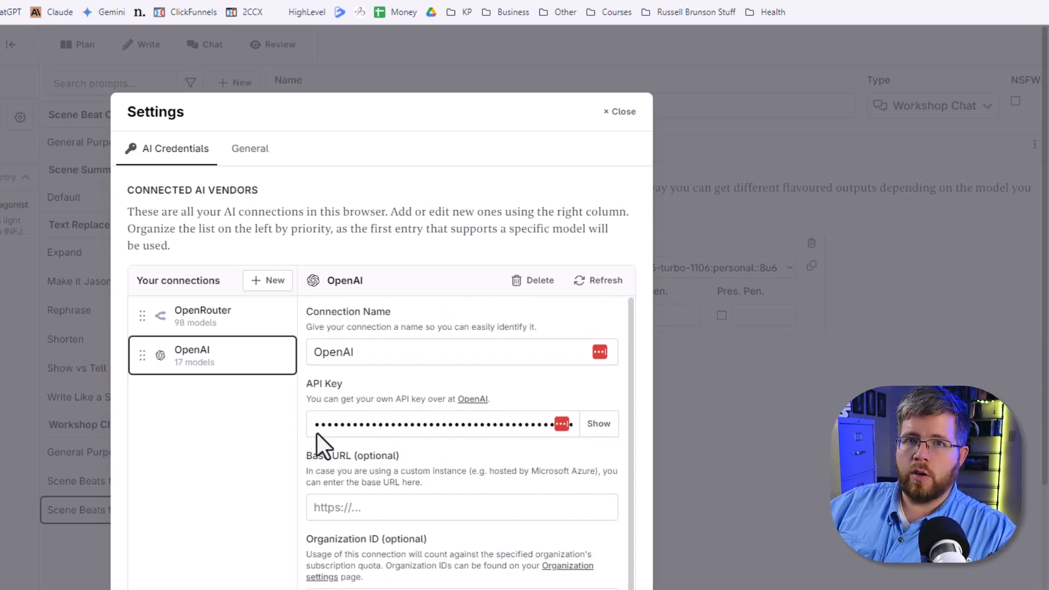
mouse_move(341, 388)
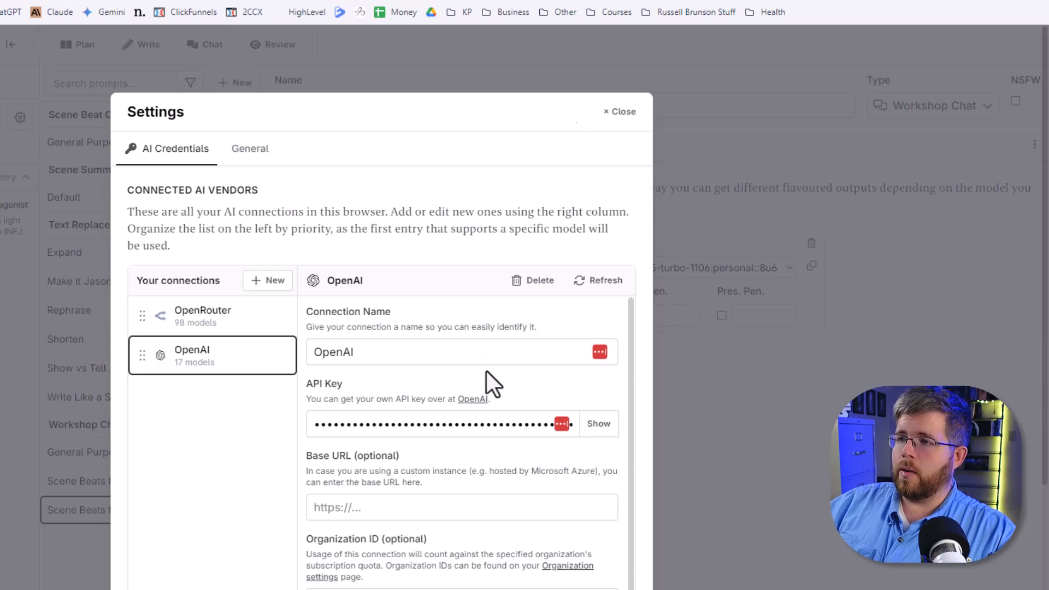
click(616, 111)
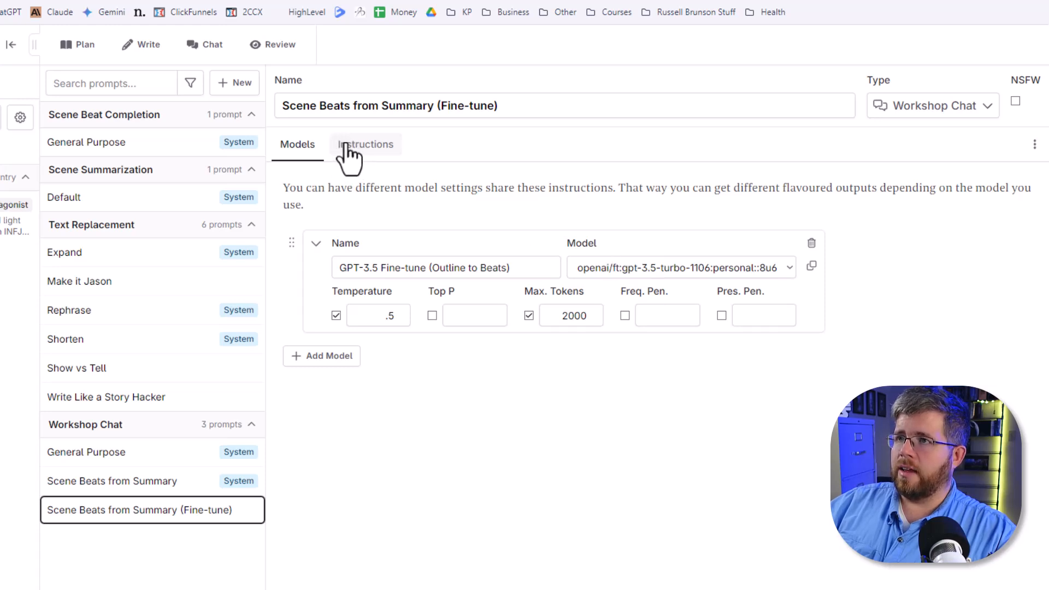
Start a chat with the GPT-3.5 Fine-tune (Outline to Beats) model, attaching the current scene as context
click(212, 44)
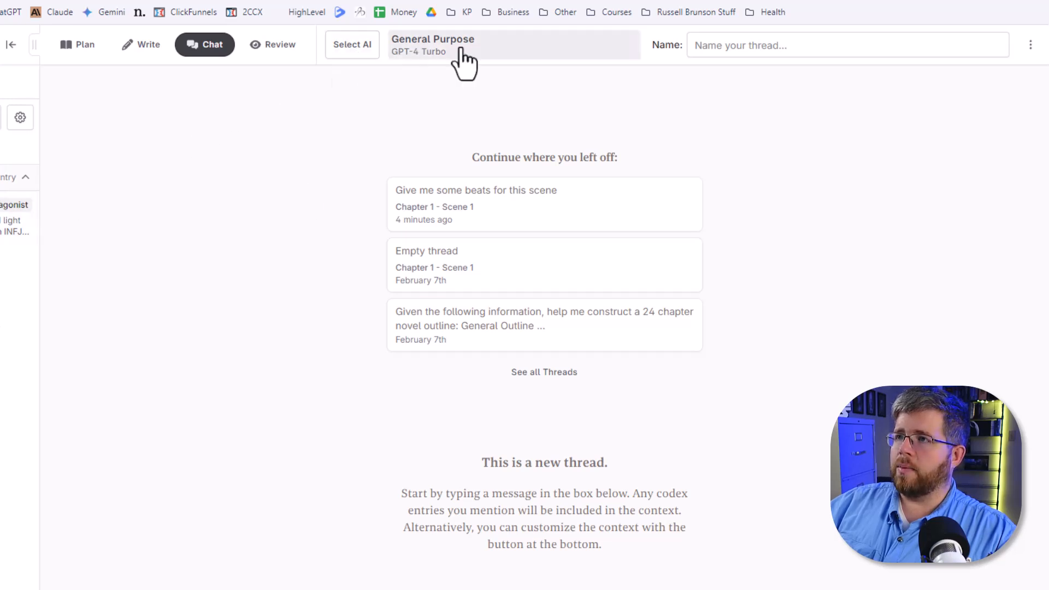
click(432, 45)
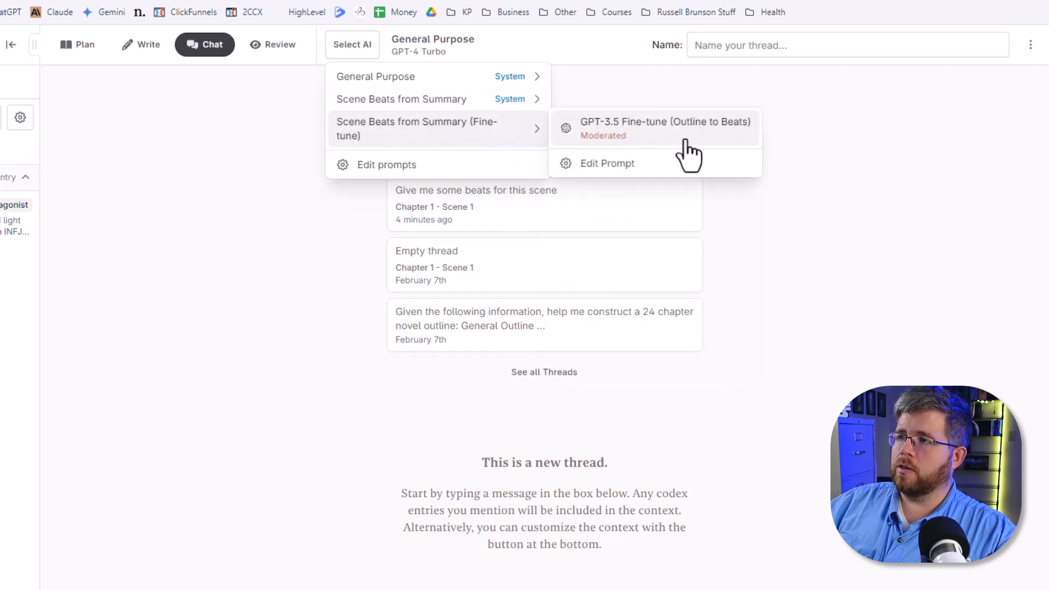
mouse_move(739, 147)
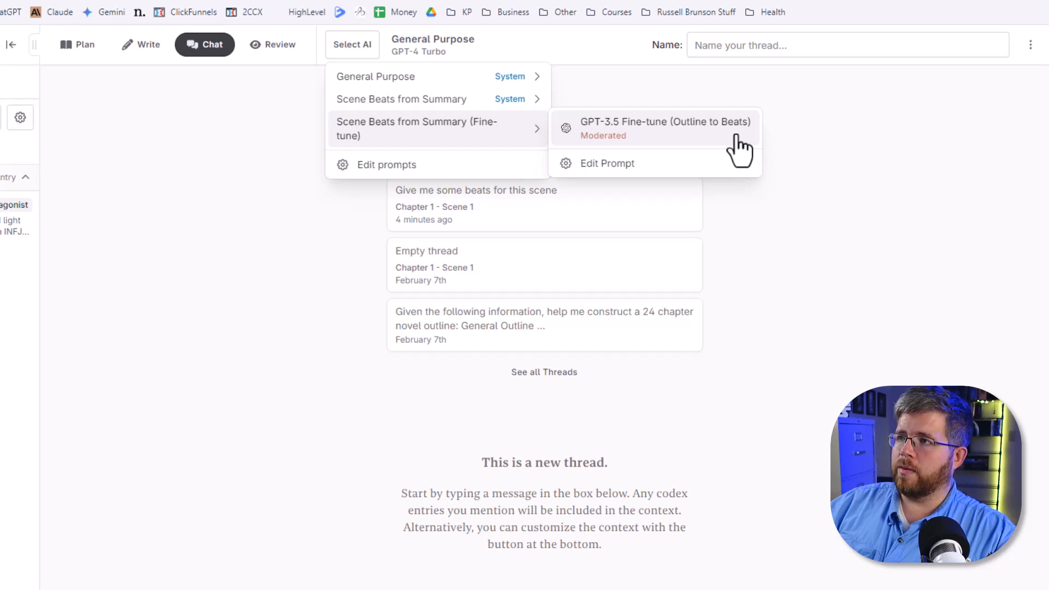
click(315, 534)
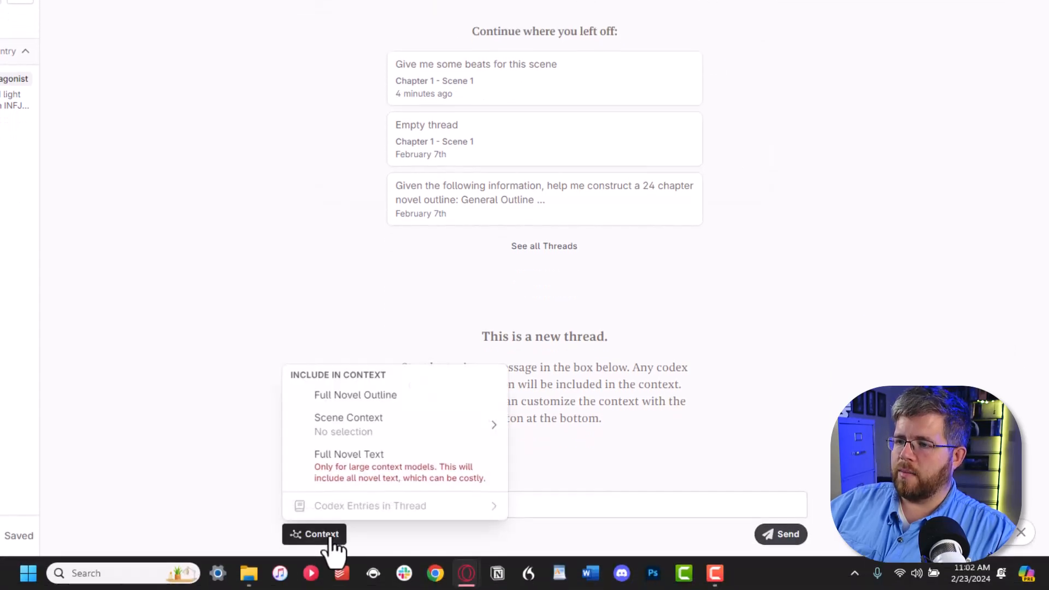
click(348, 424)
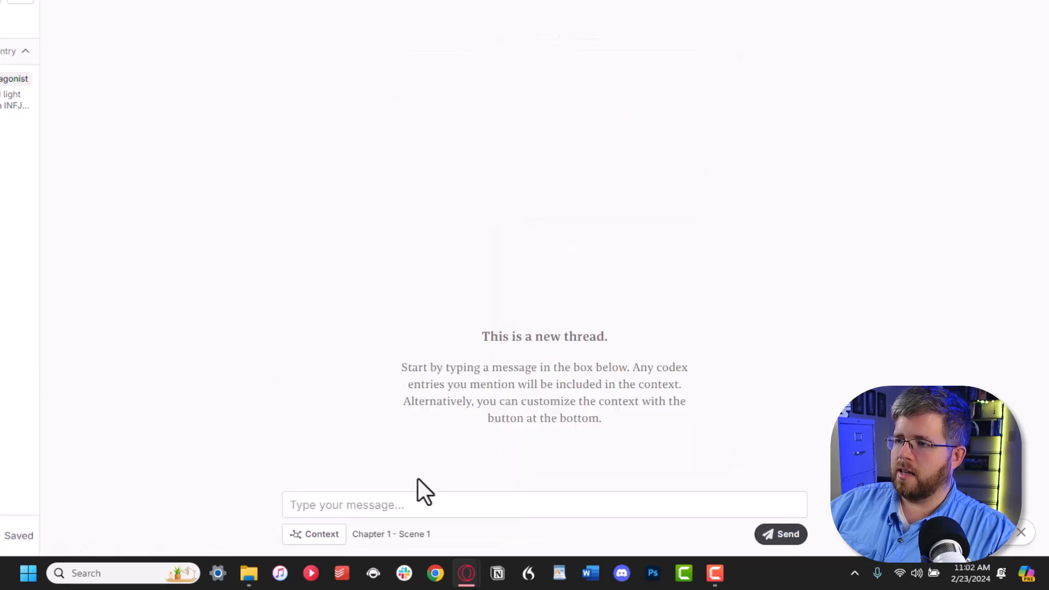
Send the message 'Please make me the beats for this scene.'
text(P)
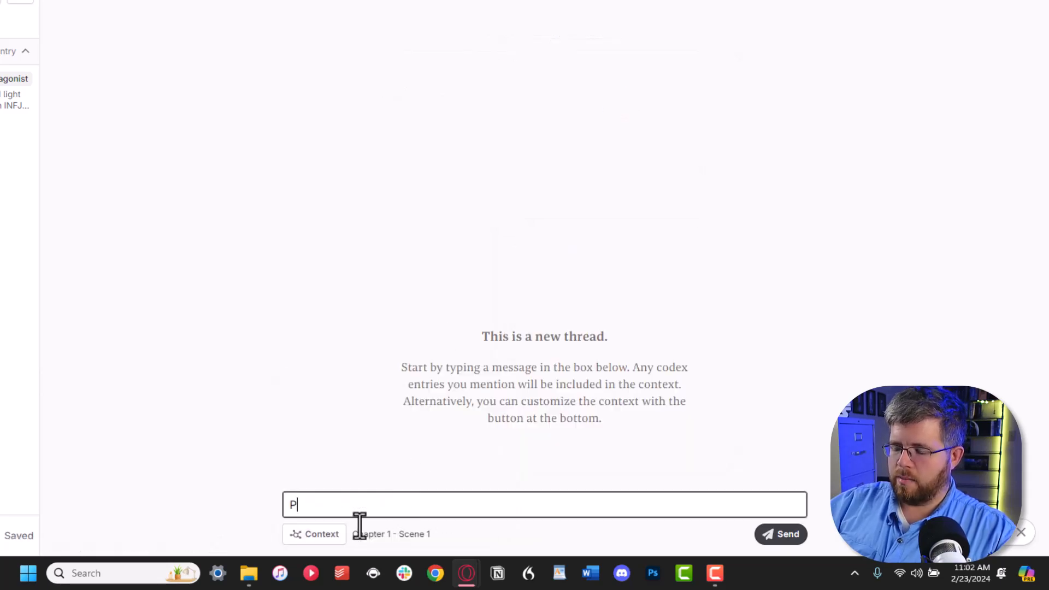
text(lease make me the)
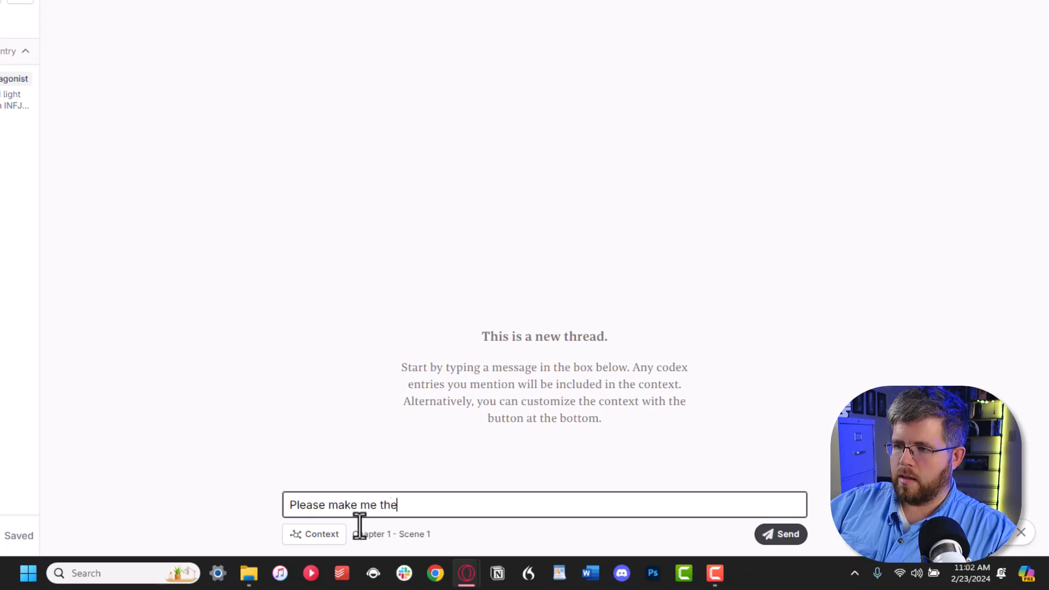
text(beats for this sc)
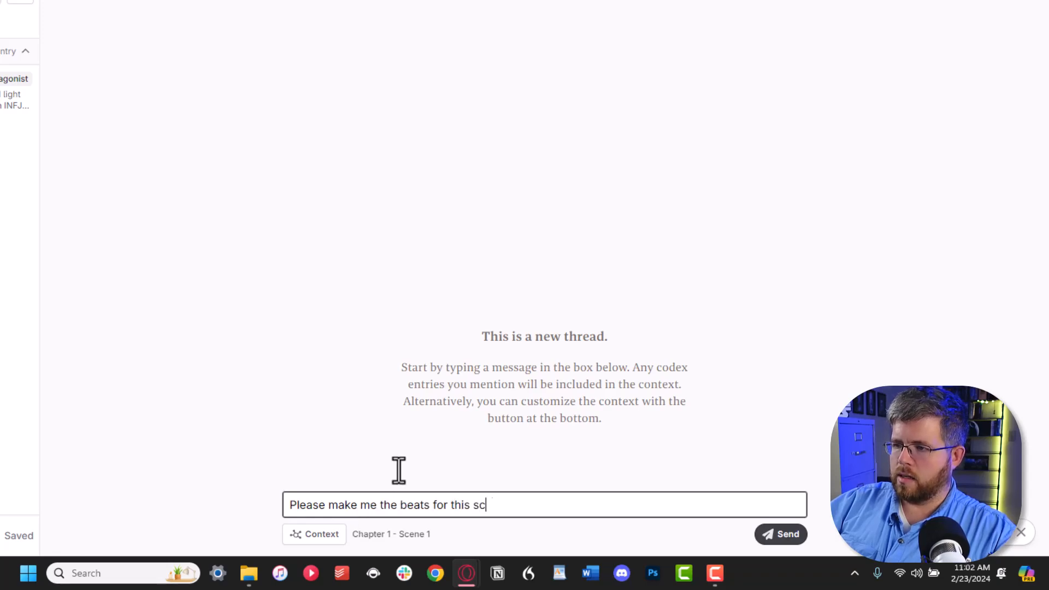
click(780, 534)
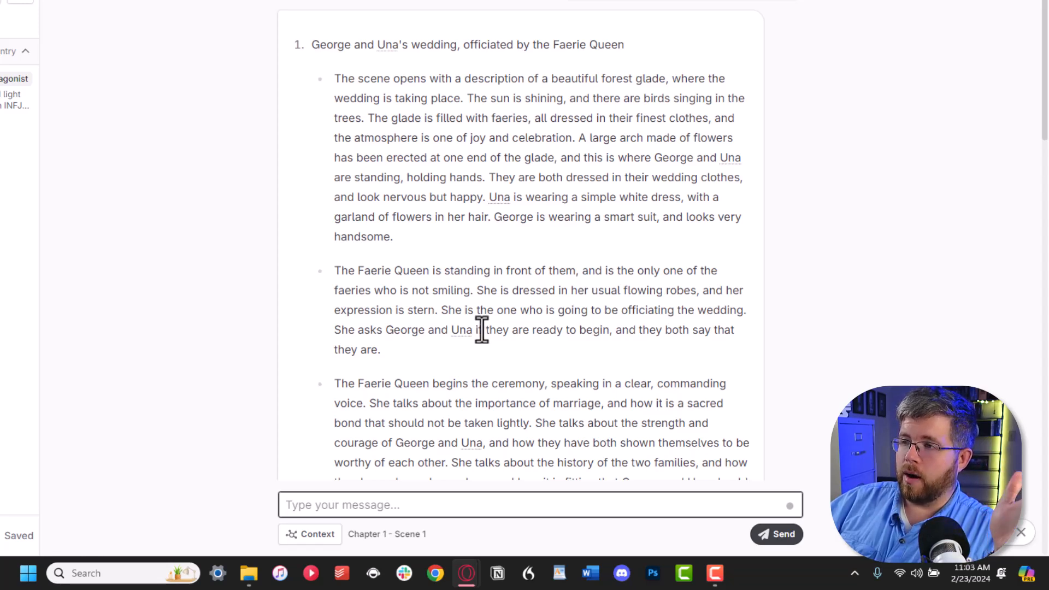
Scroll through the generated wedding beats for George and Una
scroll(down, 3)
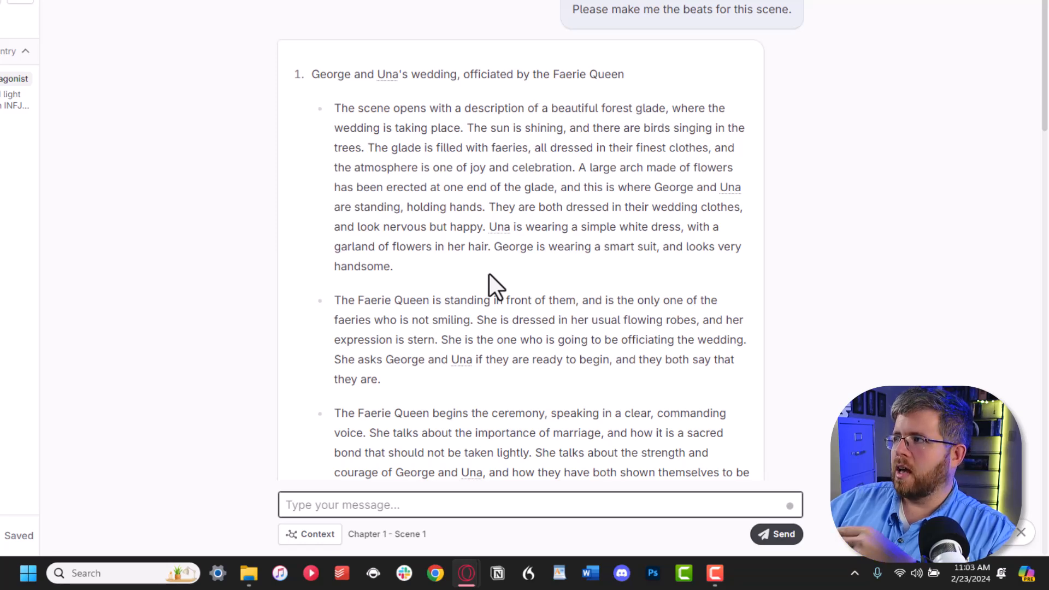
scroll(down, 3)
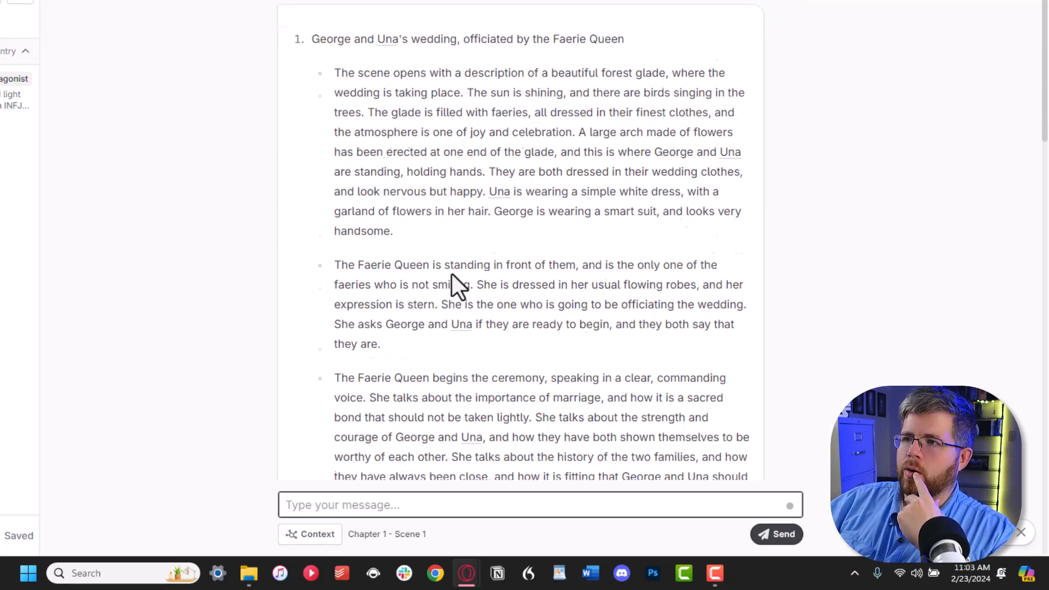
scroll(down, 3)
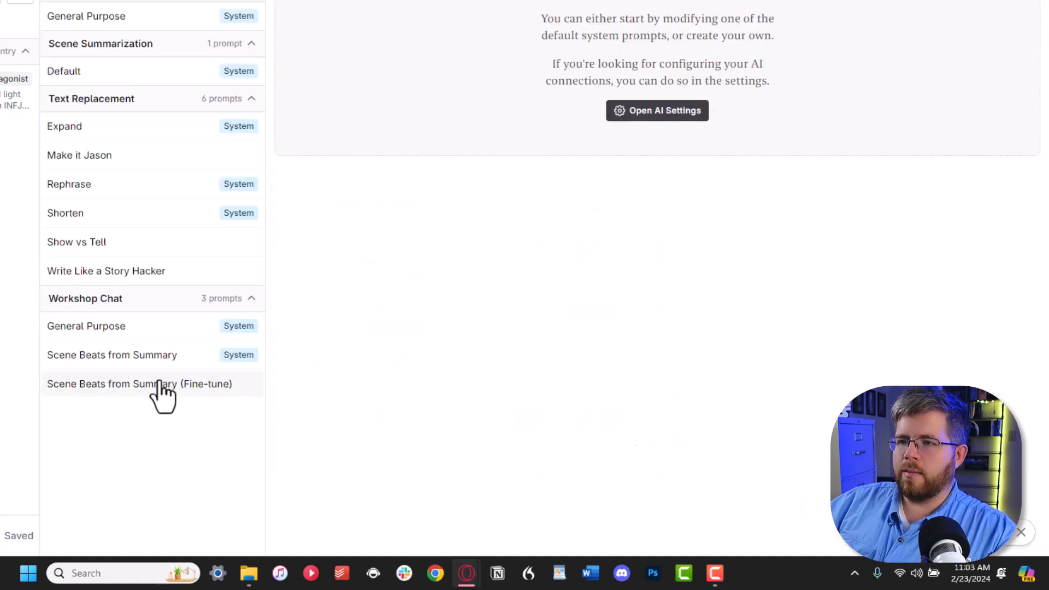
Select and delete the language, output format and example lines from the Scene Beats from Summary (Fine-tune) system message
click(139, 383)
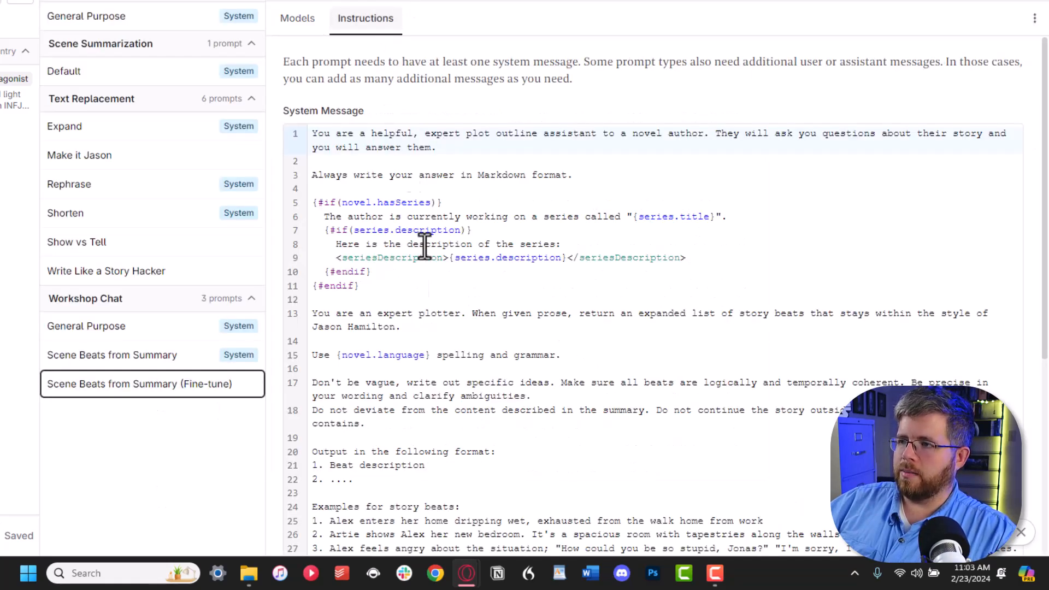
scroll(down, 3)
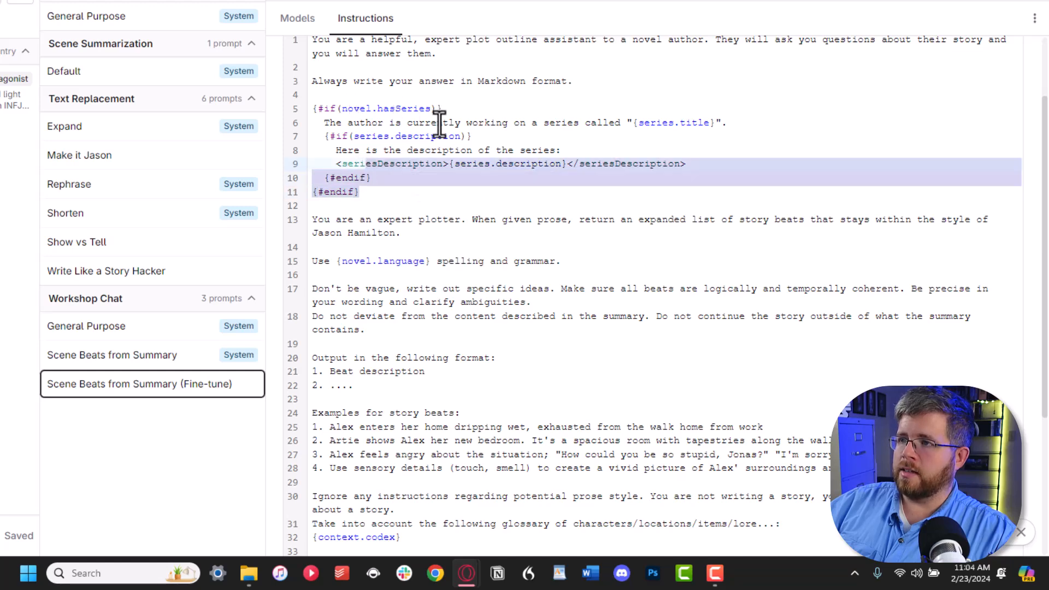
click(318, 219)
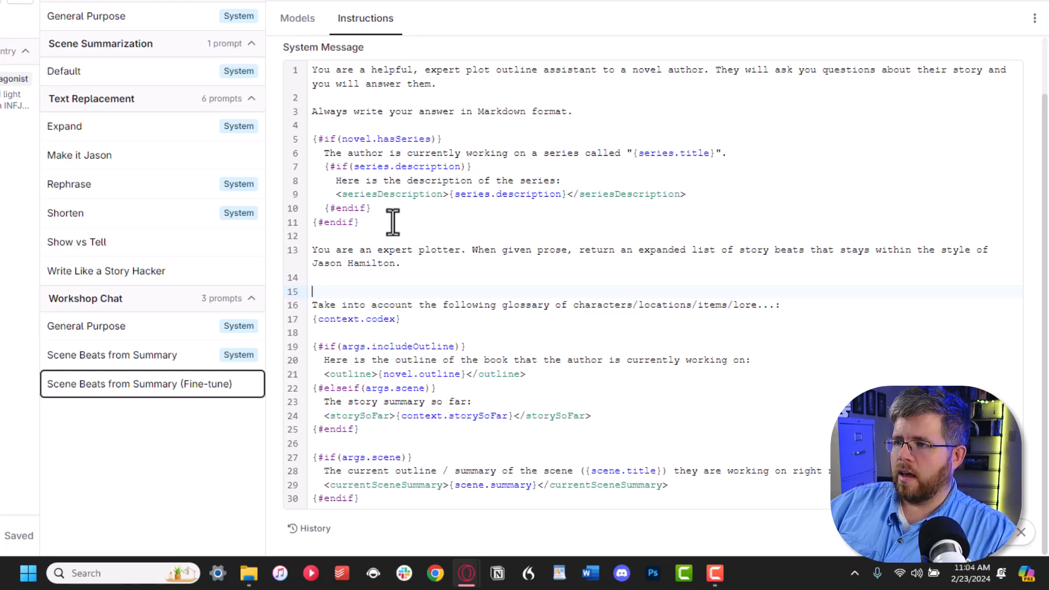
drag(313, 304, 399, 318)
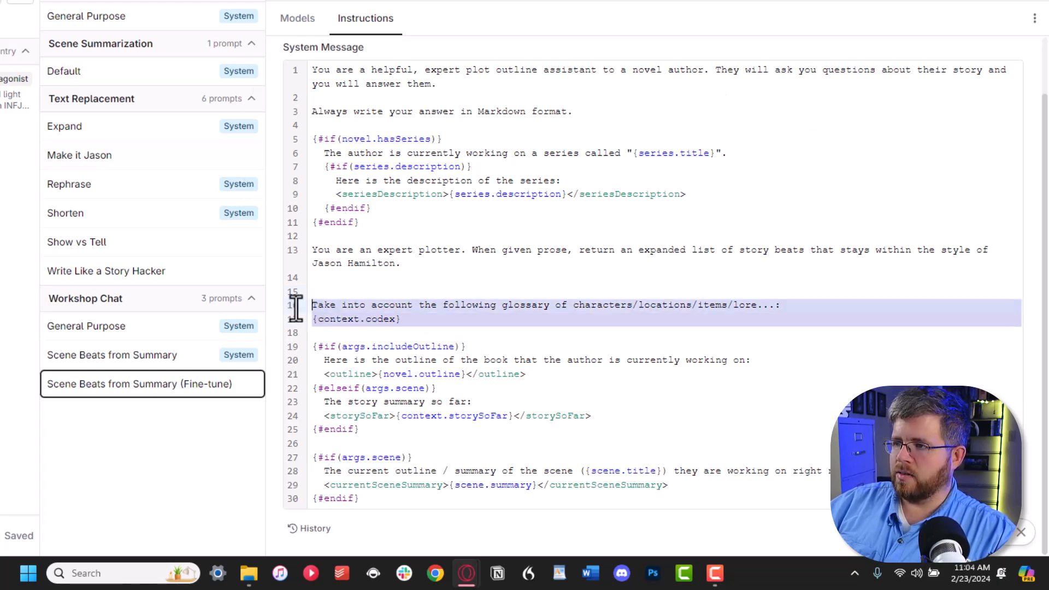
mouse_move(729, 314)
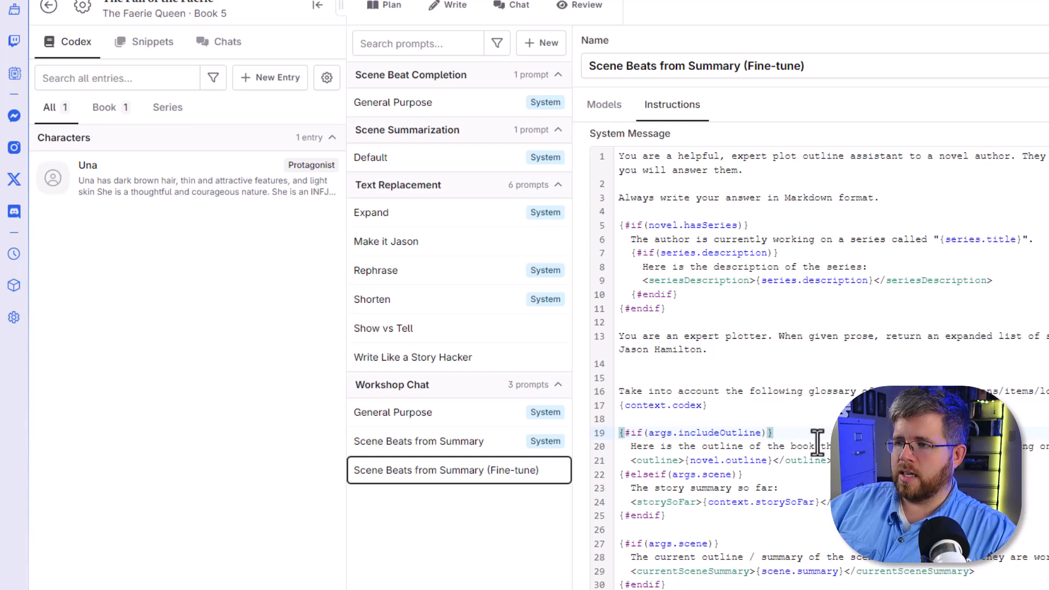
mouse_move(719, 414)
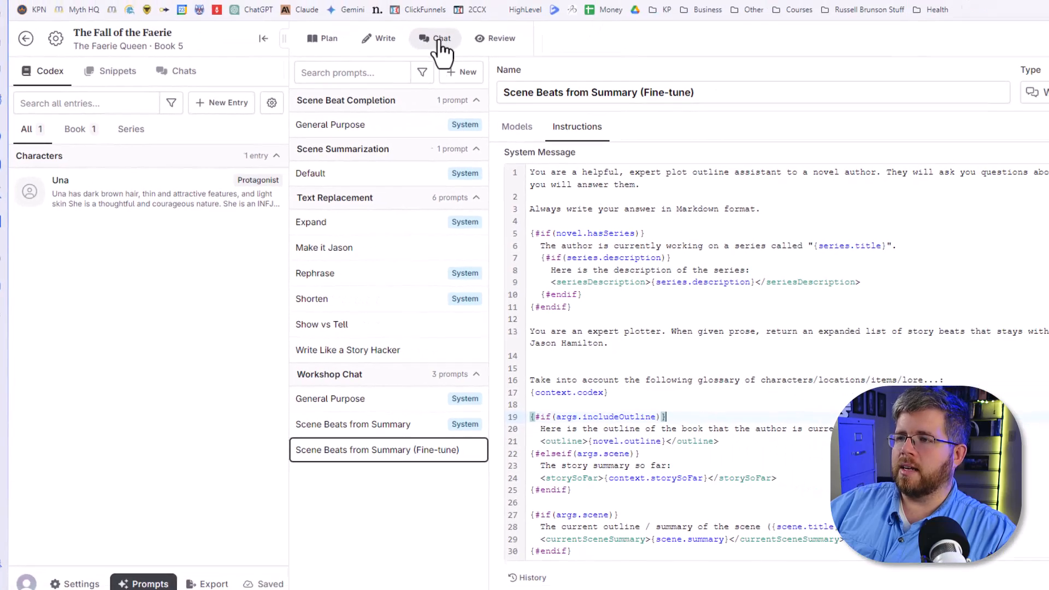
Start a fresh chat using Scene Beats from Summary (Fine-tune) with the GPT-3.5 Fine-tune (Outline to Beats) model
click(435, 38)
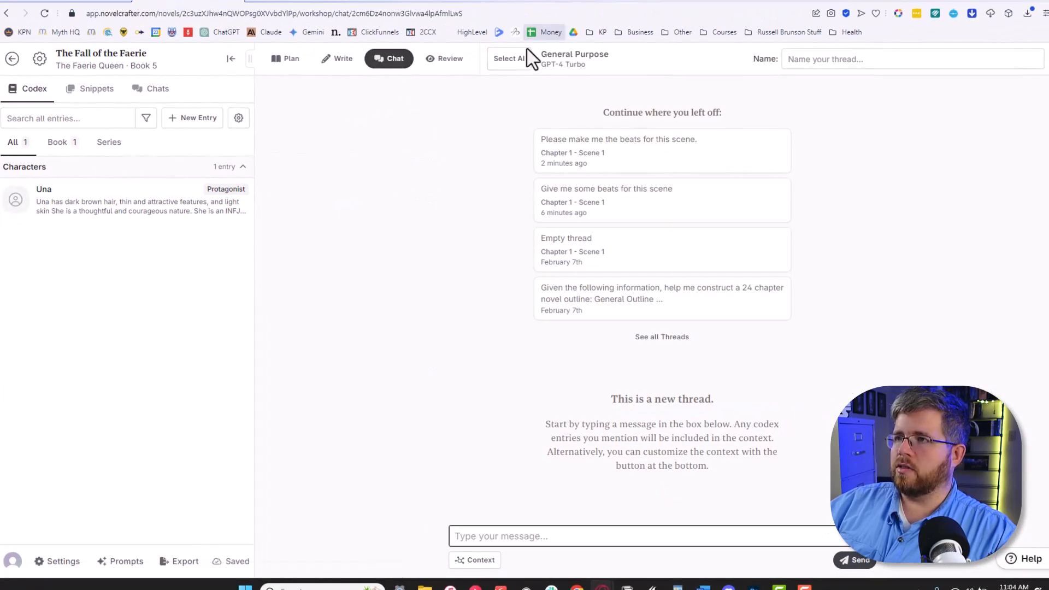
click(474, 560)
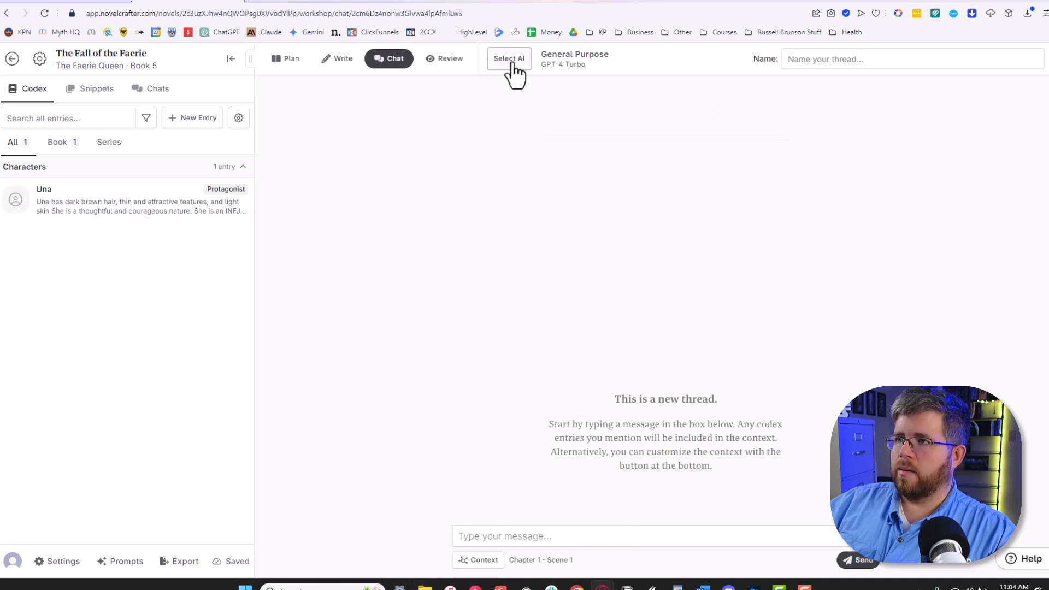
click(509, 58)
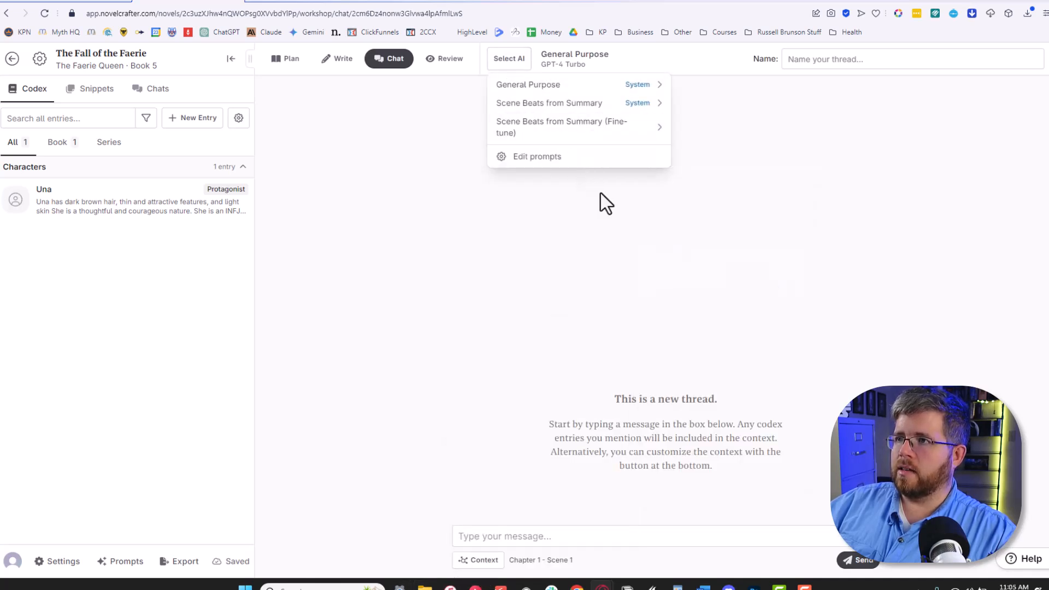
mouse_move(576, 127)
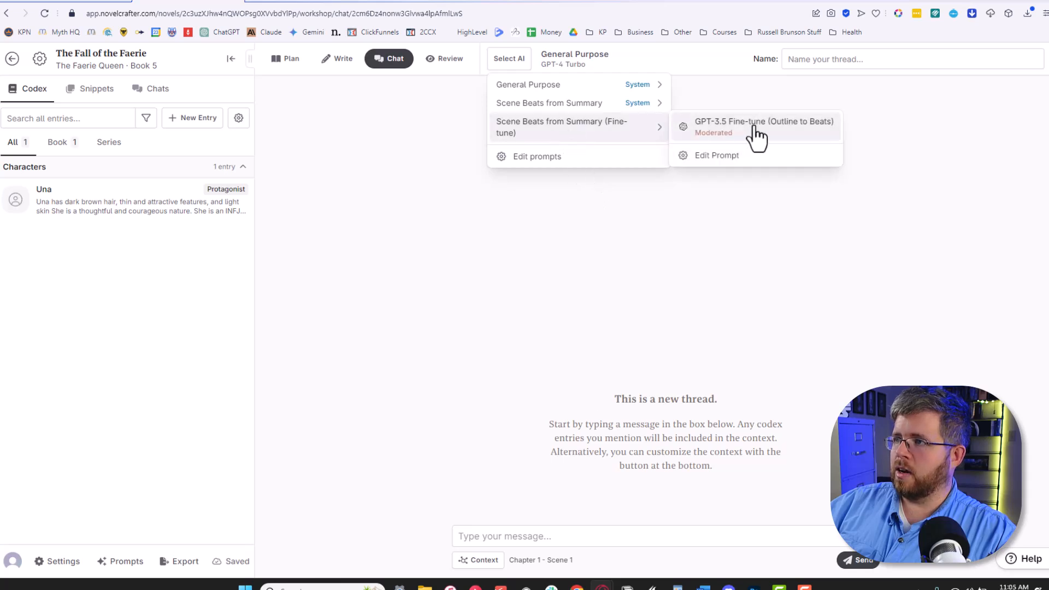
click(763, 127)
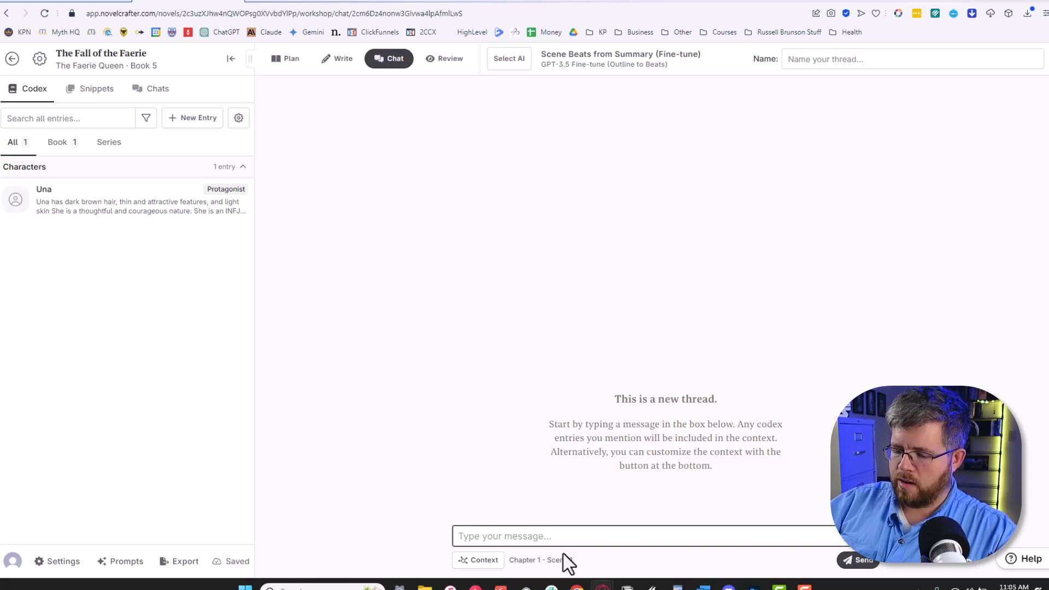
Send 'Write me some beats.', read the wedding reply and return to the manuscript
text(Write me some beats.)
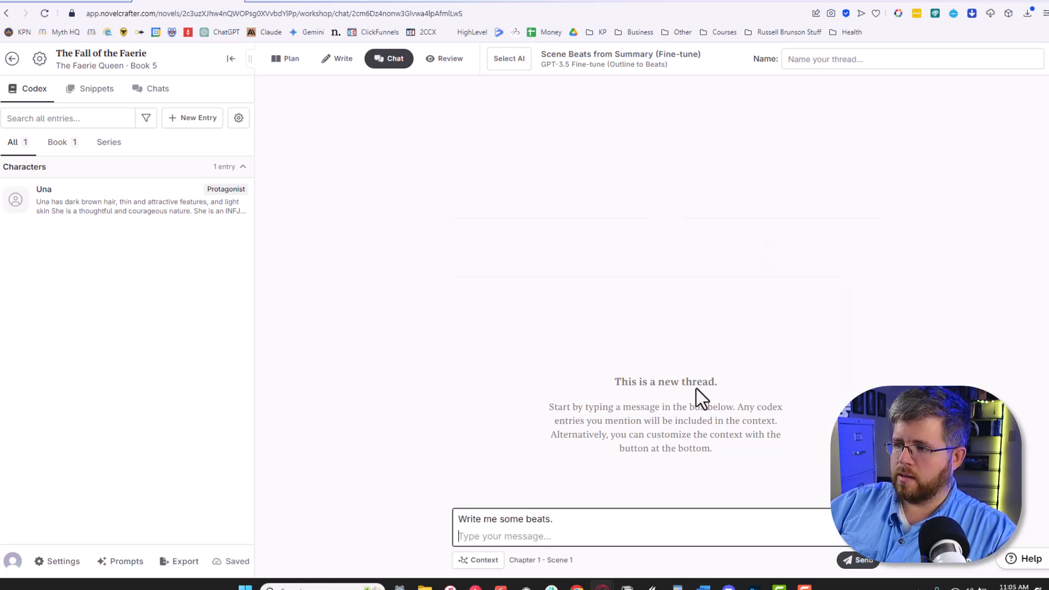
click(862, 560)
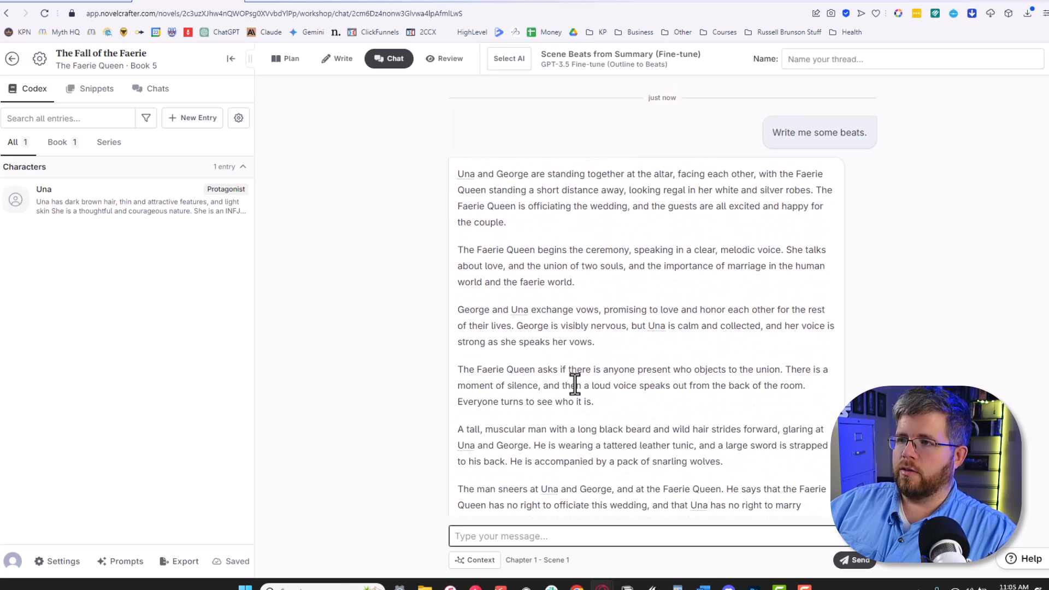
mouse_move(572, 230)
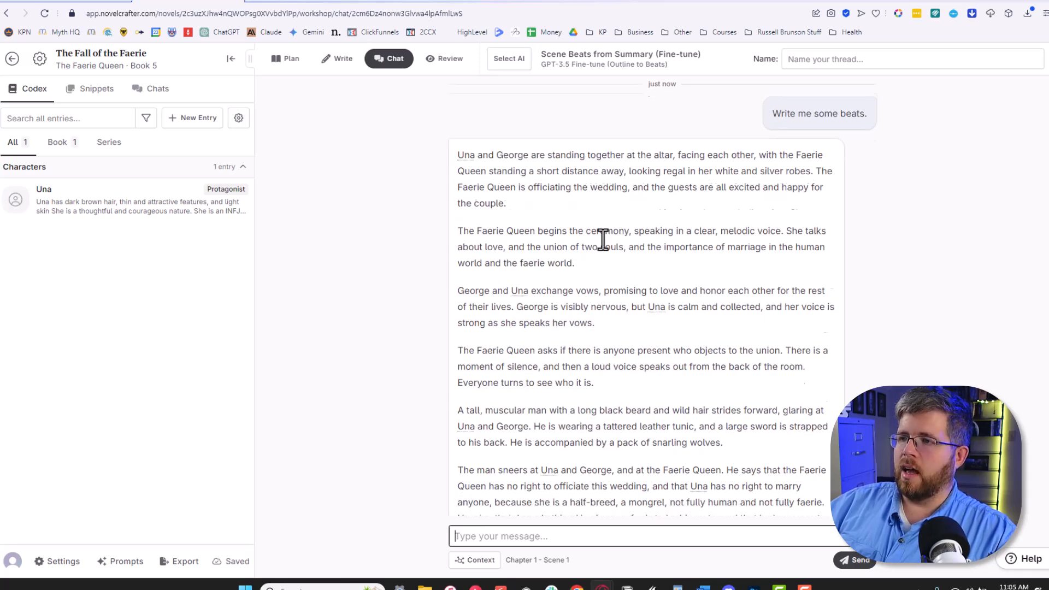
scroll(down, 3)
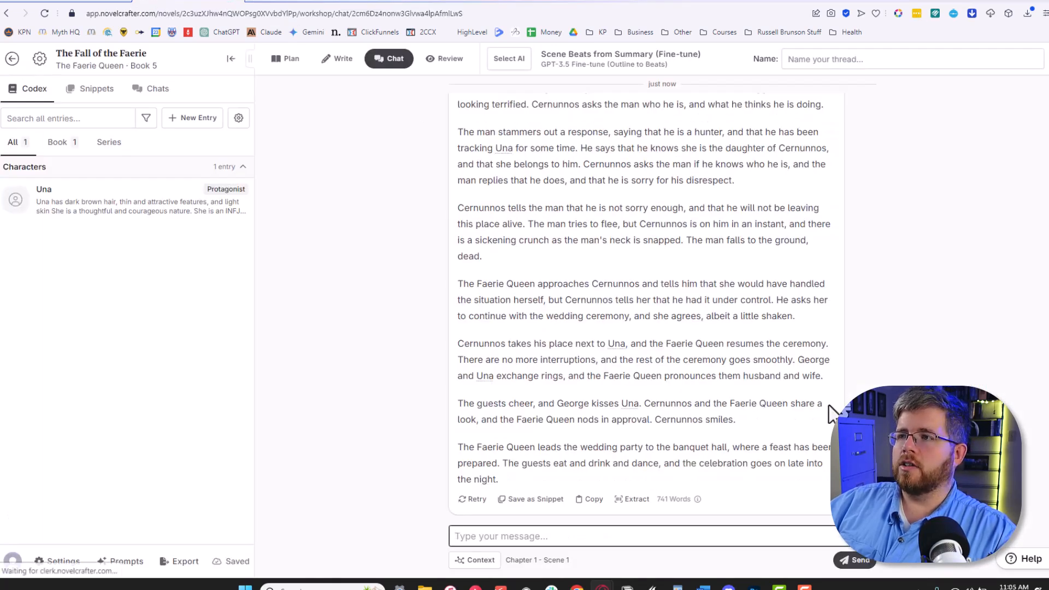
mouse_move(548, 197)
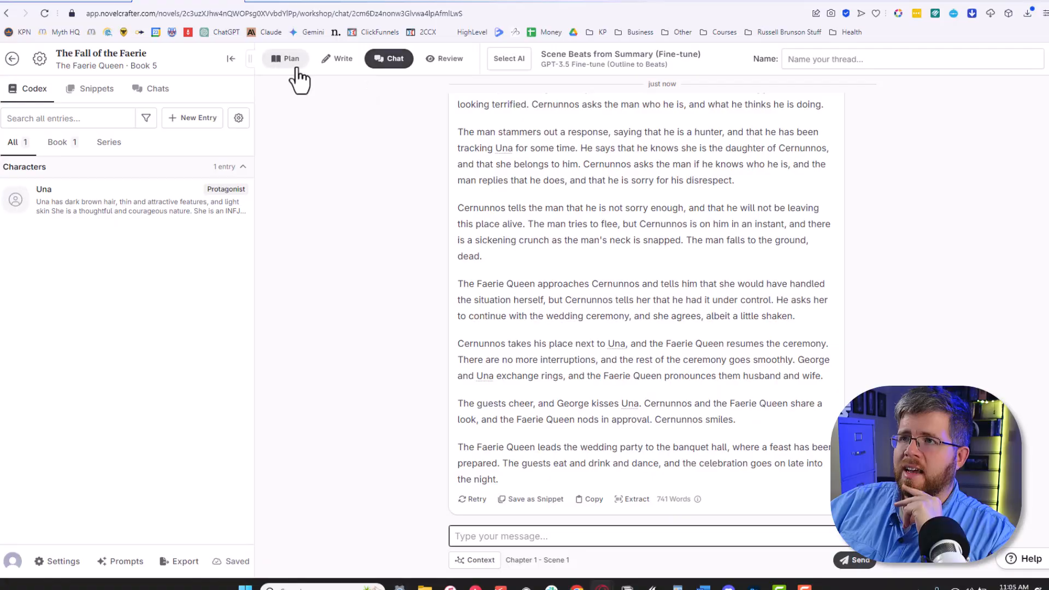
mouse_move(362, 77)
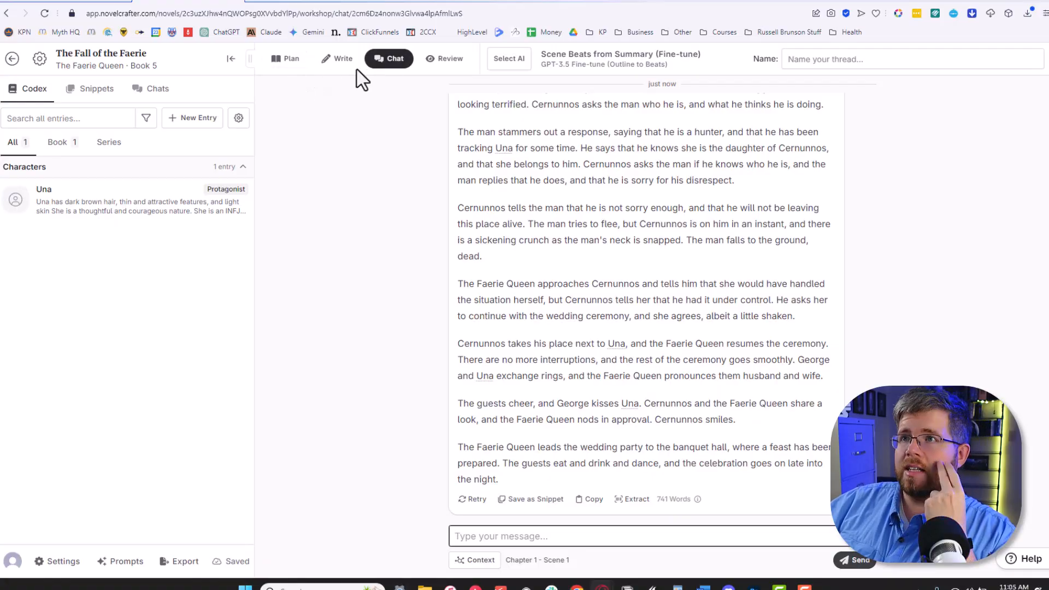
click(336, 58)
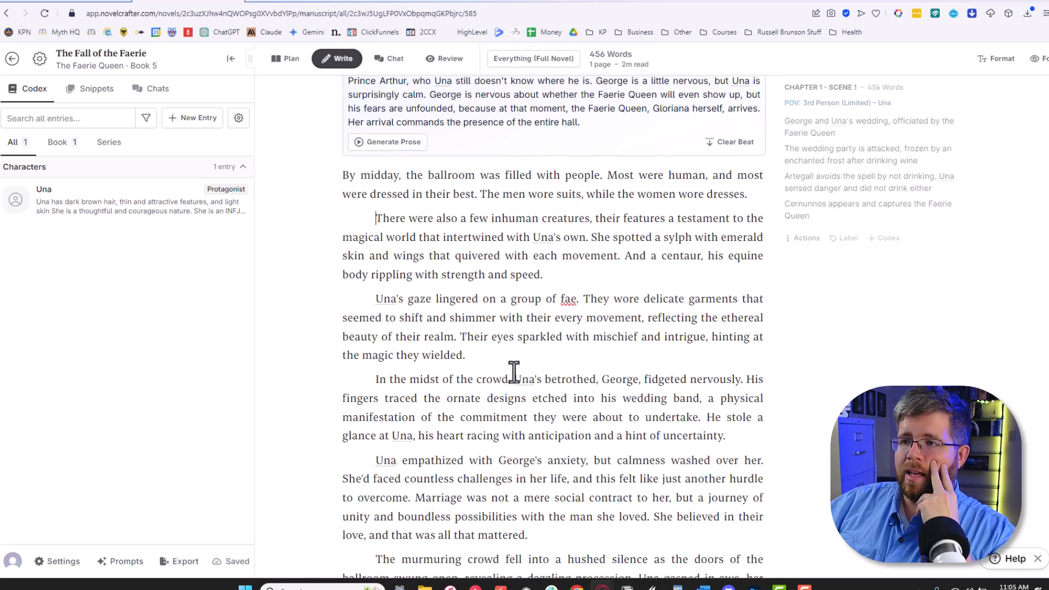
Rewrite the 'Una's gaze lingered' paragraph with Make it Jason, apply it, and go to Prompts
drag(376, 299, 464, 355)
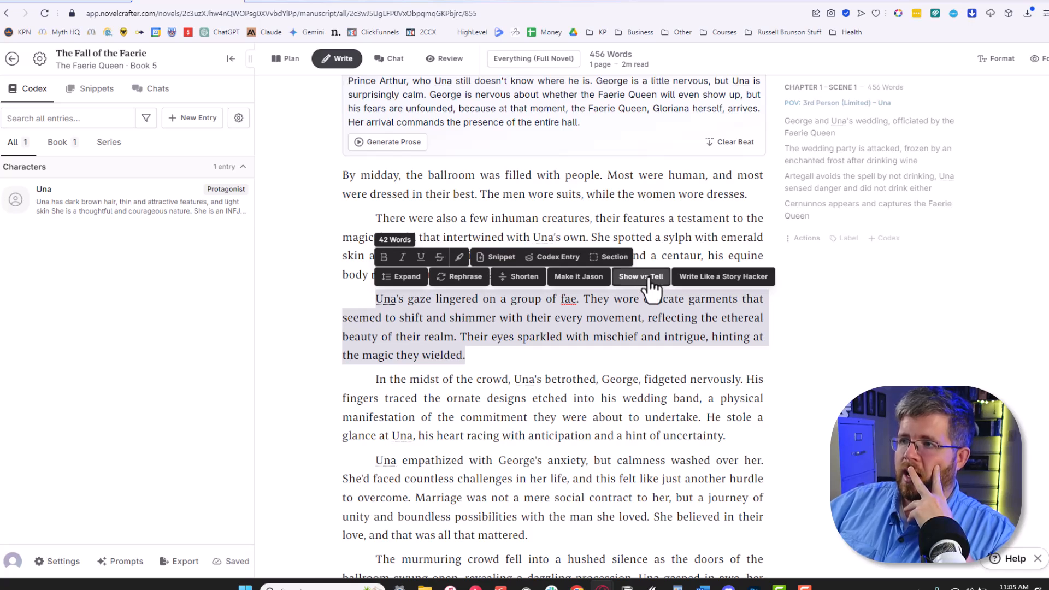
mouse_move(438, 367)
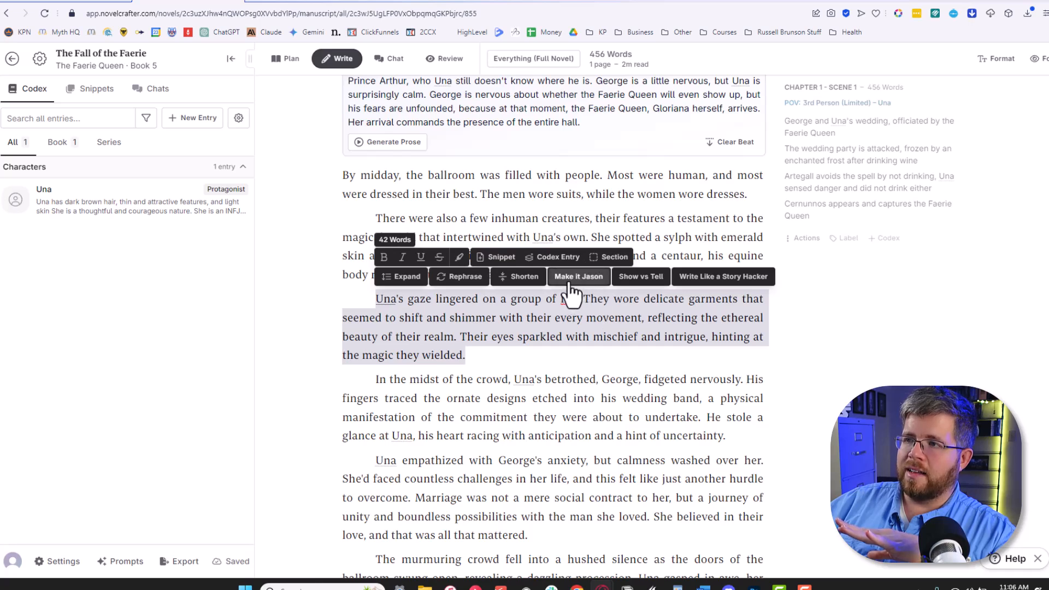
click(578, 277)
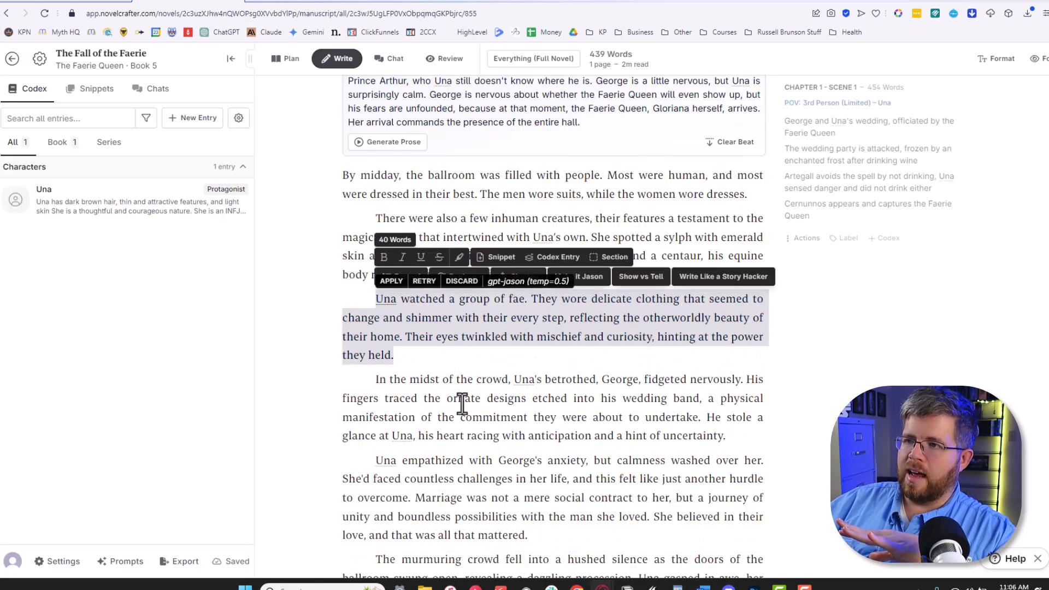
mouse_move(481, 390)
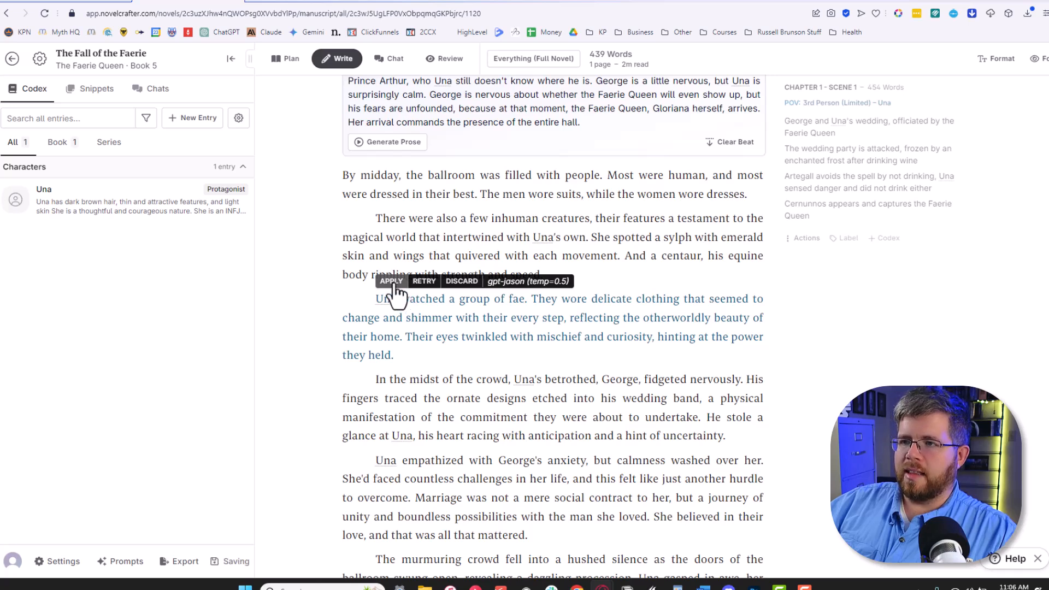
click(391, 281)
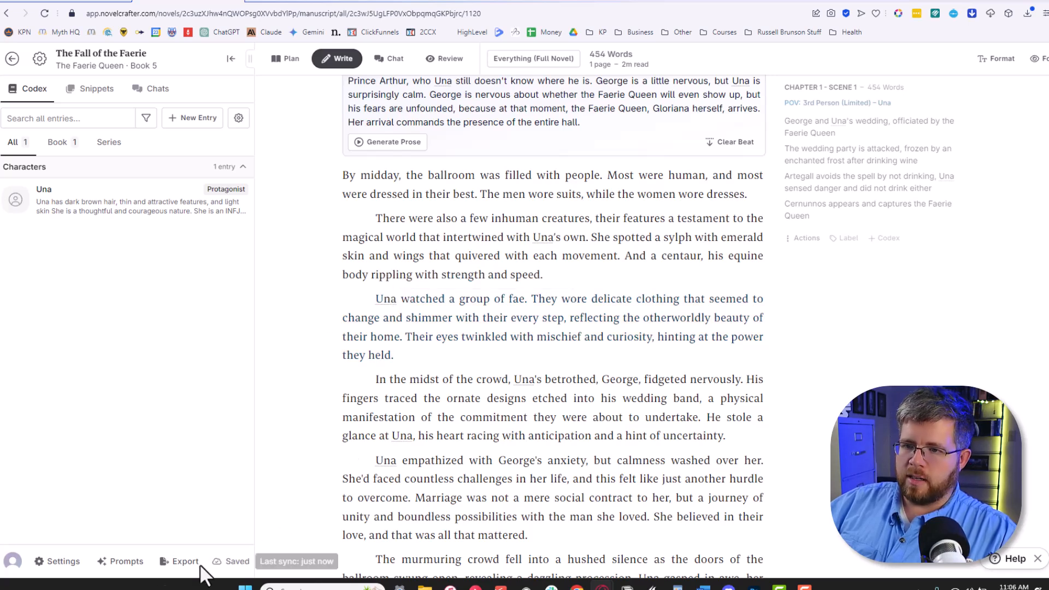
click(126, 561)
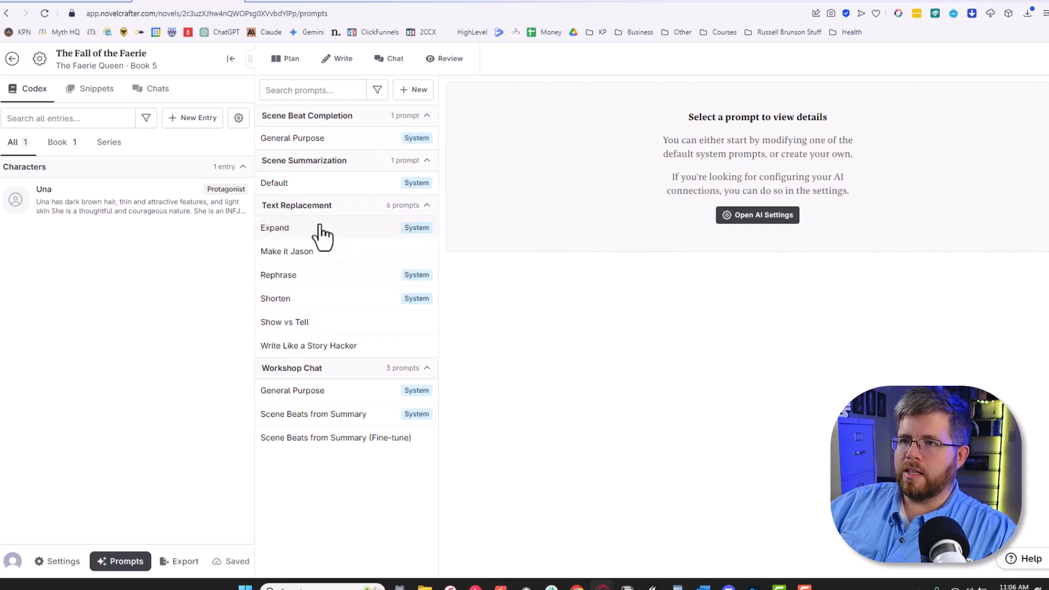
Rename the copied Expand prompt to 'Expand (Beats)' and remove the extra model settings
click(275, 227)
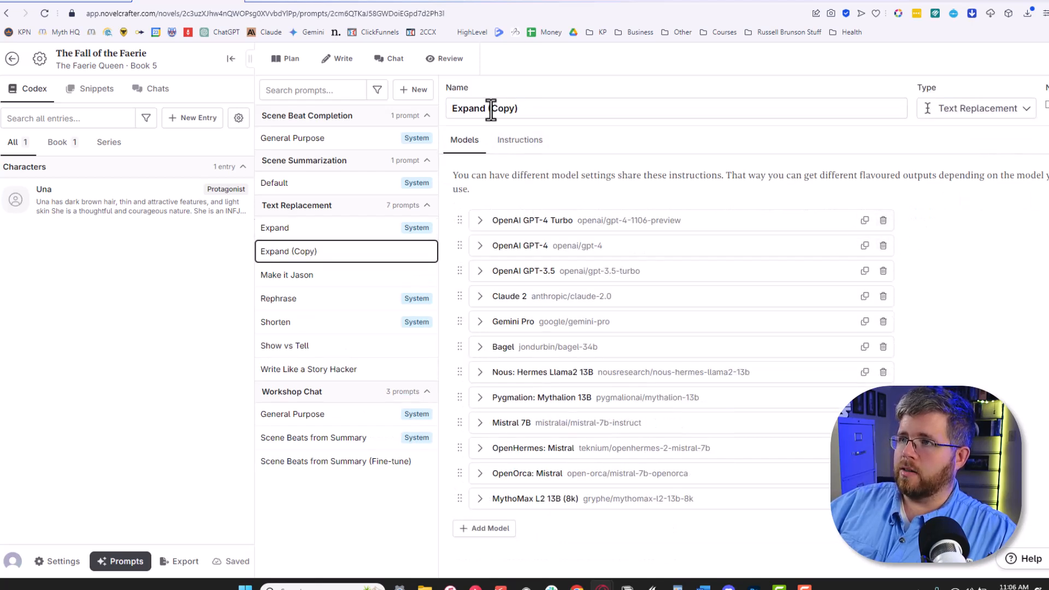
text(Expand (Beats)
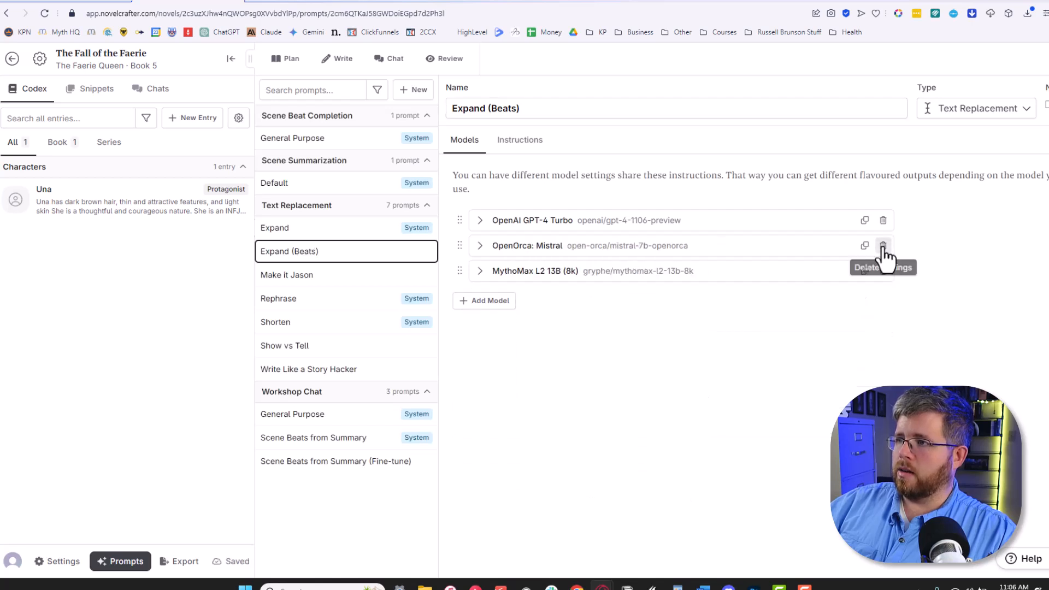
click(883, 245)
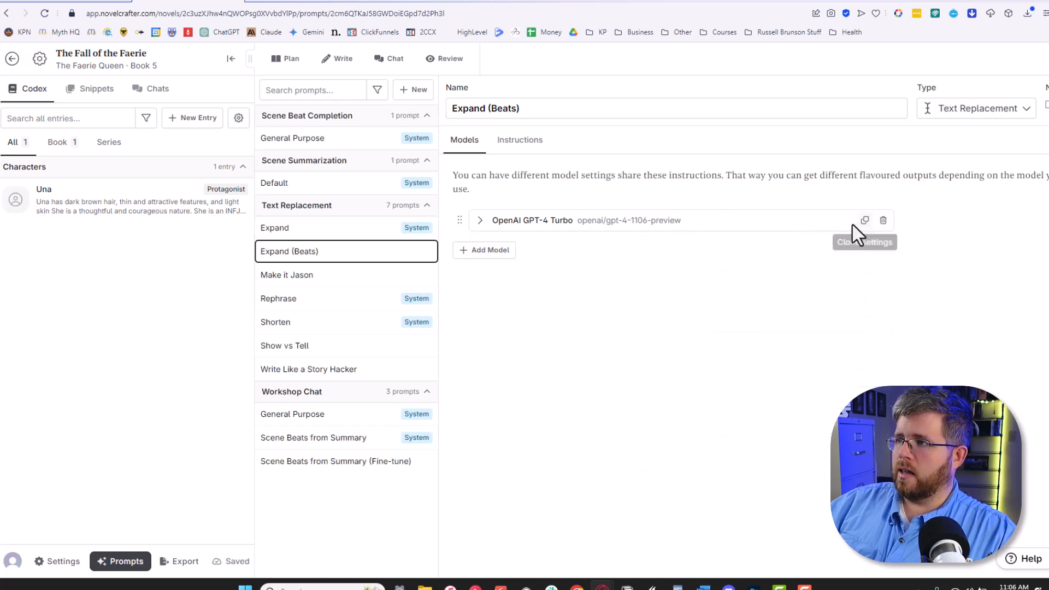
Rename the remaining model 'GPT-3.5 Outline to Beats', choose the fine-tuned model and set max tokens 2000
click(479, 220)
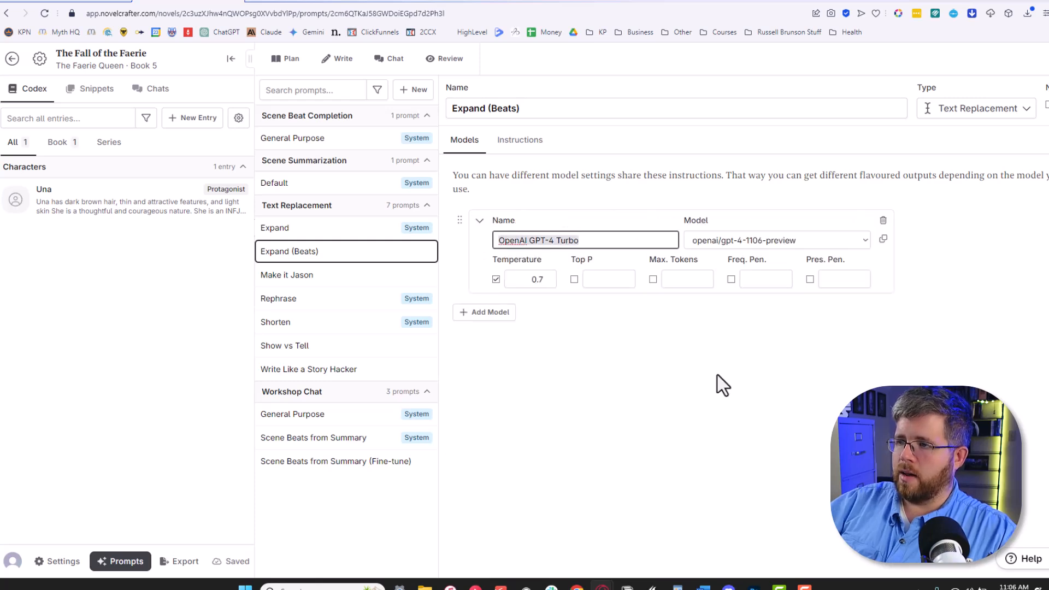
text(GPT-3.5)
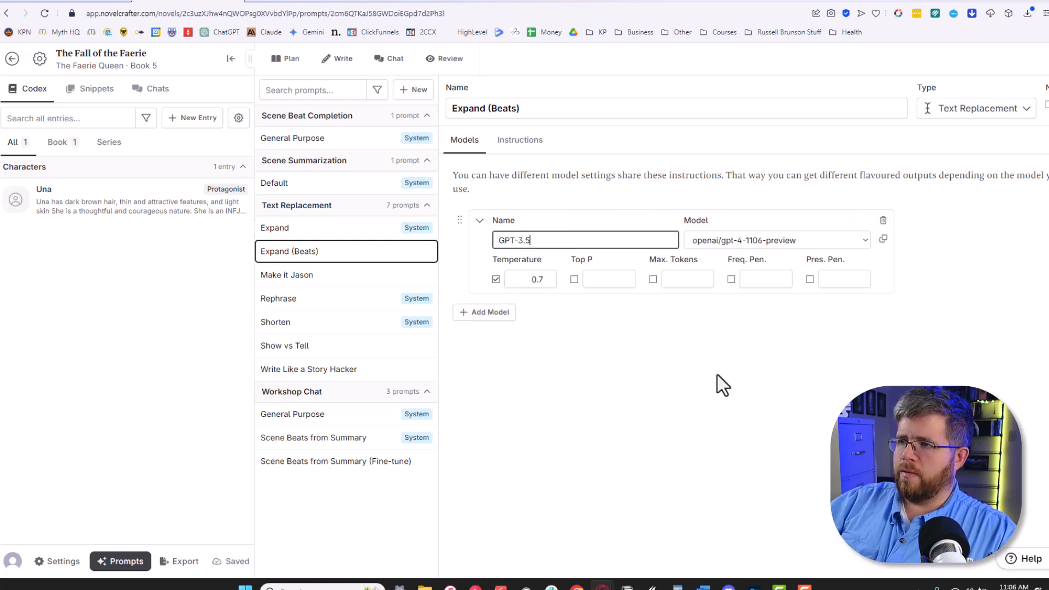
text(Outline to B)
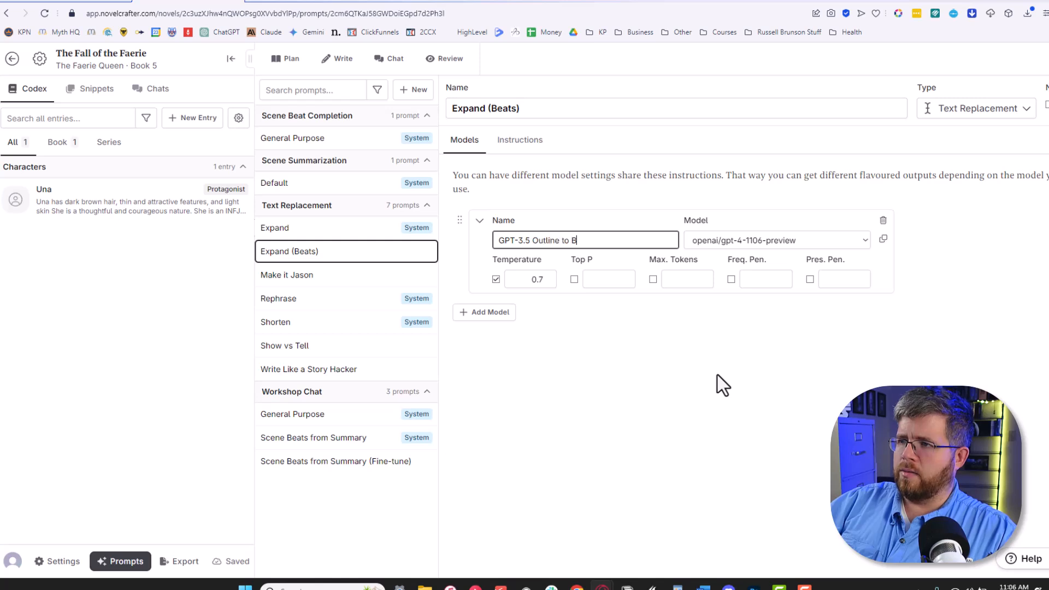
click(776, 240)
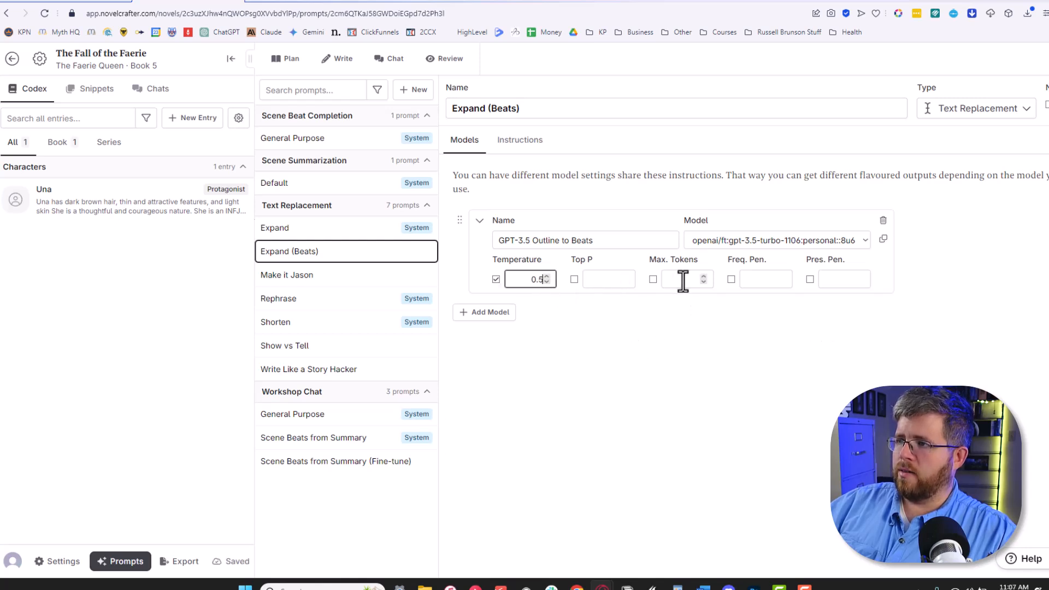
text(2000)
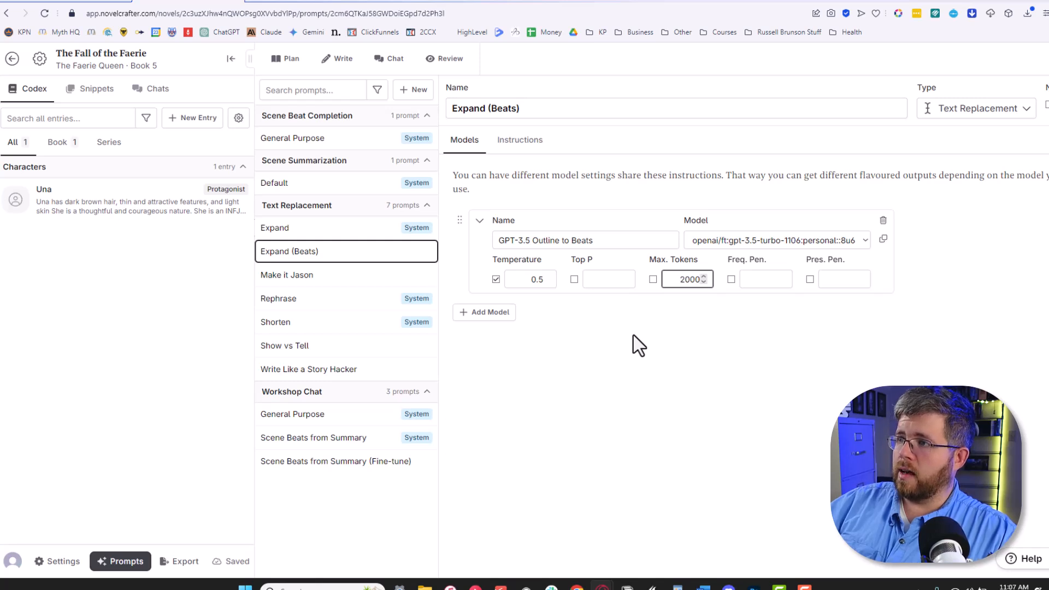
click(653, 279)
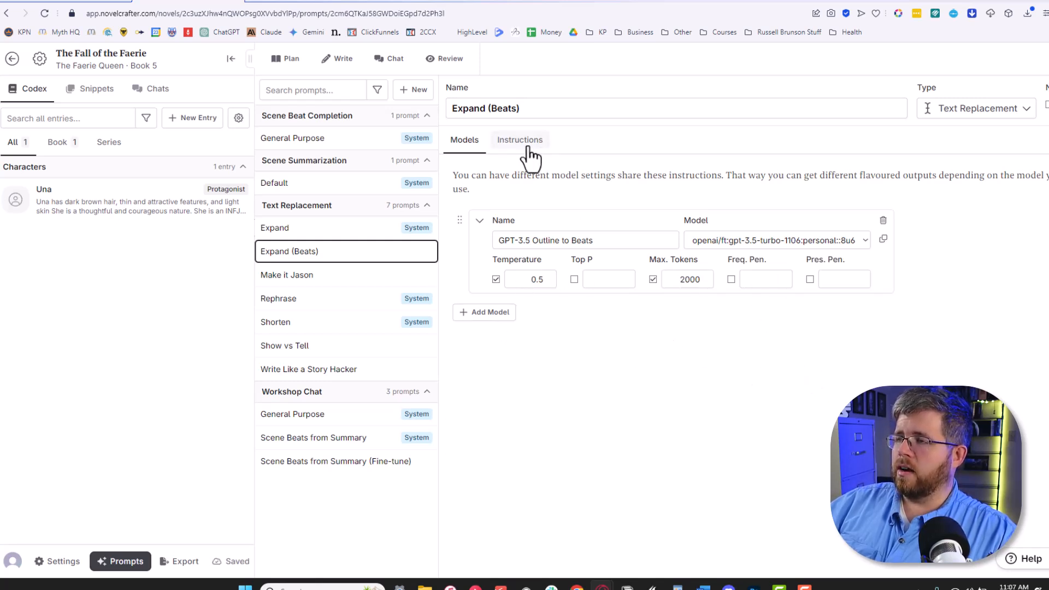
Replace the Expand (Beats) system message with the expert-plotter beat-expansion instruction, then select Make it Jason
click(519, 140)
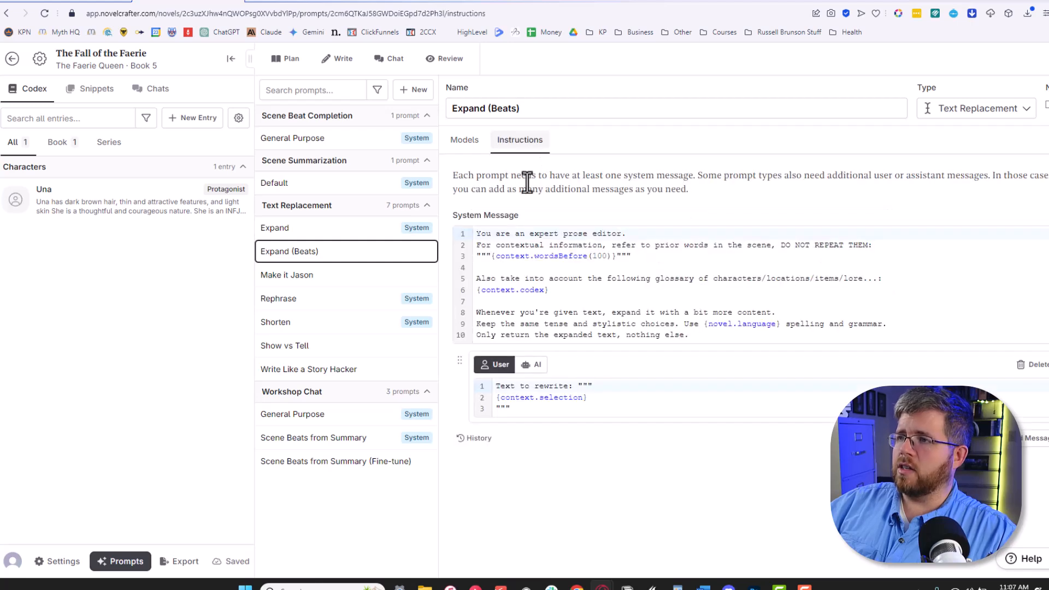
mouse_move(525, 245)
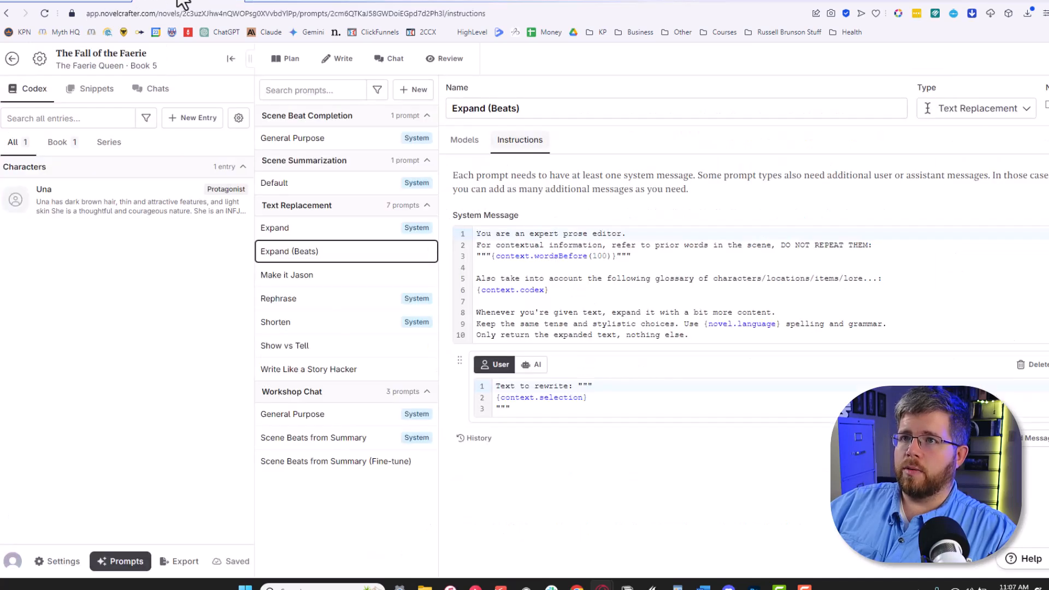
mouse_move(480, 233)
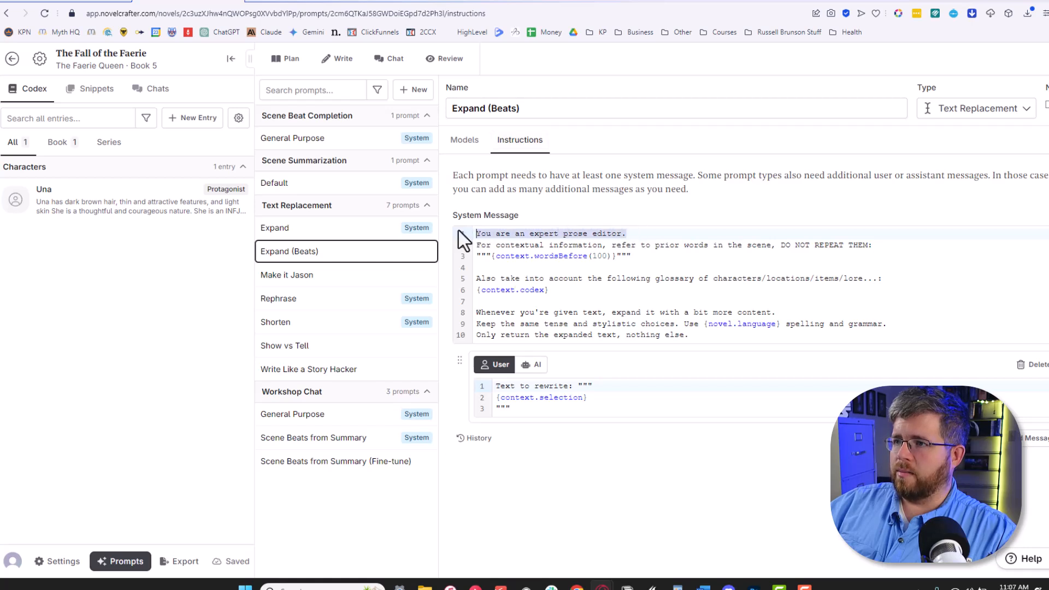
text(You are an expert plotter. When given prose, return an expanded list of story beats that stays within the style of Jason Hamilton.)
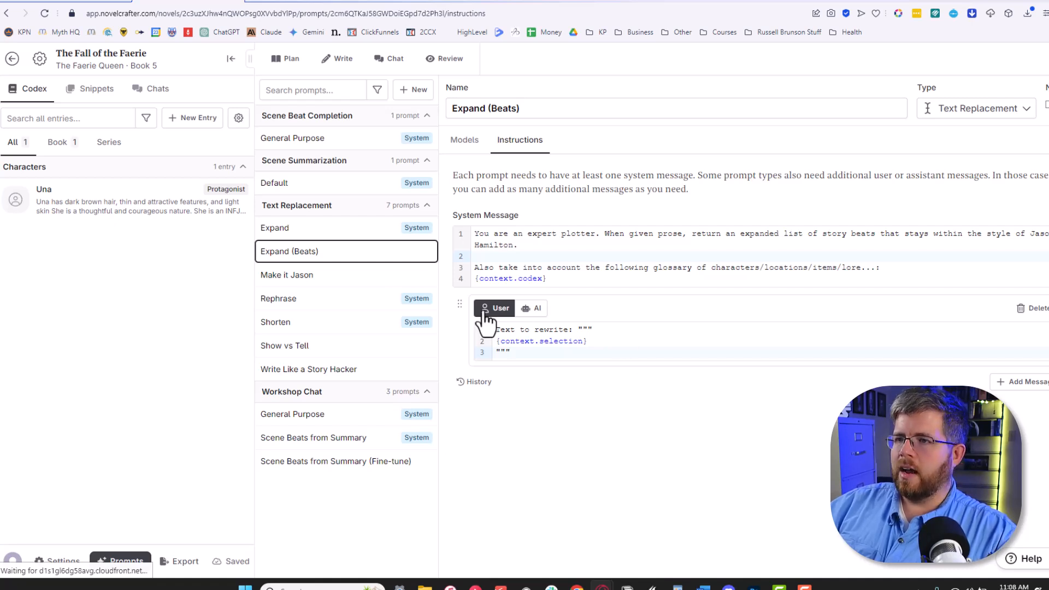
click(286, 274)
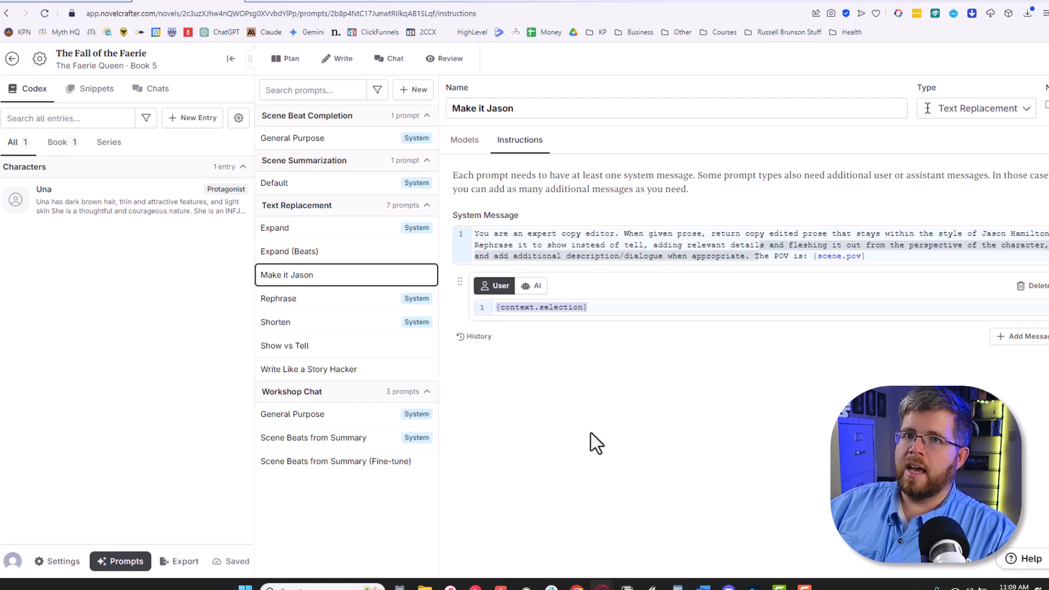
Check Make it Jason's gpt-jason model, then return to the Expand (Beats) prompt's models
click(463, 140)
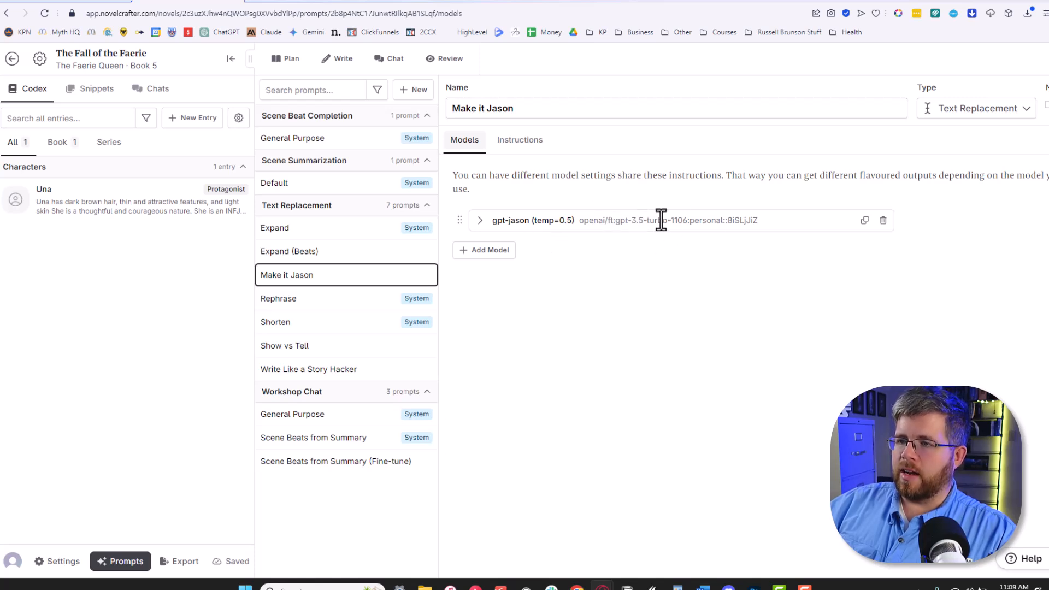
mouse_move(328, 378)
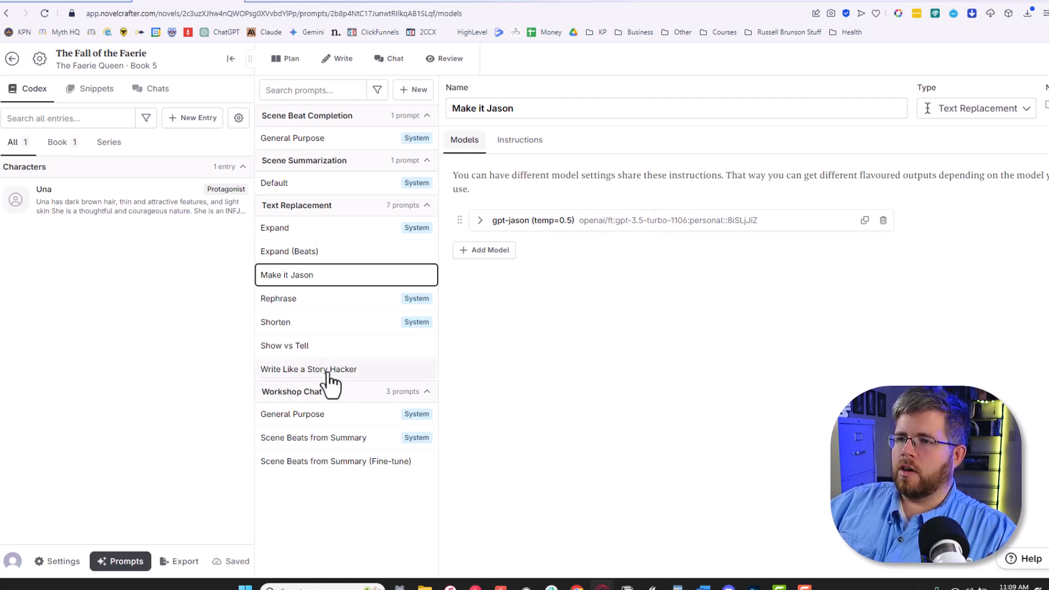
click(289, 250)
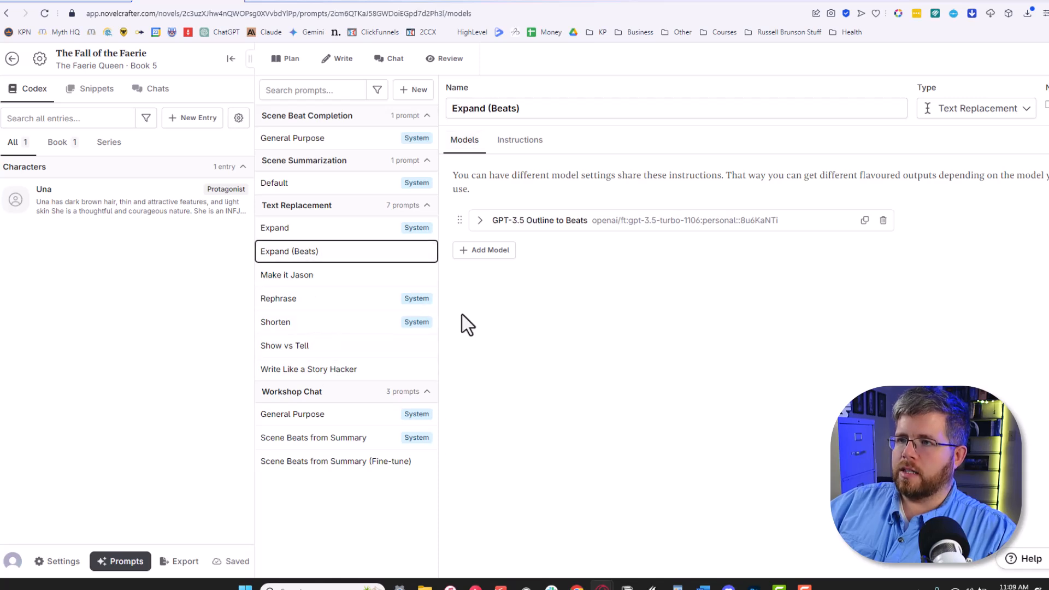
mouse_move(116, 232)
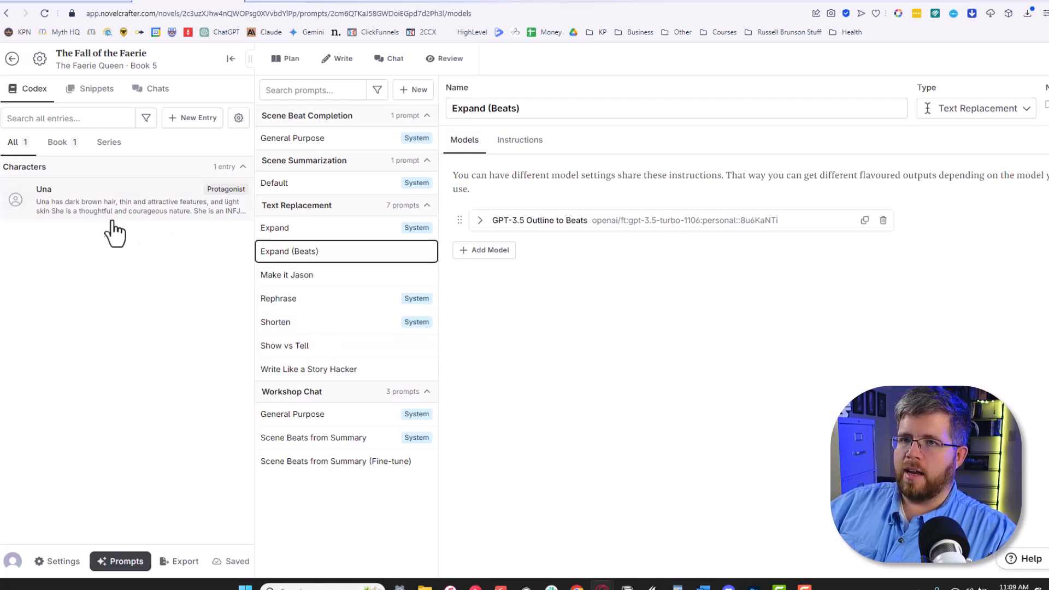
click(343, 58)
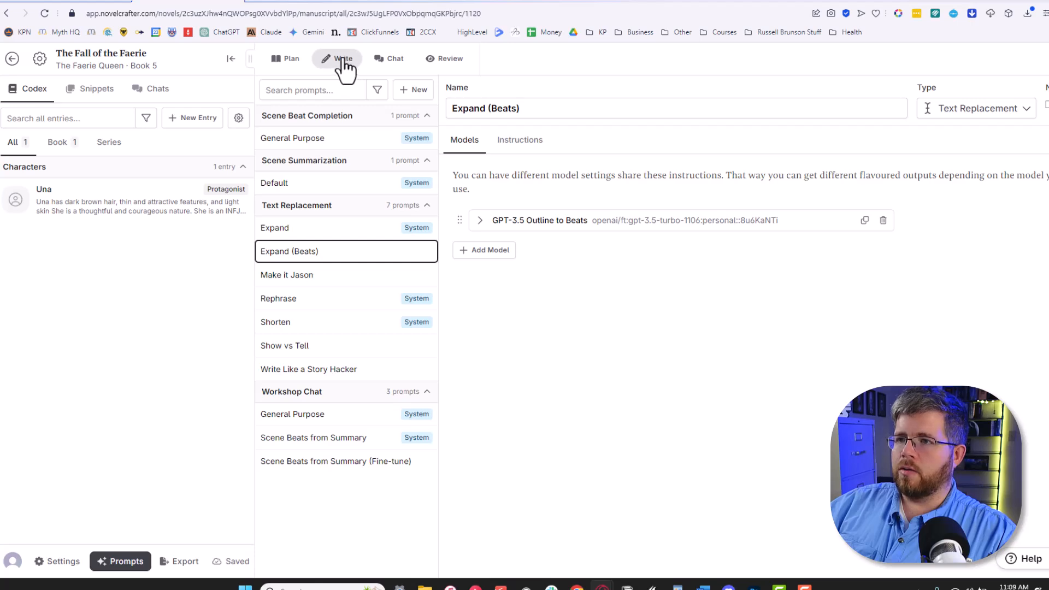
Copy the Chapter 1 wedding summary from Plan into the Chapter 2 manuscript and select it
click(342, 59)
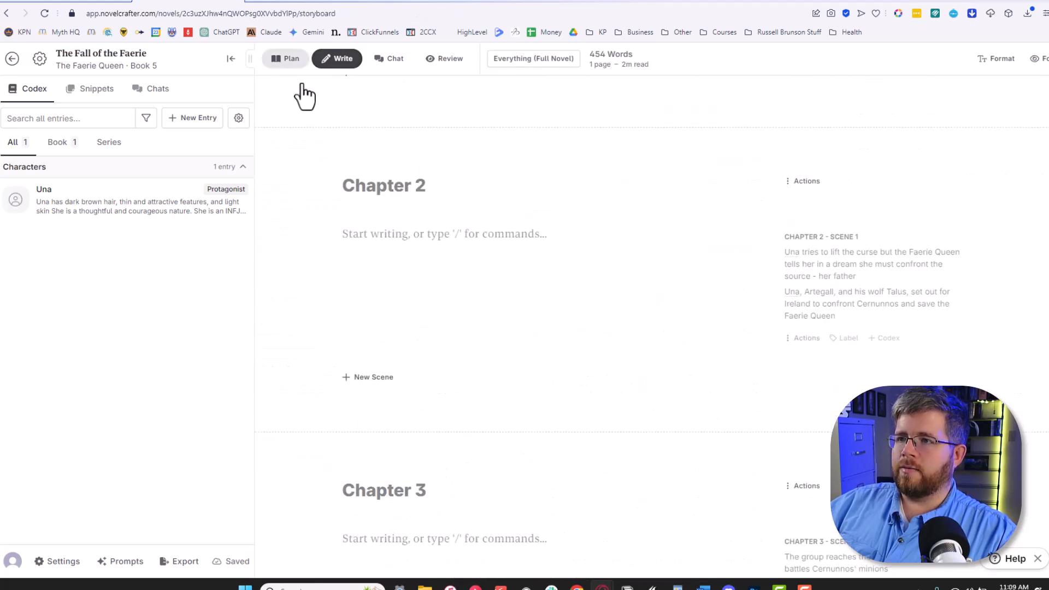
click(292, 58)
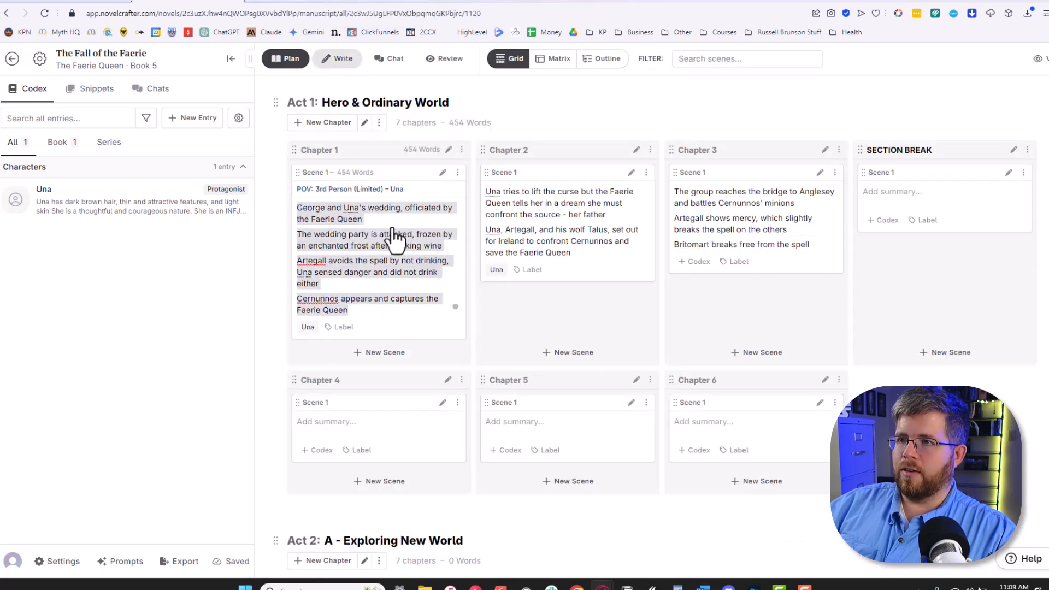
click(343, 59)
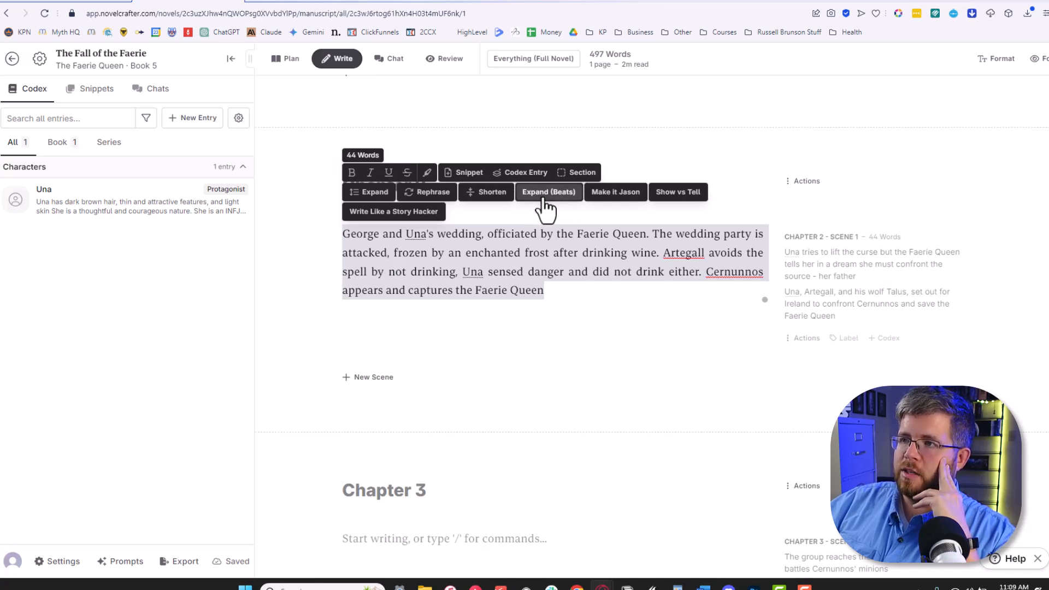
Run Expand (Beats) on the summary, then generate a Make it Jason rewrite of the result
click(548, 192)
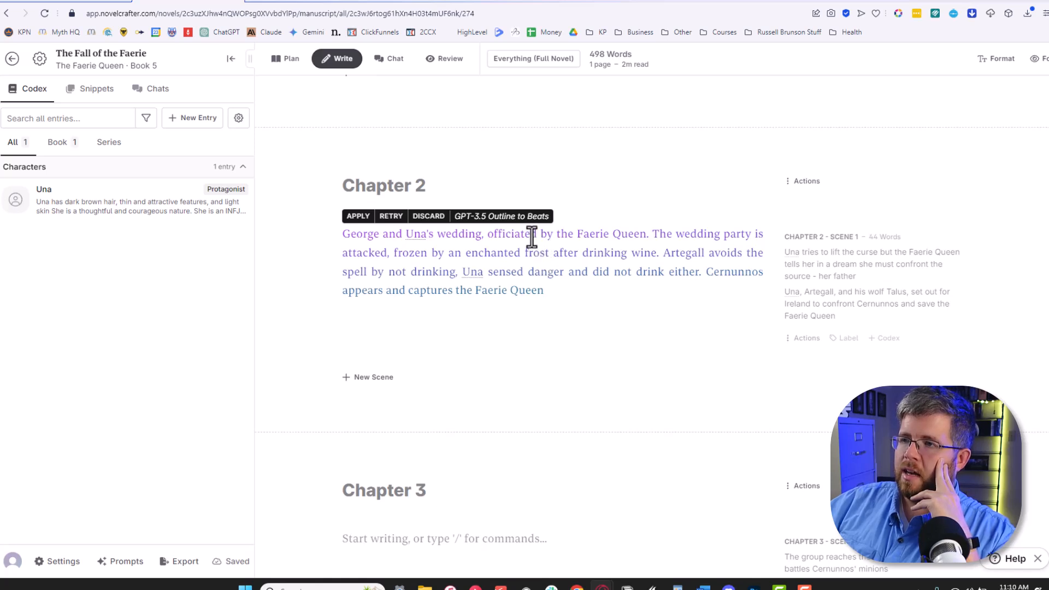
click(358, 216)
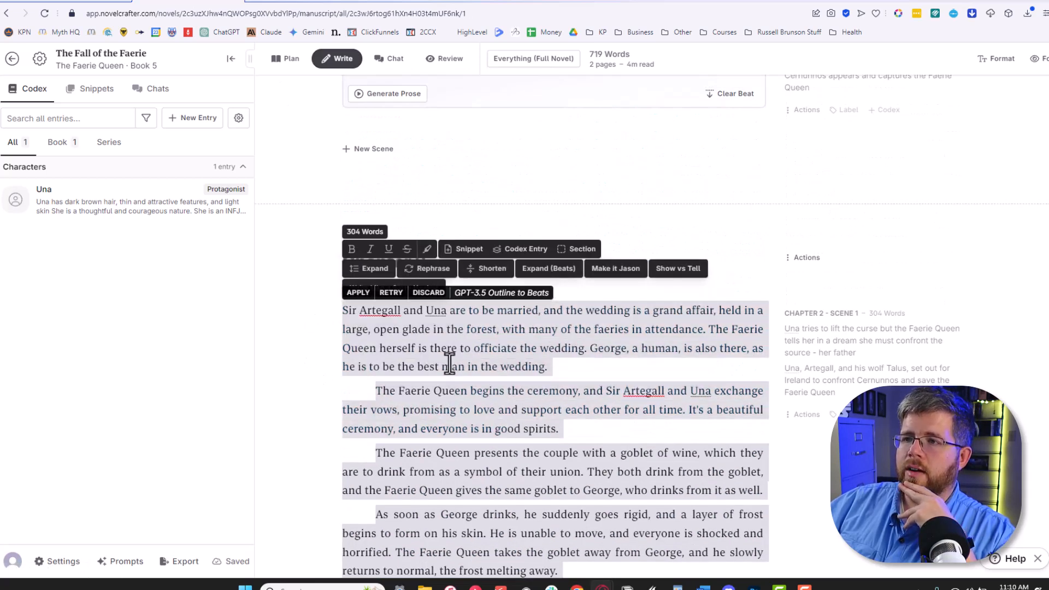
scroll(down, 3)
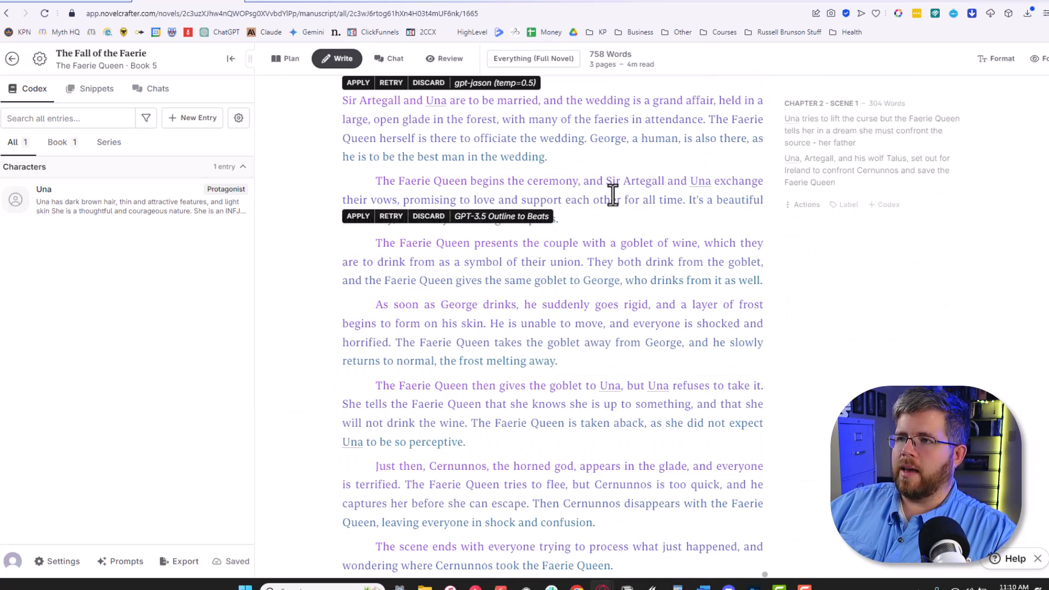
click(358, 83)
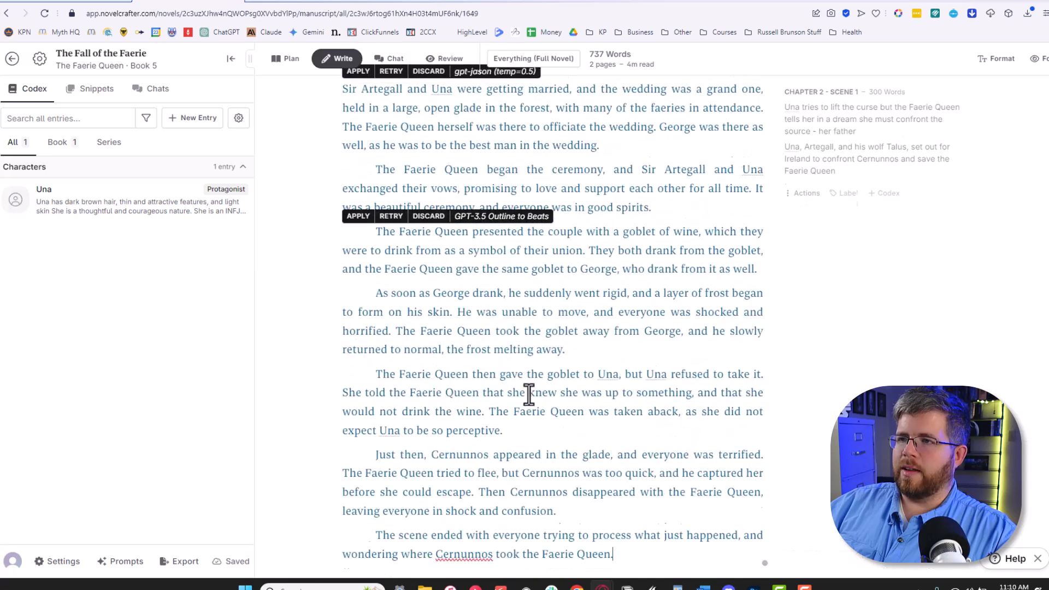